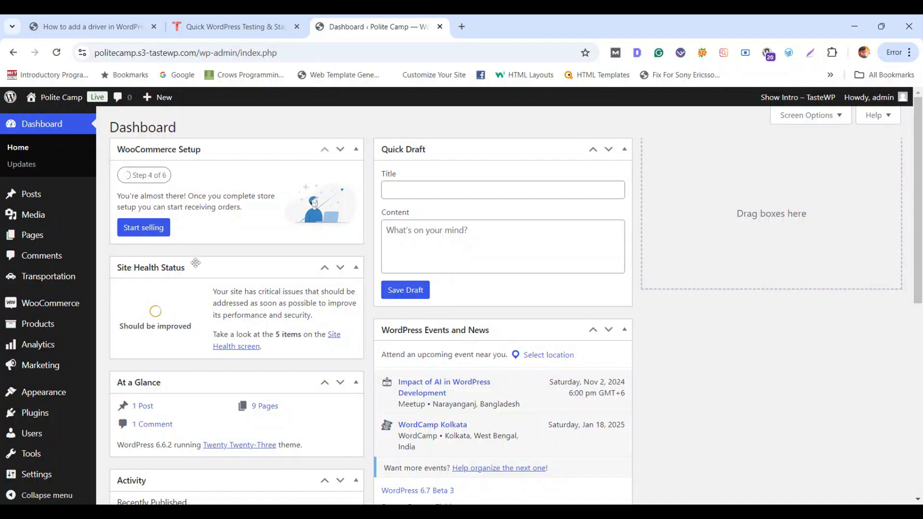
pyautogui.moveTo(48, 276)
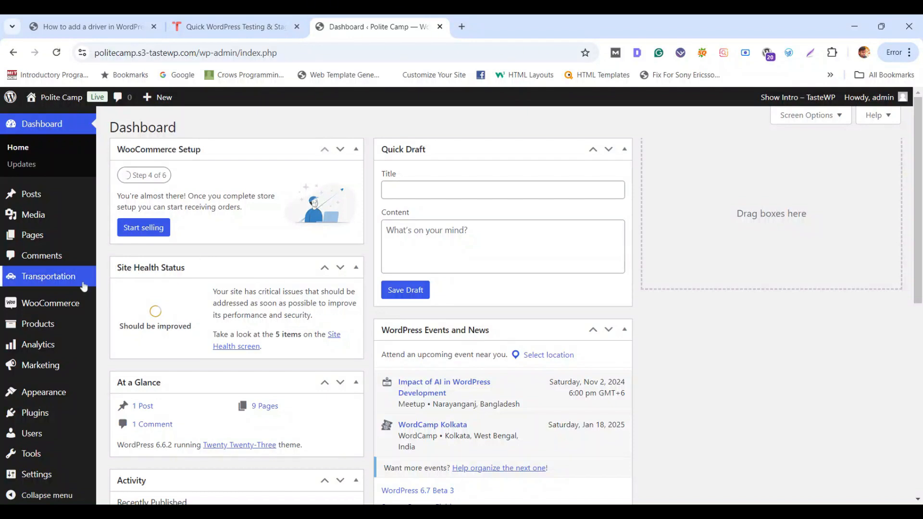
pyautogui.moveTo(48, 276)
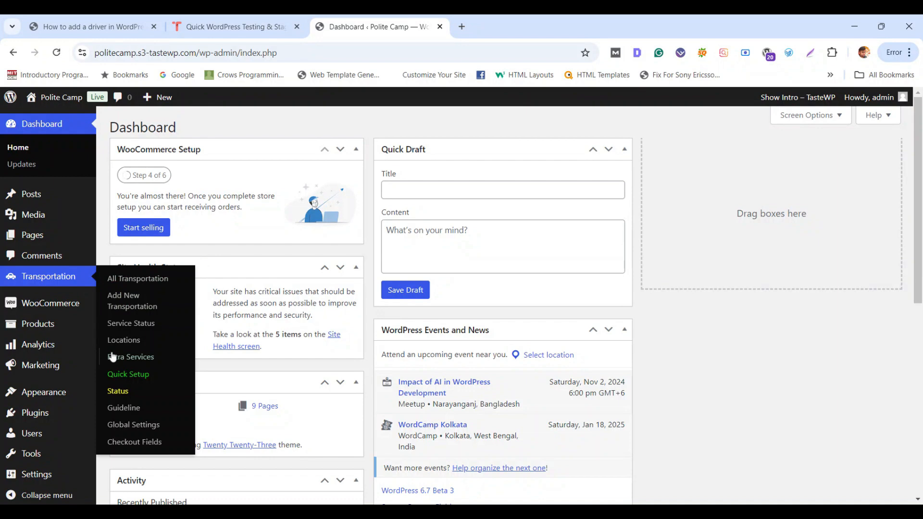
pyautogui.moveTo(130, 356)
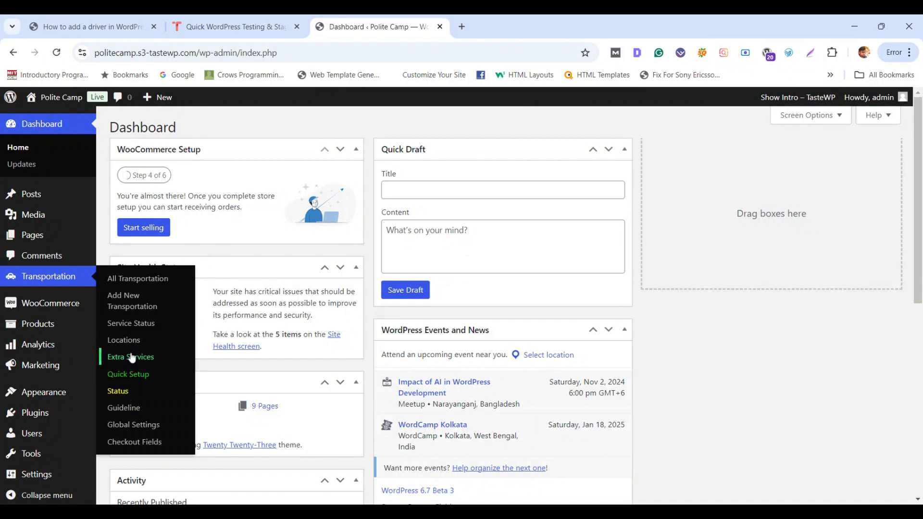
pyautogui.moveTo(133, 424)
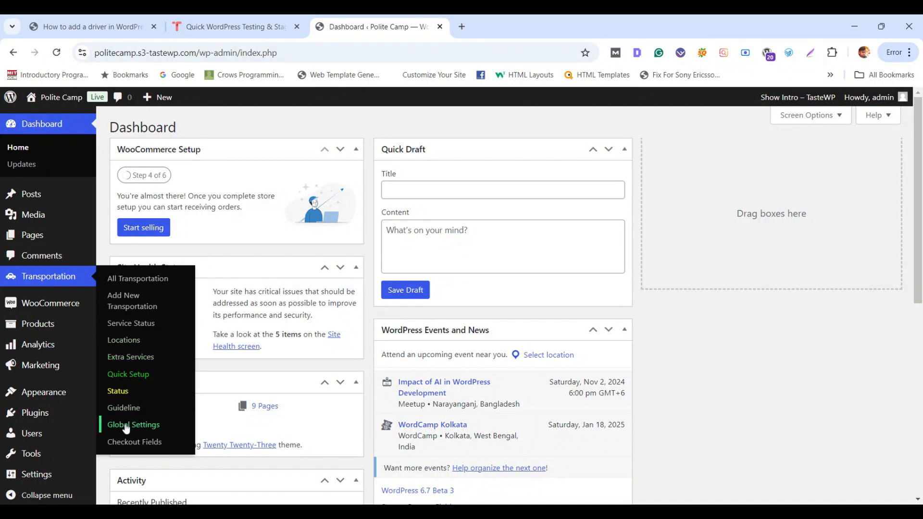
# Review the Google Map API and Transportation Settings sections of Global Settings.
pyautogui.click(133, 424)
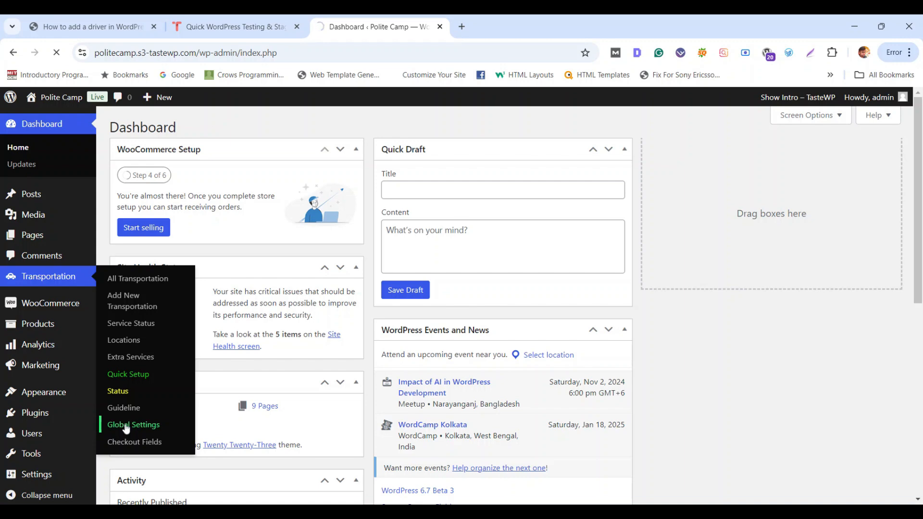
pyautogui.click(133, 424)
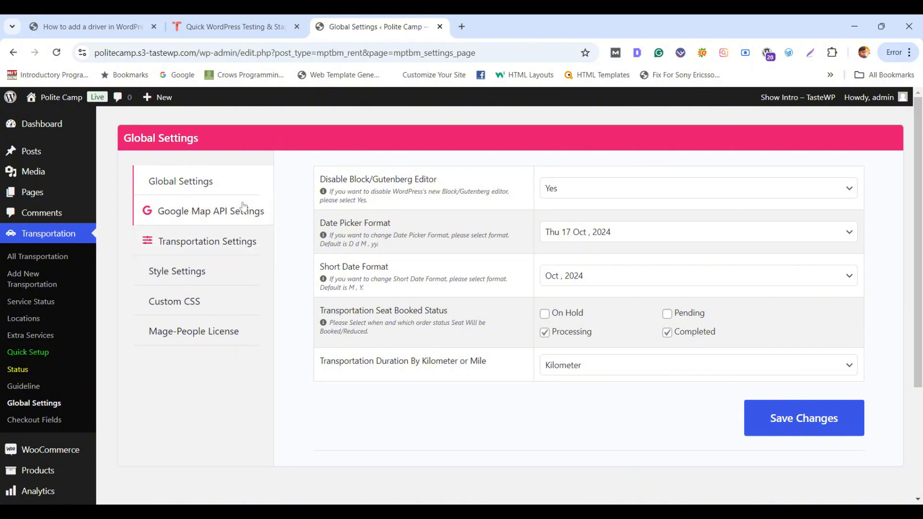
pyautogui.click(210, 211)
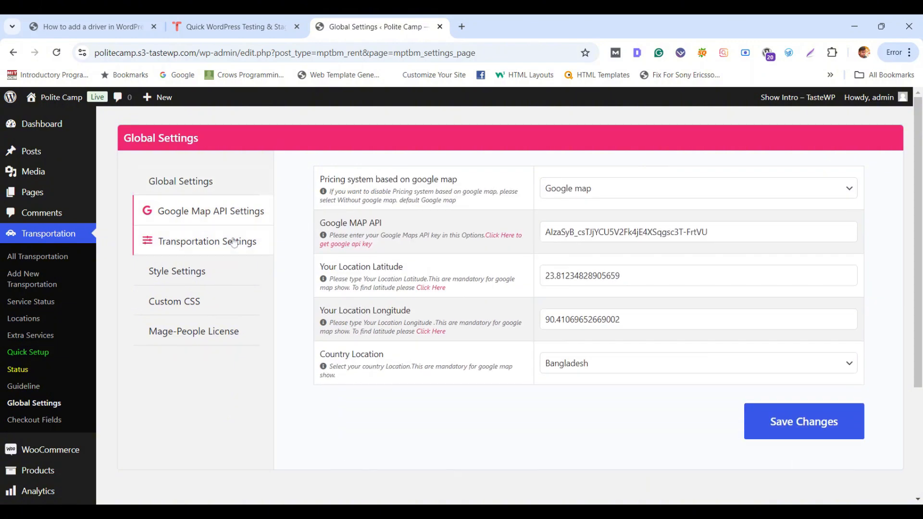
pyautogui.click(208, 241)
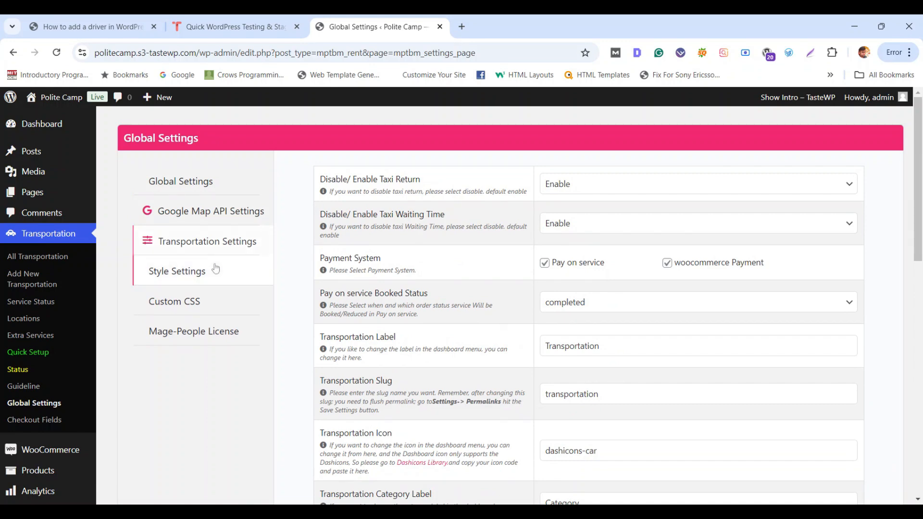
# Review the Custom CSS section and the Mage-People License showing the free E-cab license.
pyautogui.click(174, 301)
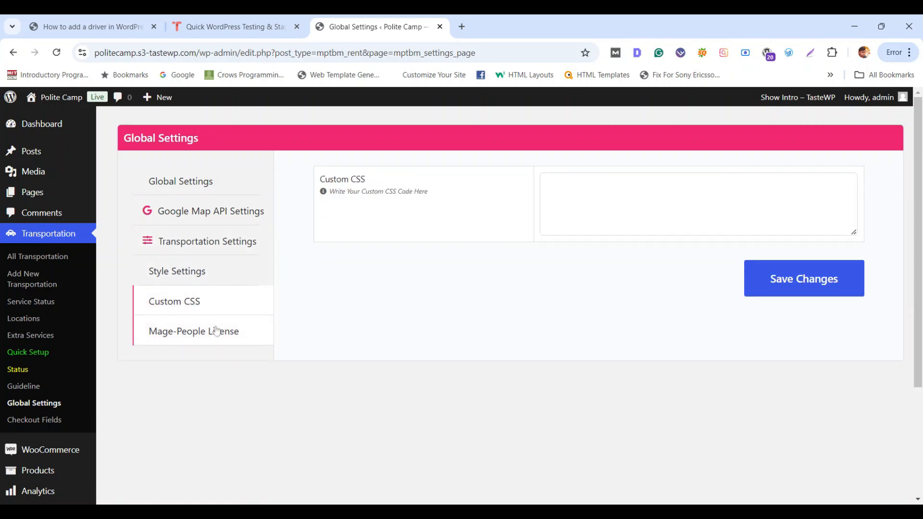
pyautogui.click(193, 331)
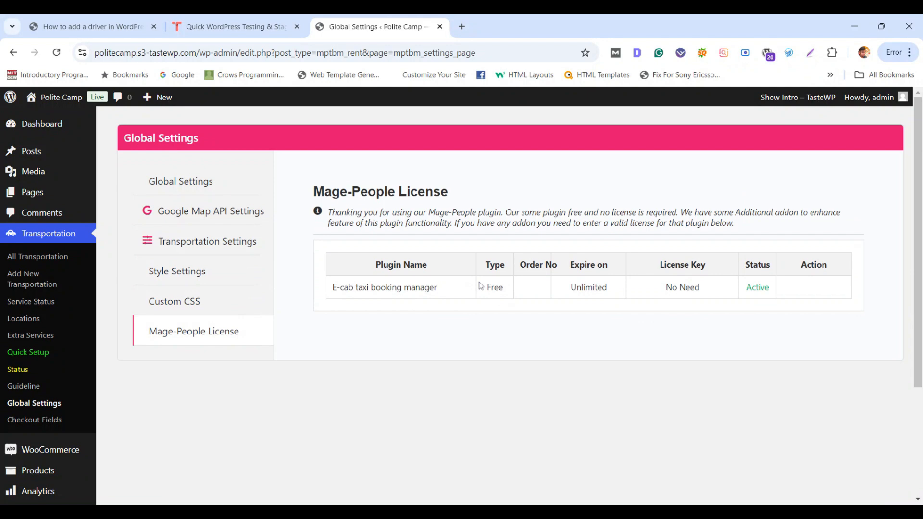
pyautogui.moveTo(777, 293)
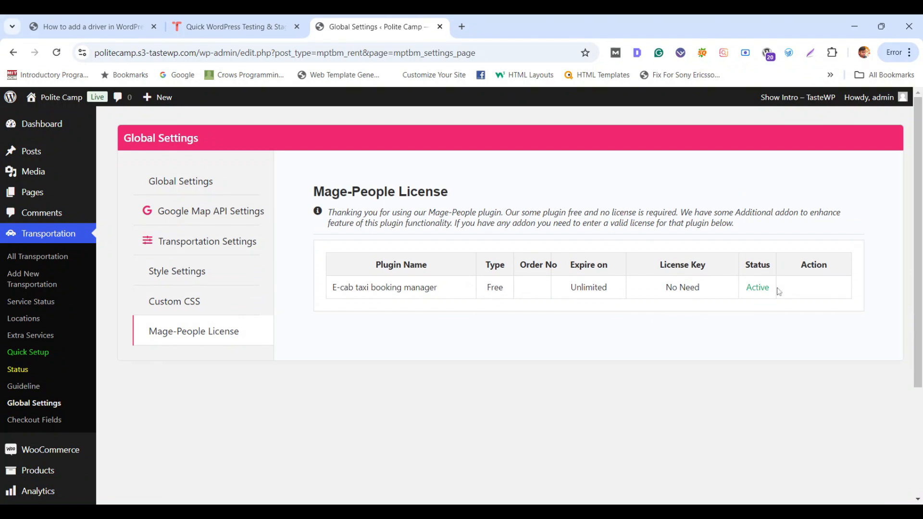
pyautogui.scroll(-3)
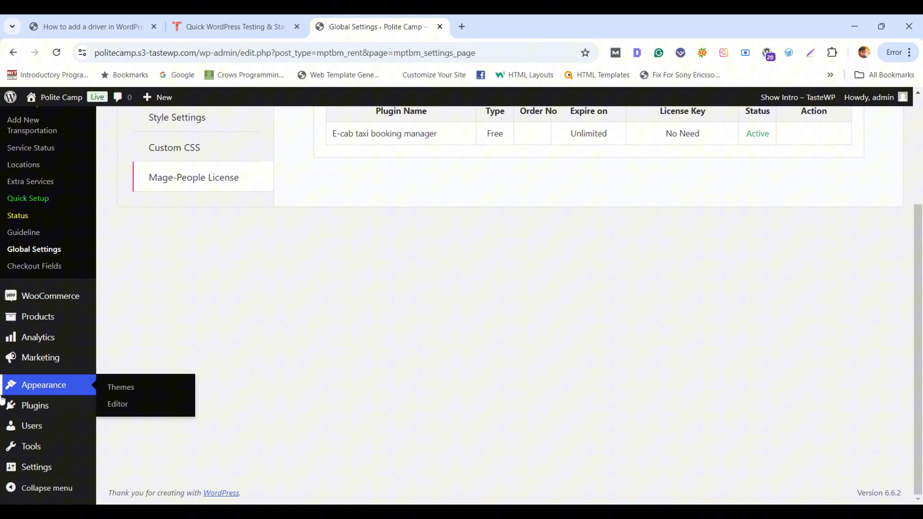
pyautogui.moveTo(34, 405)
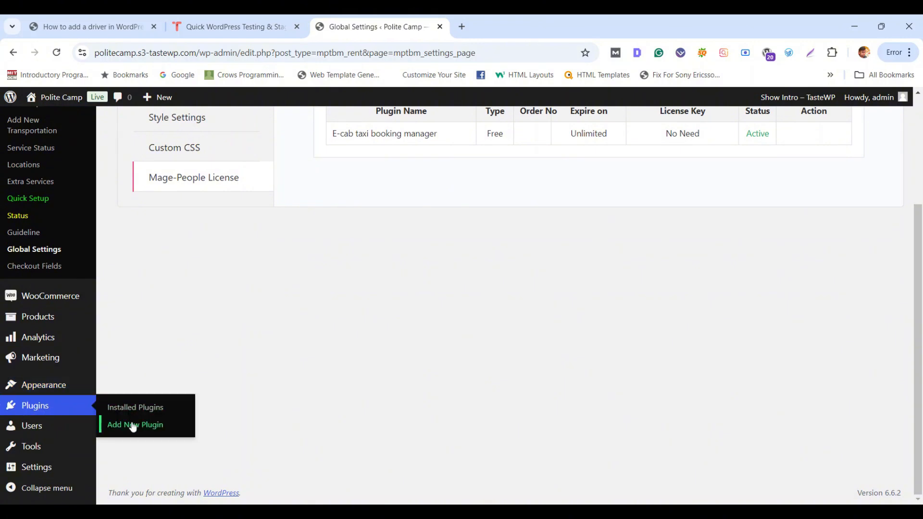
# From Add New Plugin, visit mage-people.com in a new tab and choose the Taxi Cab plugin.
pyautogui.click(134, 424)
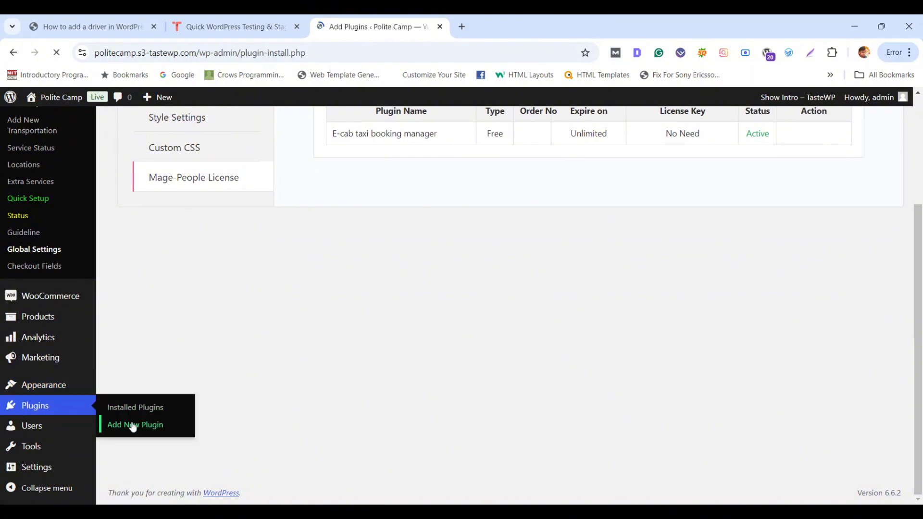
pyautogui.click(135, 424)
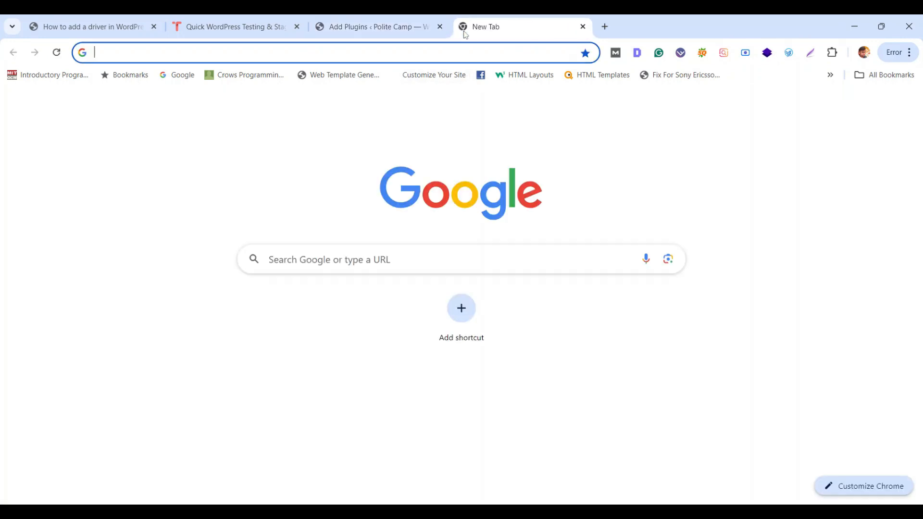
pyautogui.write('mage-people.com')
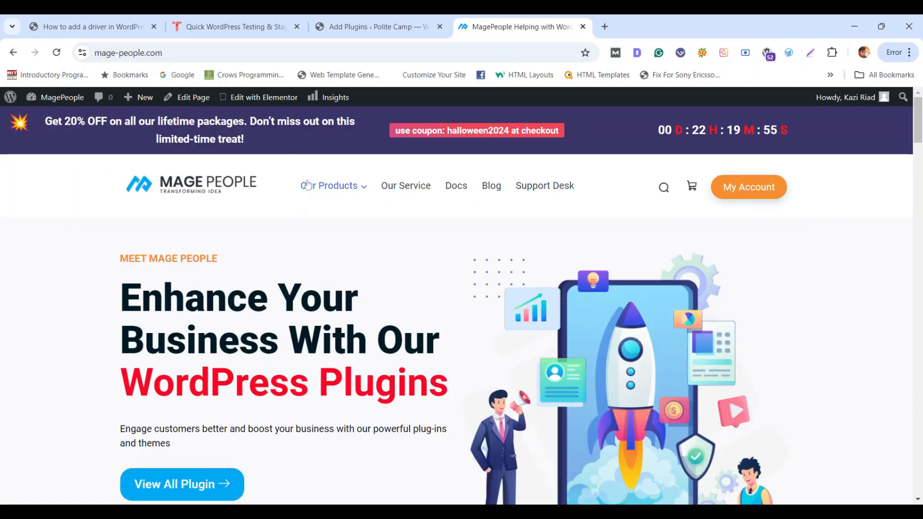
pyautogui.click(333, 186)
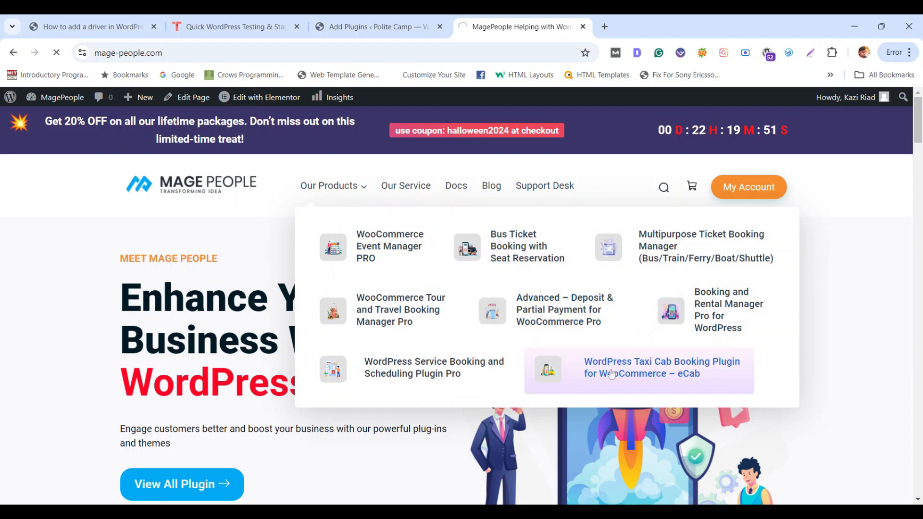
pyautogui.click(662, 367)
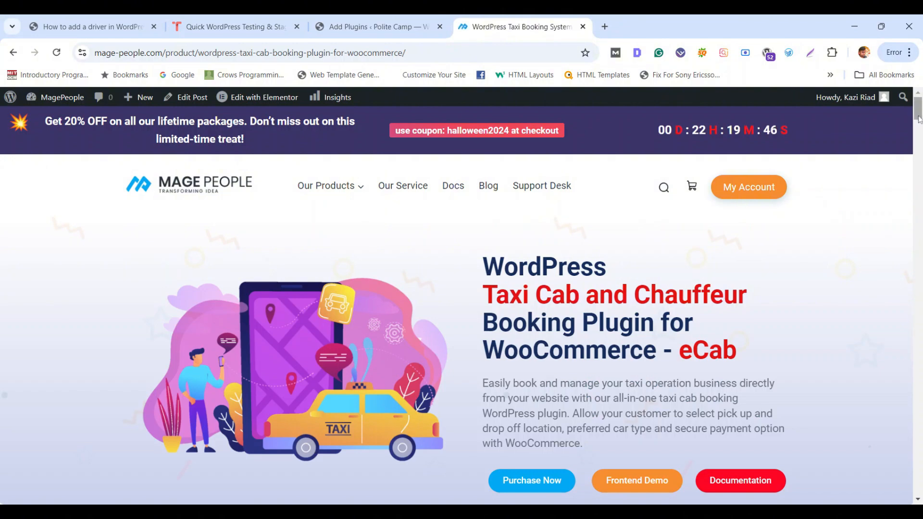
# Scroll through the eCab plugin's features down to its pricing plans, then return to WordPress.
pyautogui.scroll(-3)
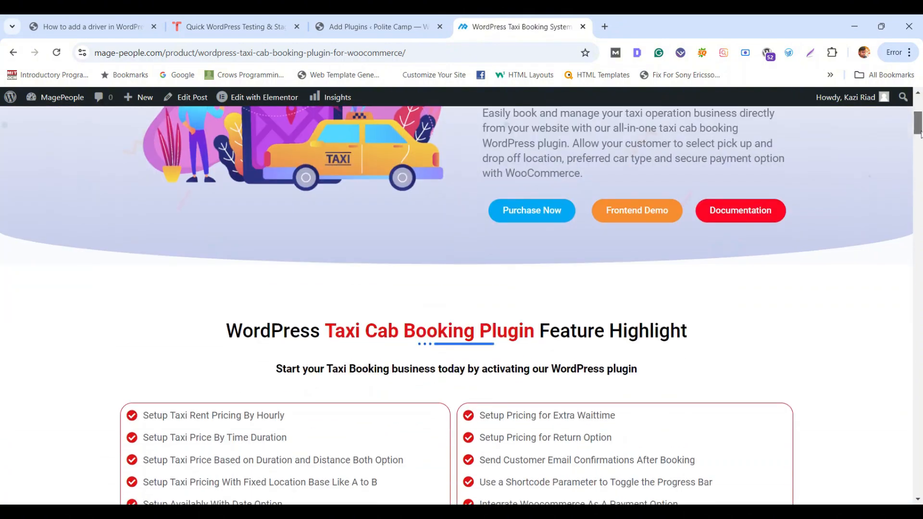
pyautogui.scroll(-3)
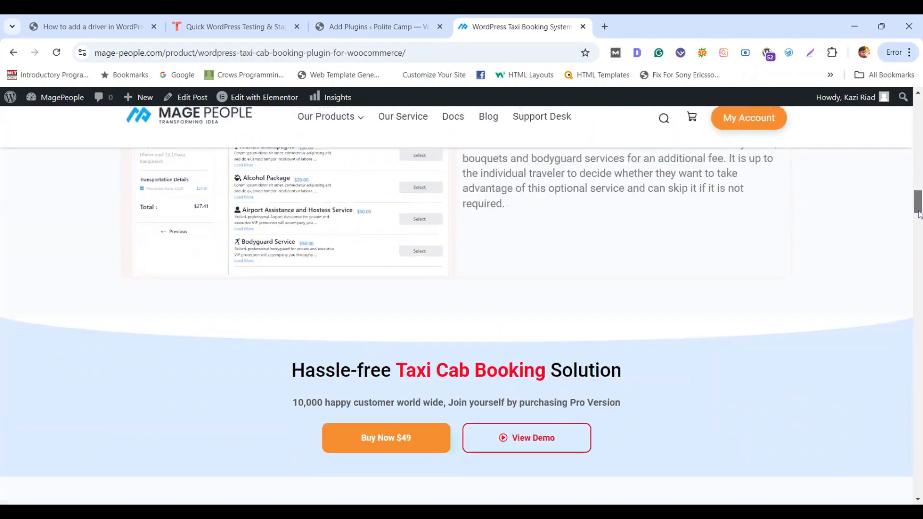
pyautogui.scroll(-3)
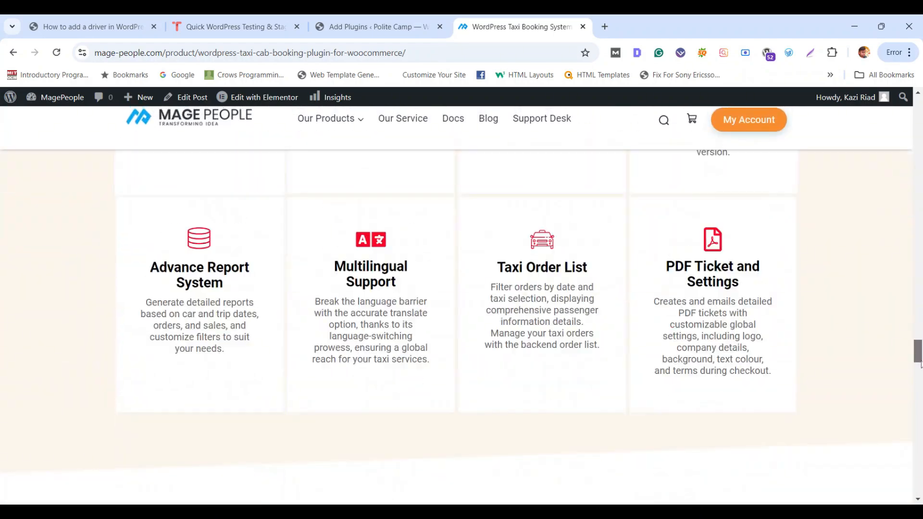
pyautogui.scroll(-3)
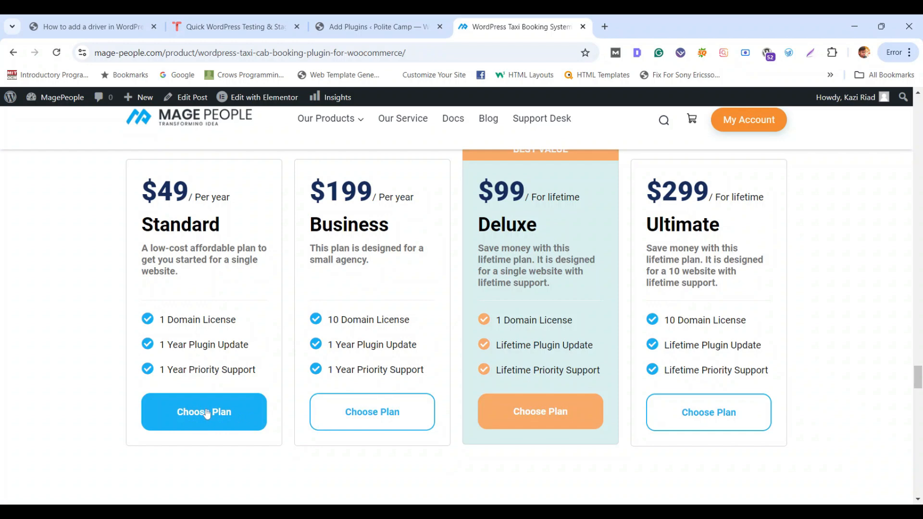
pyautogui.click(376, 27)
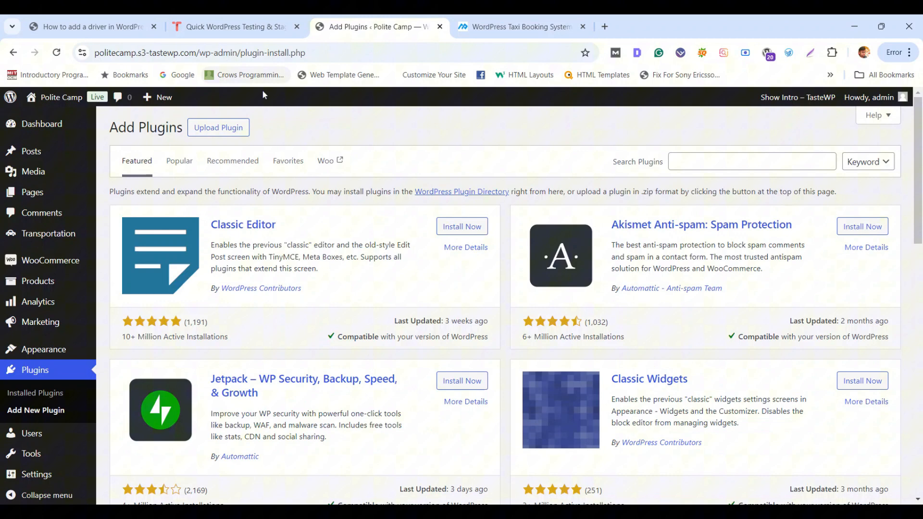
# Upload and install the ecab-taxi-booking-manager-pro.zip plugin.
pyautogui.click(218, 128)
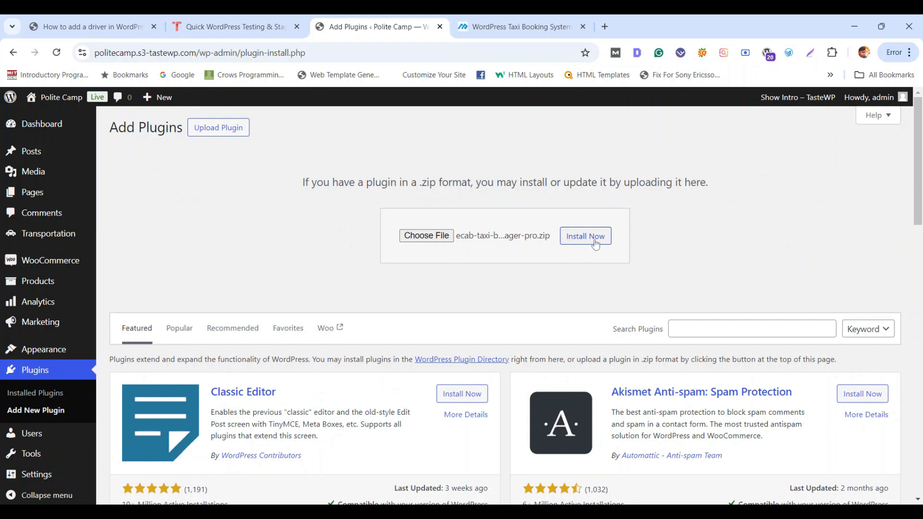
pyautogui.click(584, 237)
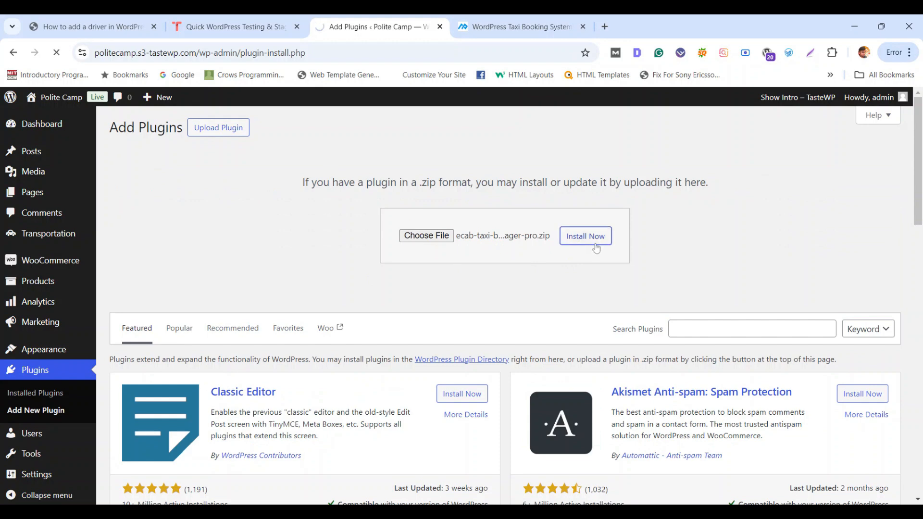
pyautogui.click(585, 237)
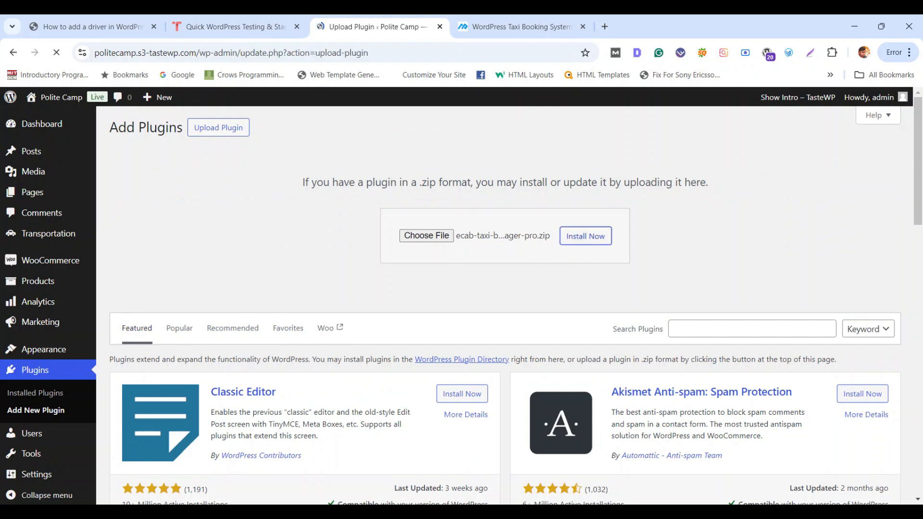
pyautogui.click(584, 236)
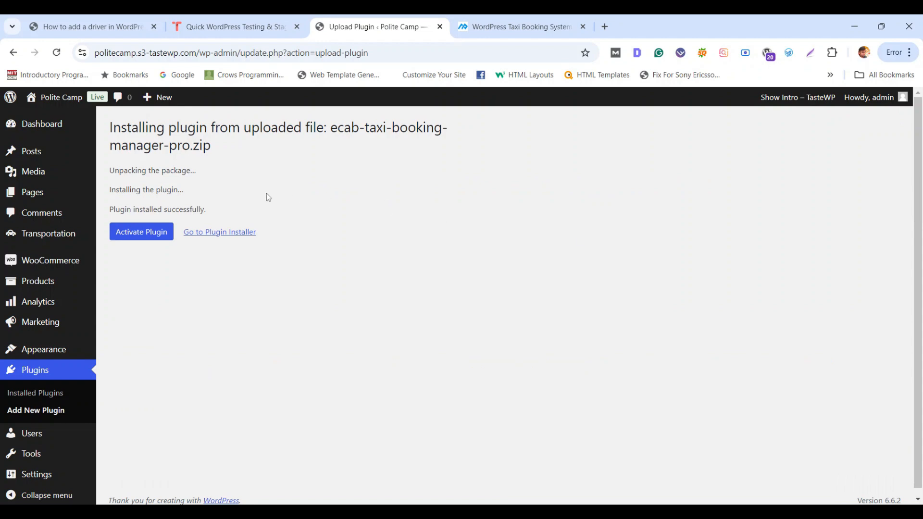
# Activate the newly installed eCab Taxi Booking Manager PRO plugin.
pyautogui.click(140, 231)
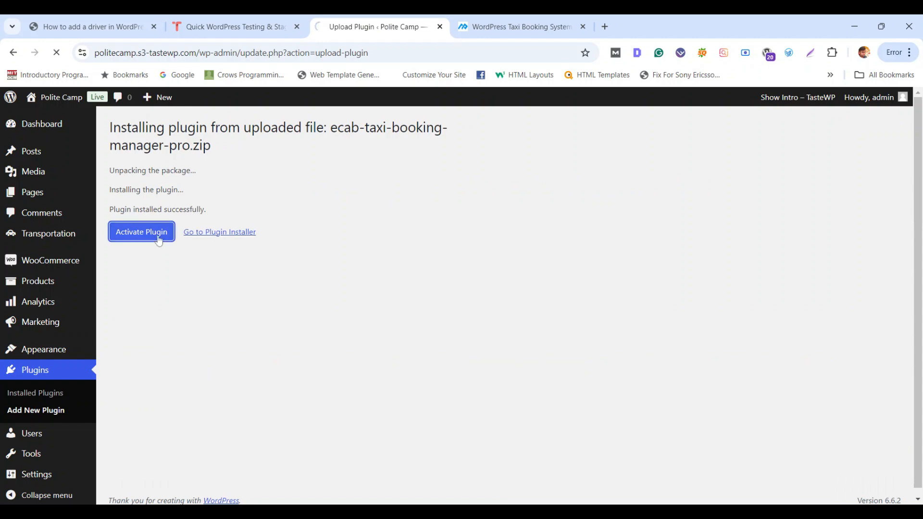
pyautogui.click(140, 232)
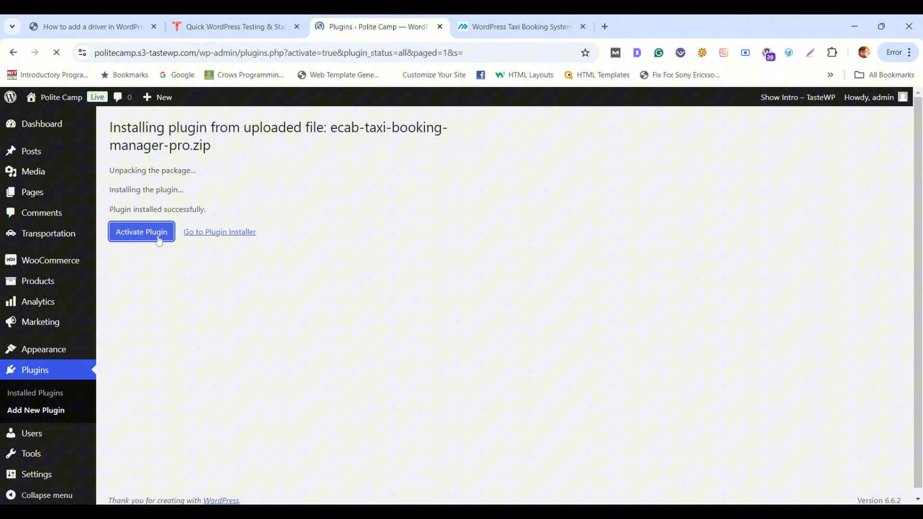
pyautogui.click(141, 232)
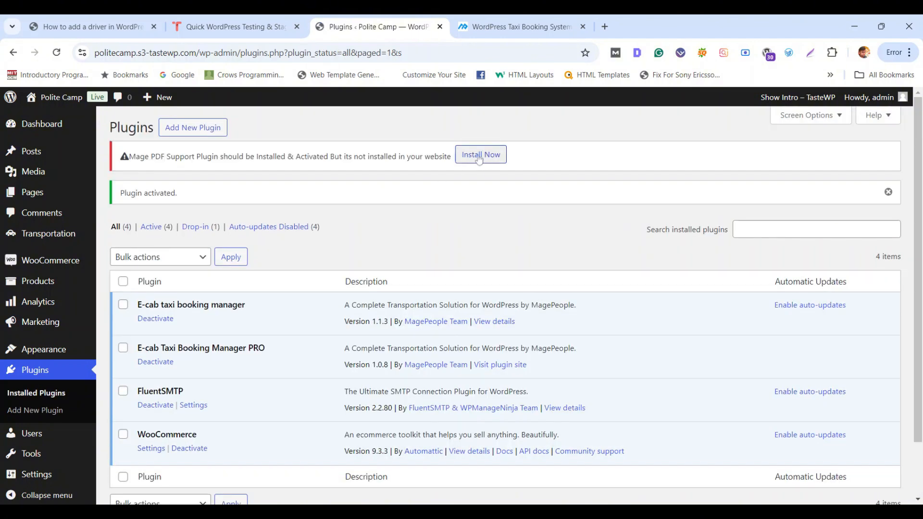
# Install the missing Mage PDF Support plugin from the admin notice.
pyautogui.click(479, 154)
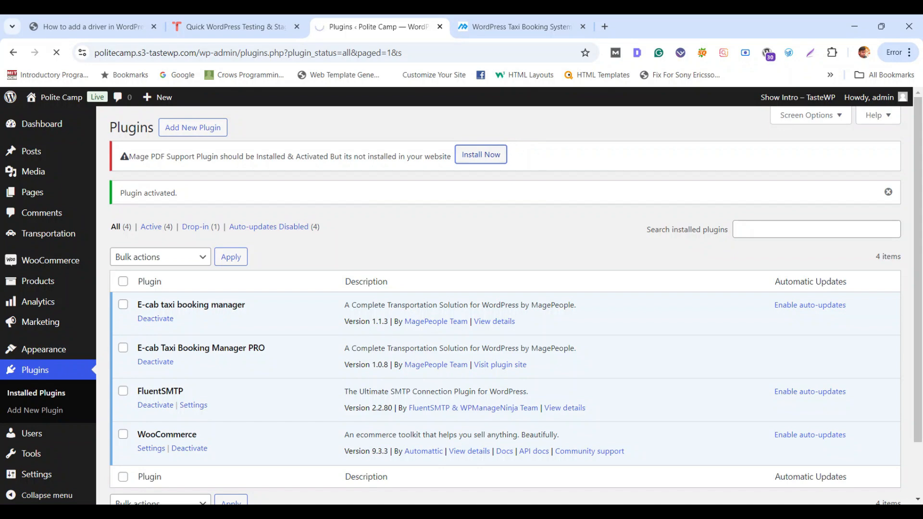
pyautogui.click(481, 154)
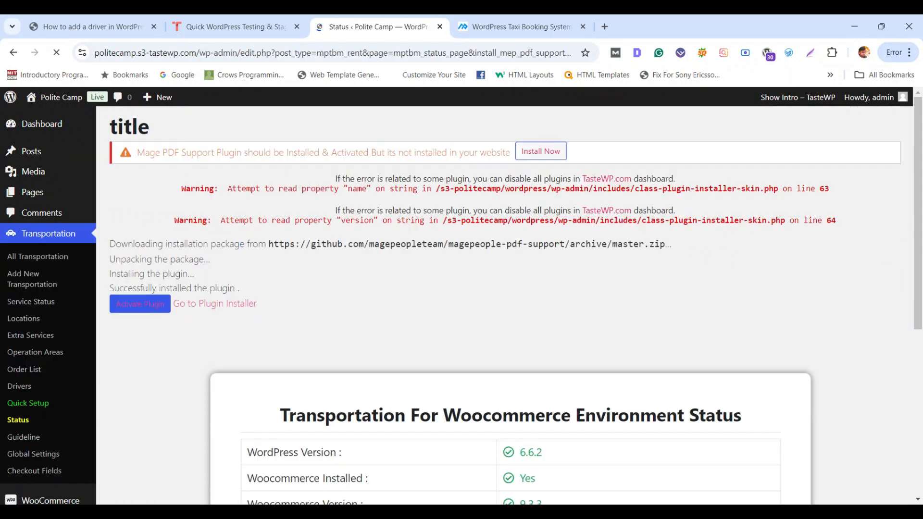
pyautogui.click(56, 52)
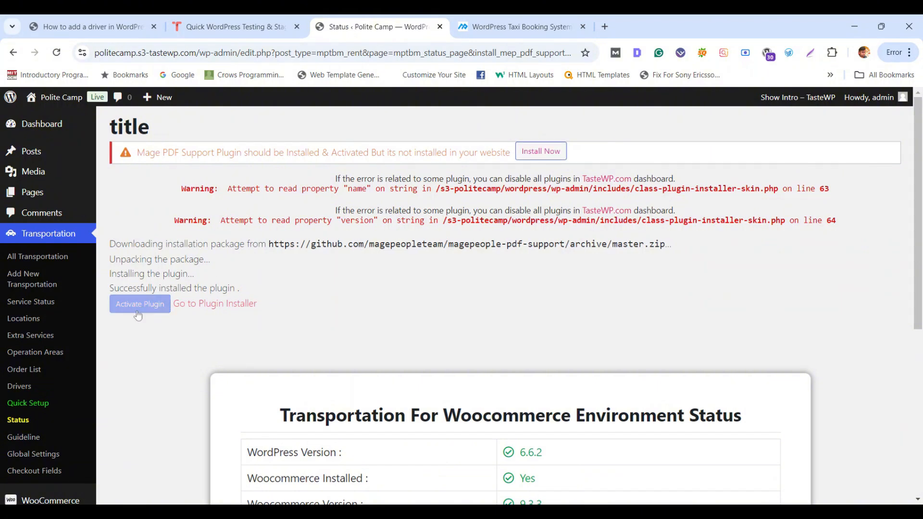
# Activate MagePeople PDF Support so it becomes the fifth active plugin.
pyautogui.click(139, 304)
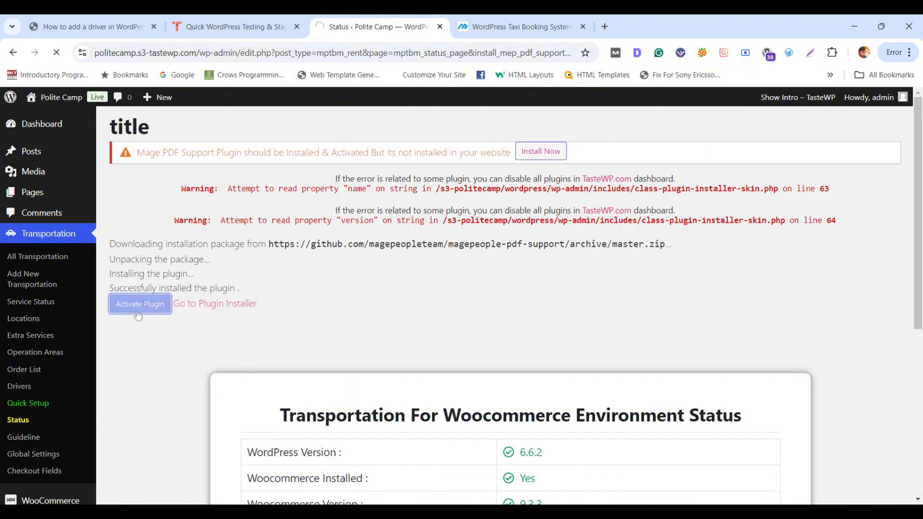
pyautogui.click(140, 304)
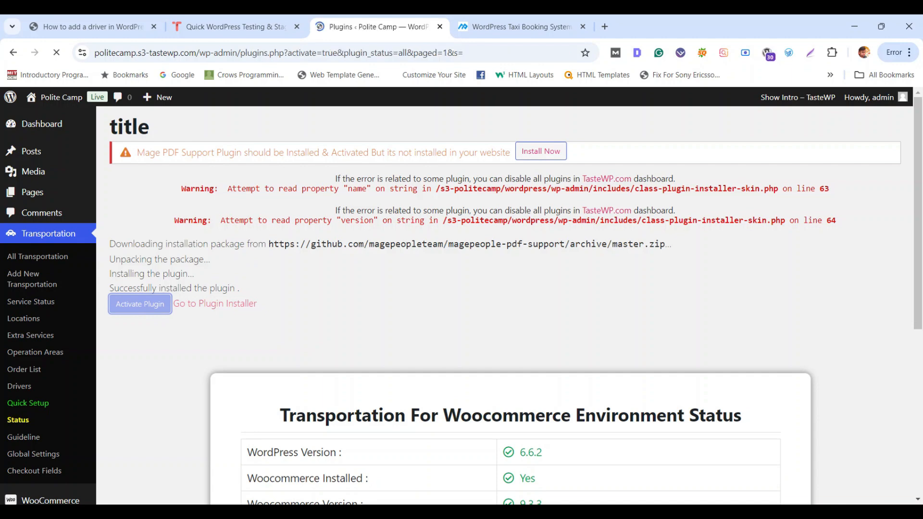
pyautogui.click(139, 304)
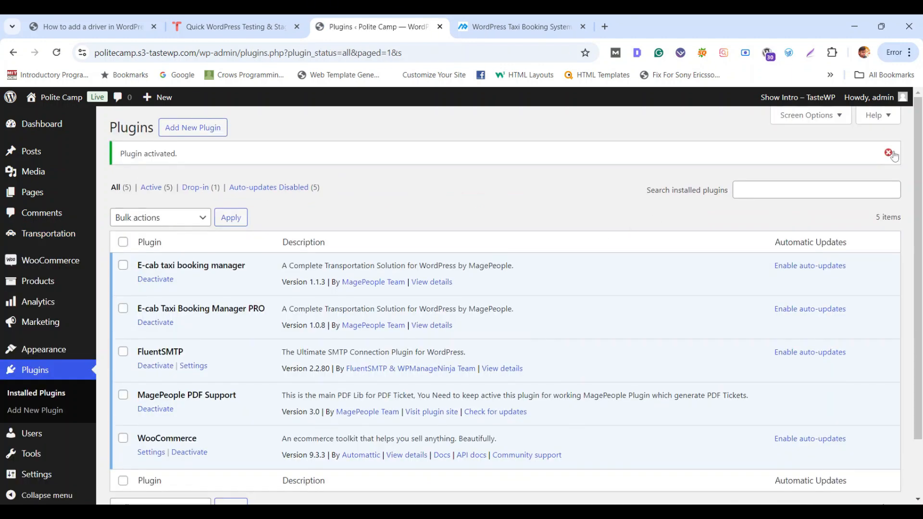
pyautogui.click(889, 153)
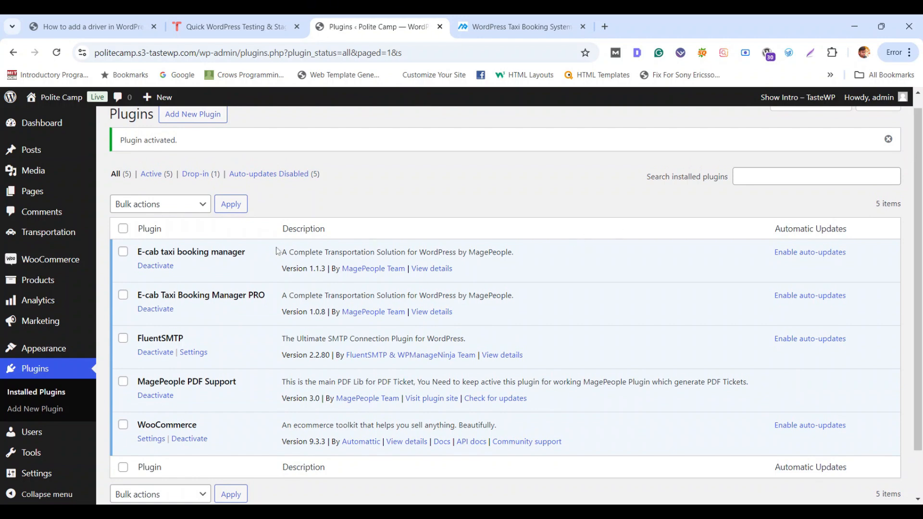
pyautogui.moveTo(47, 231)
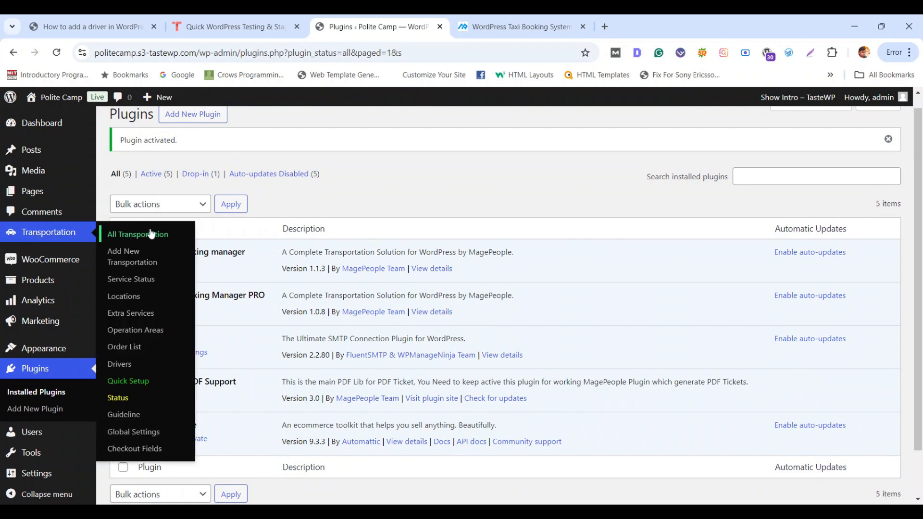
pyautogui.moveTo(130, 405)
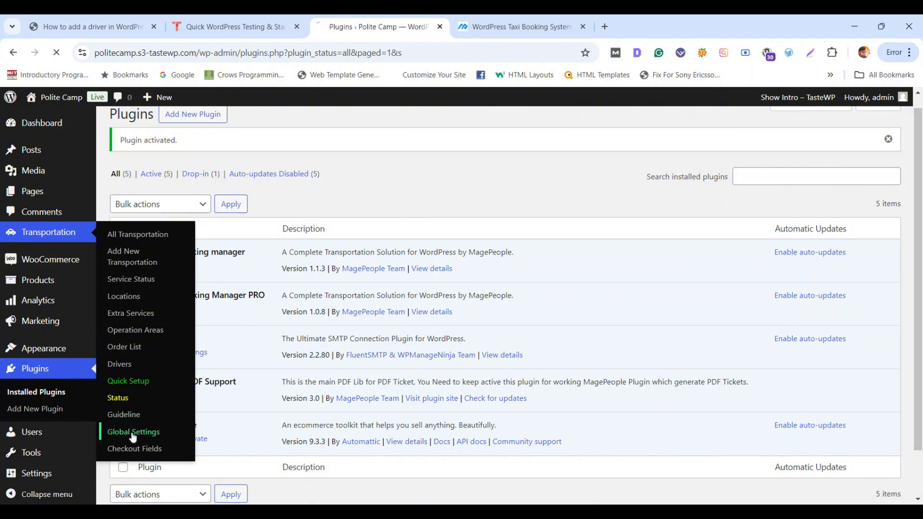
# Show the Driver Settings section and check the available default ride statuses.
pyautogui.click(132, 432)
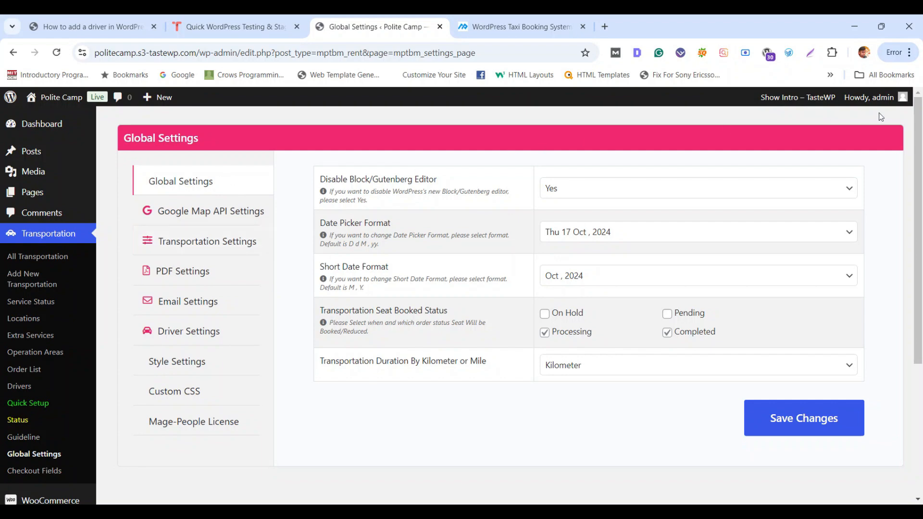
pyautogui.scroll(-3)
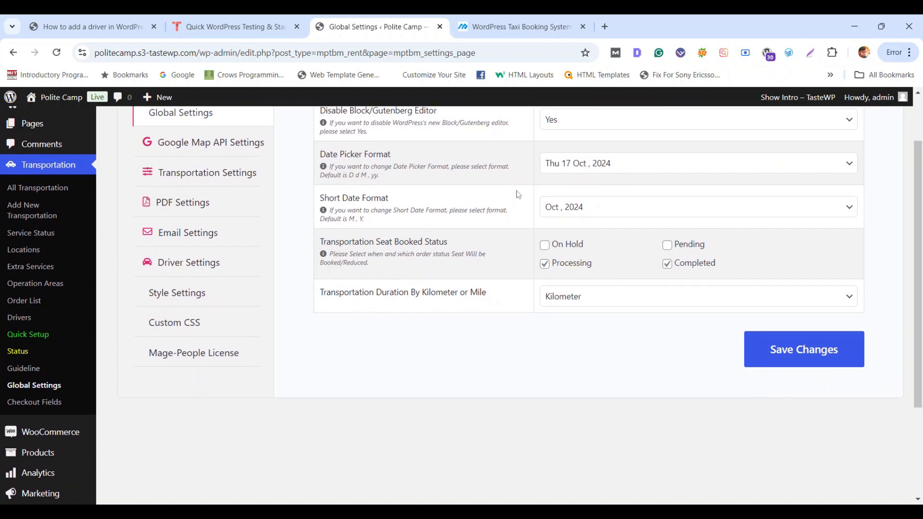
pyautogui.click(188, 261)
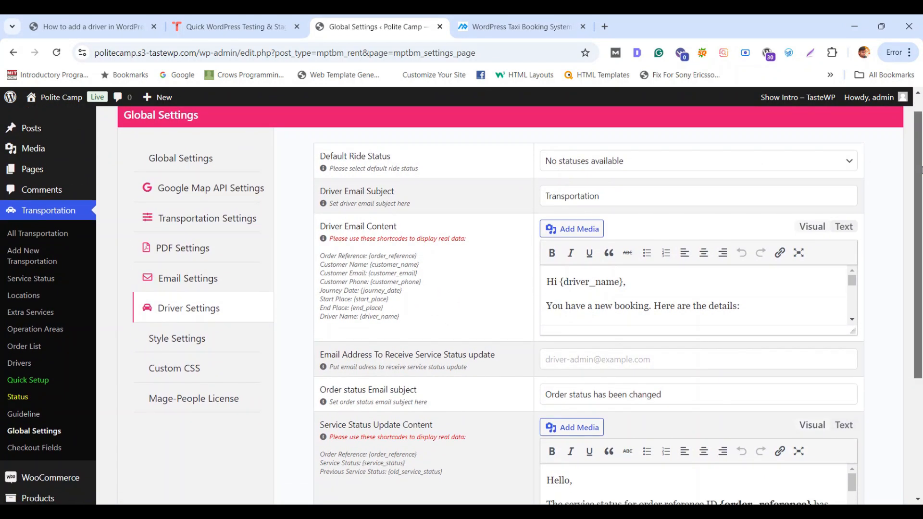
pyautogui.click(697, 161)
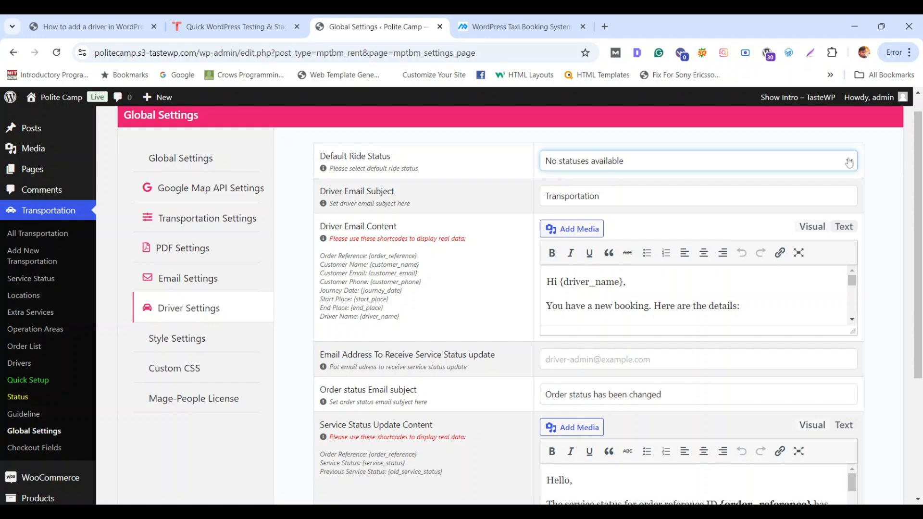
pyautogui.moveTo(896, 197)
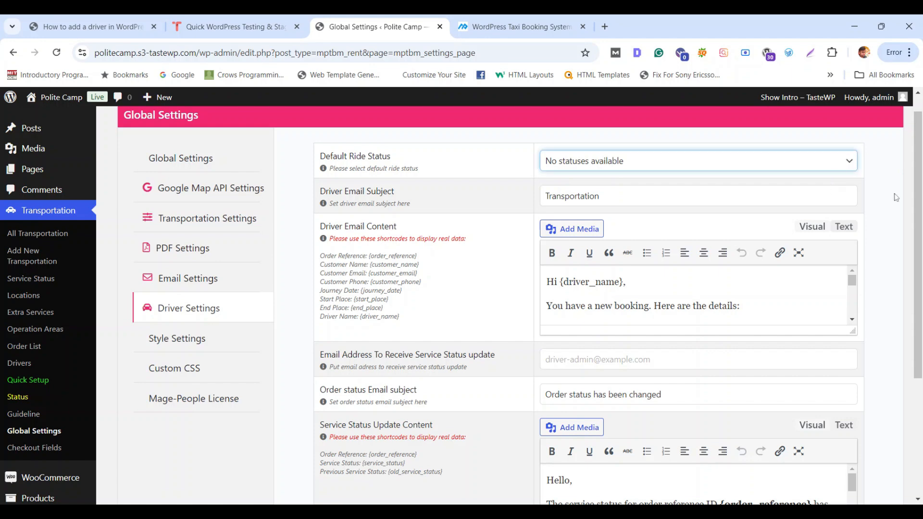
# Scroll through the driver email subject, content and service status update templates.
pyautogui.scroll(-3)
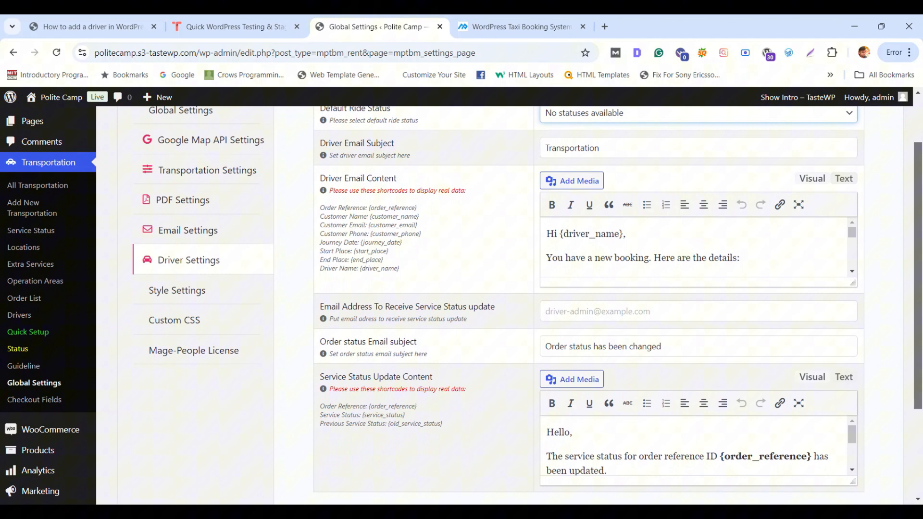
pyautogui.scroll(-3)
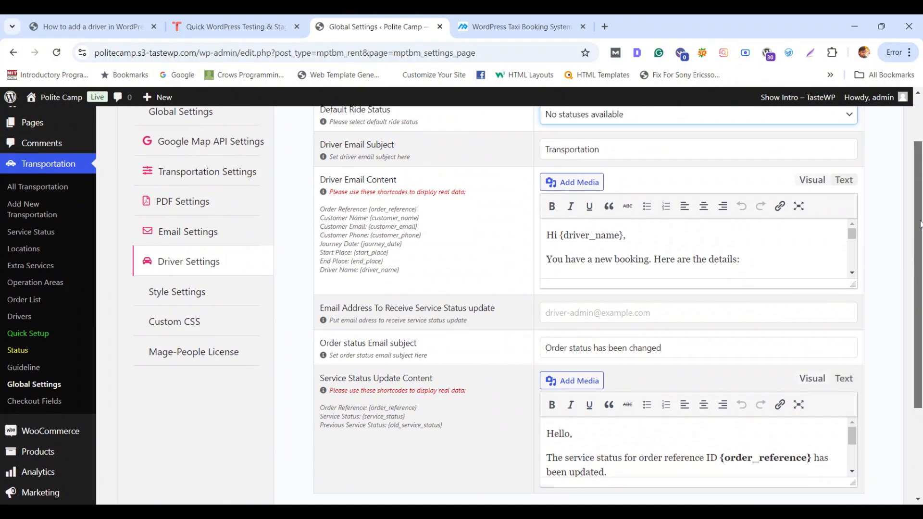
pyautogui.scroll(-3)
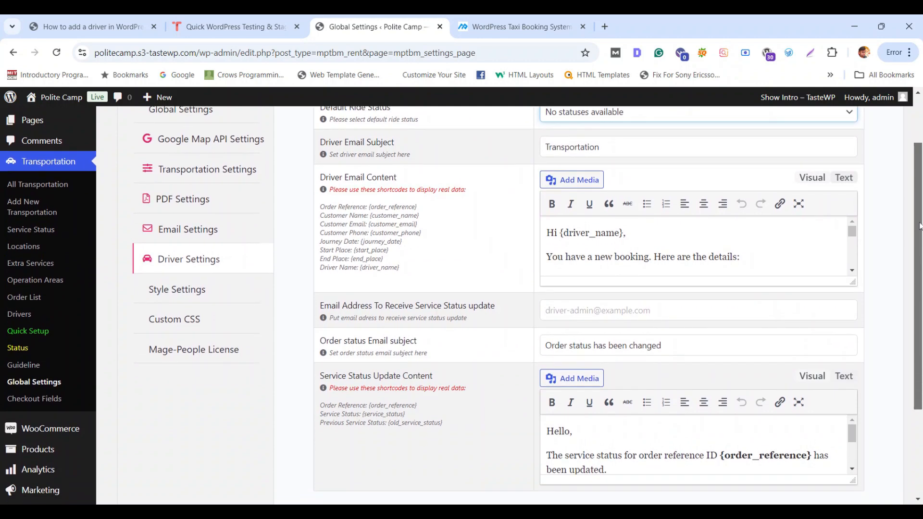
pyautogui.scroll(-3)
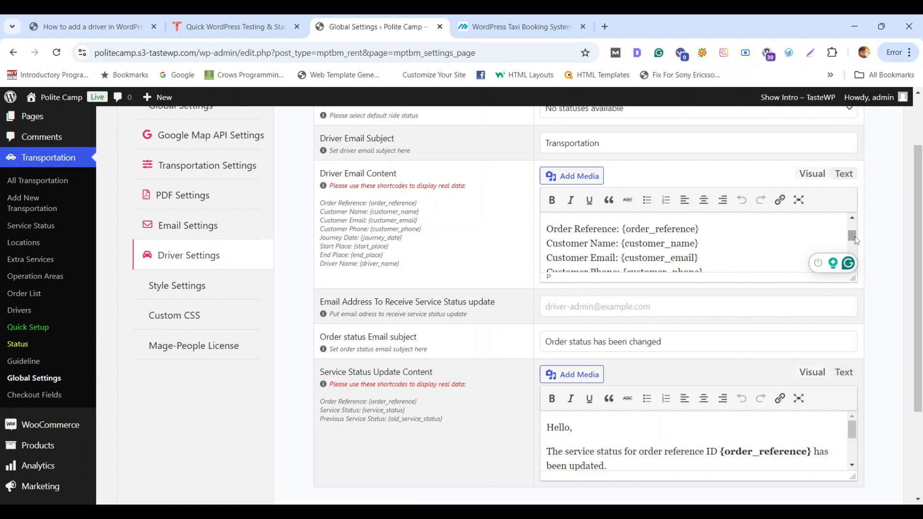
pyautogui.scroll(-3)
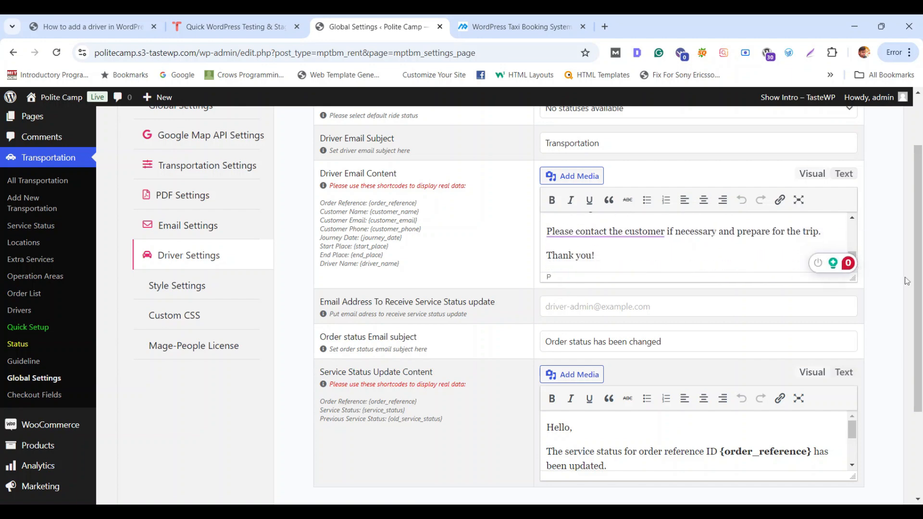
pyautogui.scroll(-3)
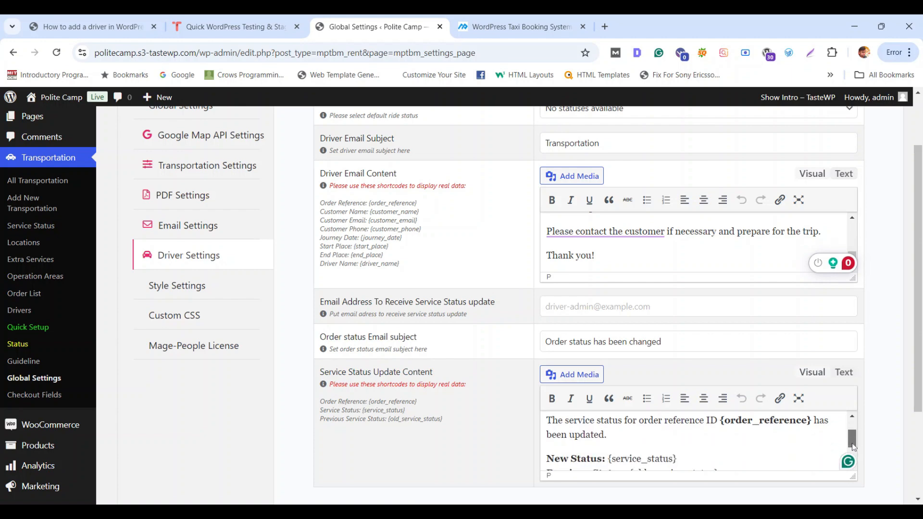
pyautogui.scroll(-3)
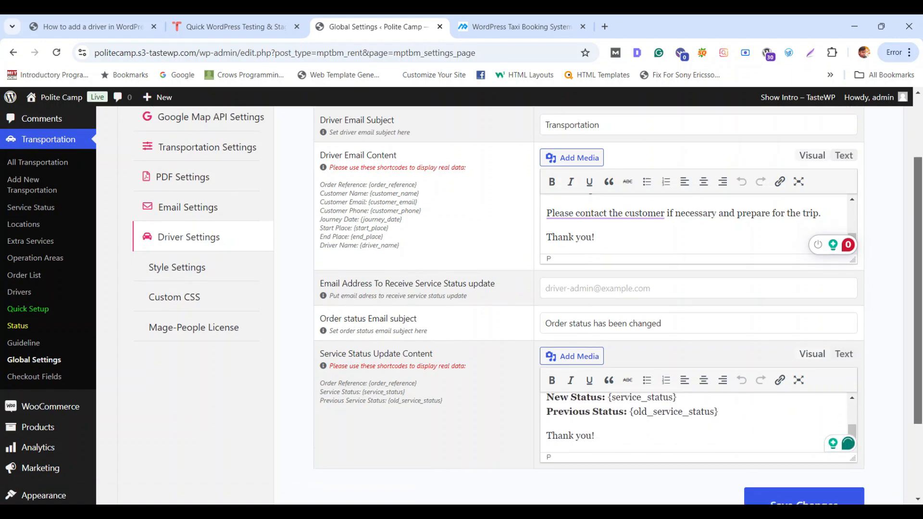
pyautogui.scroll(-3)
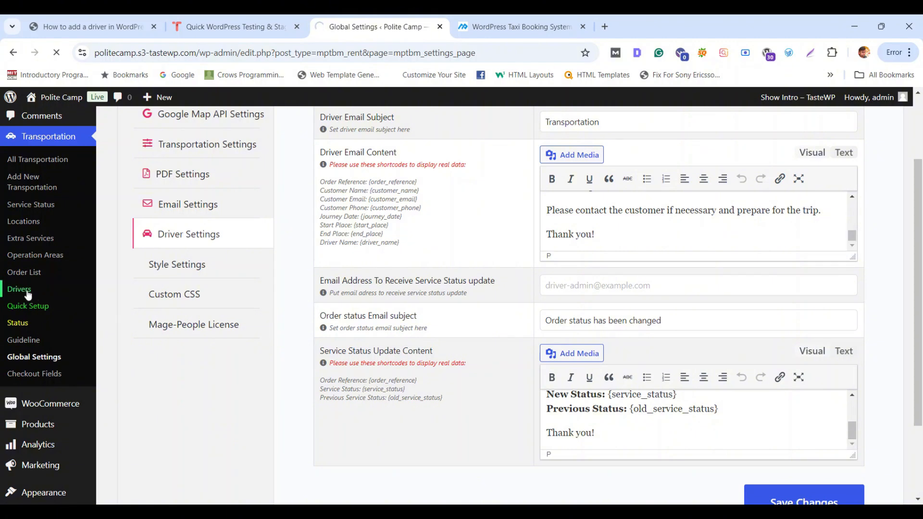
pyautogui.click(20, 289)
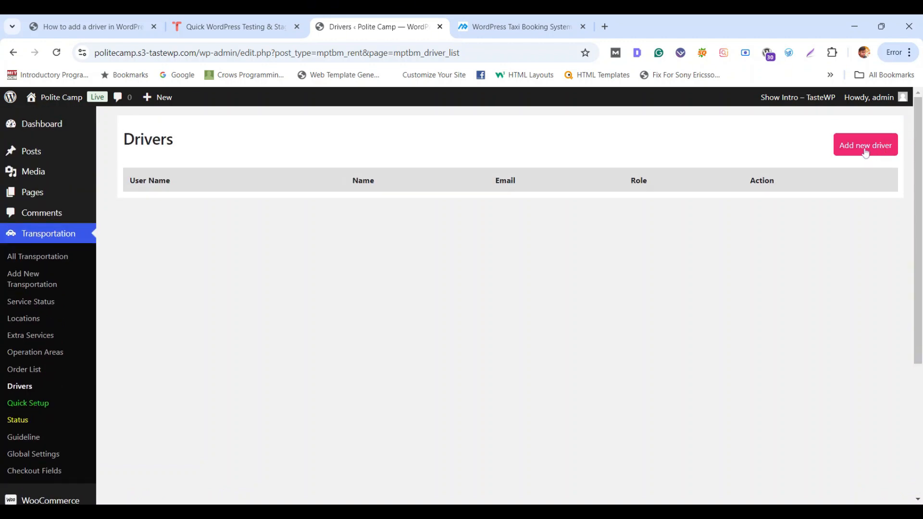
pyautogui.click(864, 145)
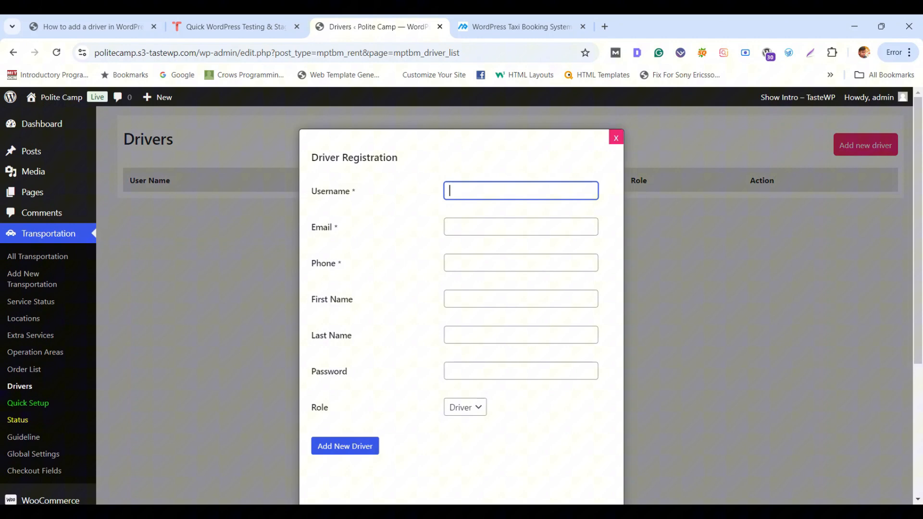
pyautogui.write('asif')
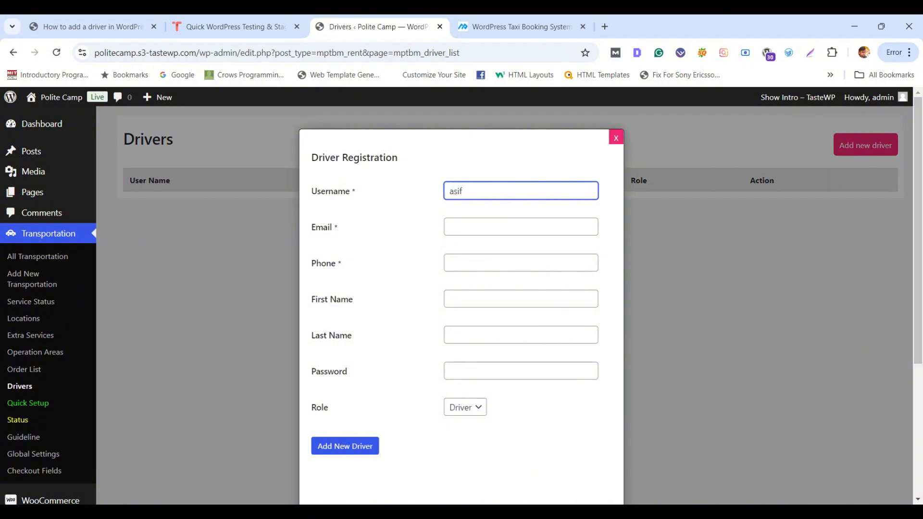
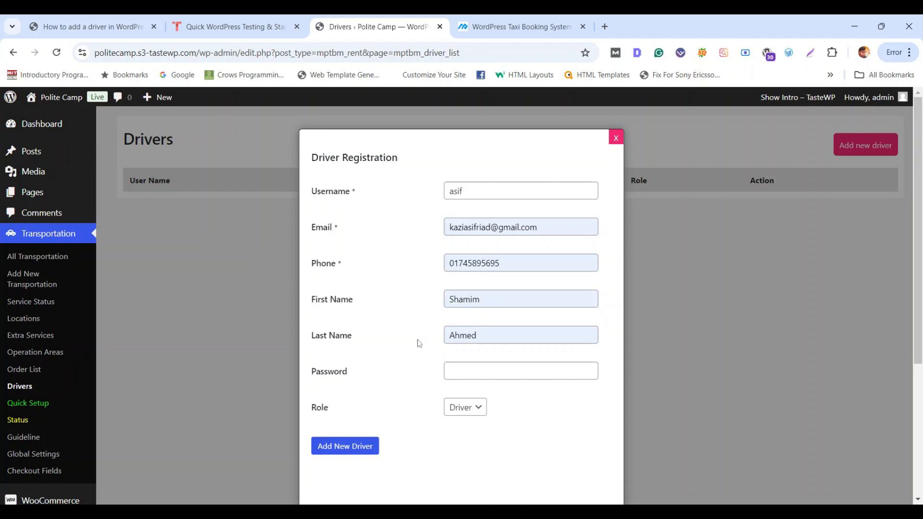
pyautogui.click(520, 371)
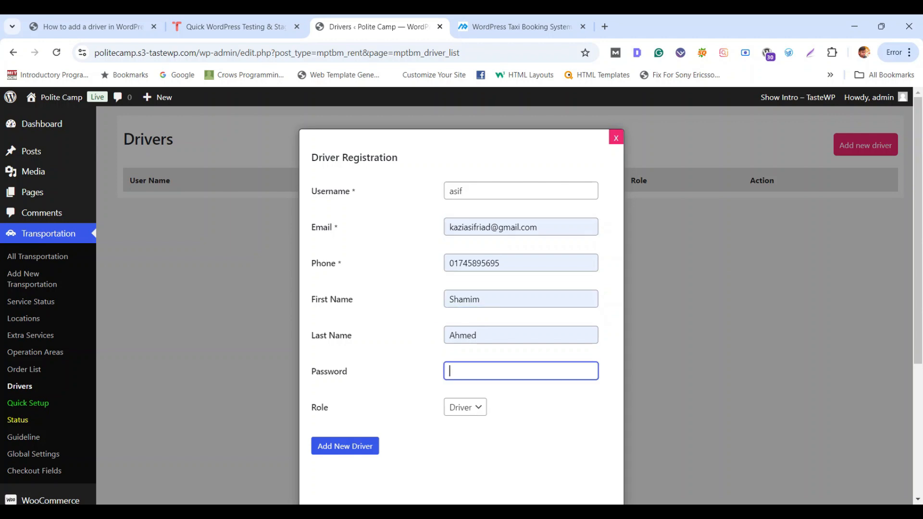
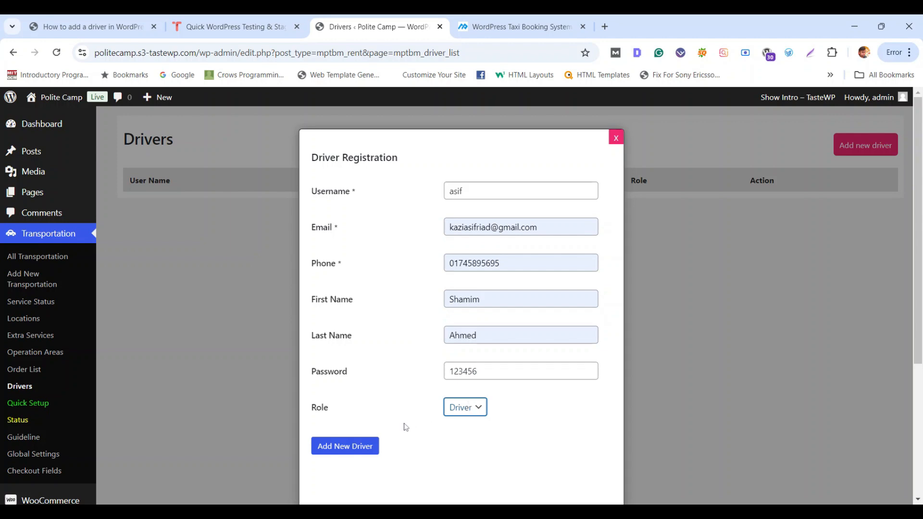
pyautogui.click(345, 445)
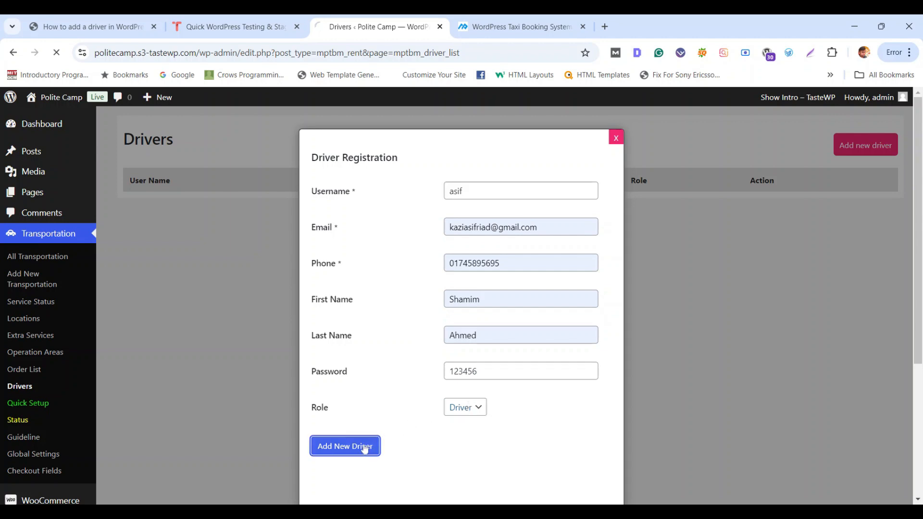
pyautogui.click(345, 445)
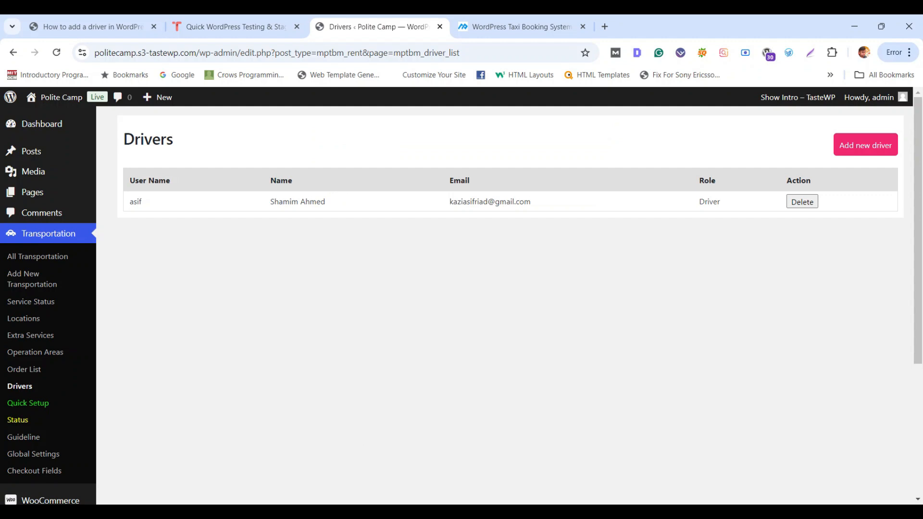
pyautogui.moveTo(901, 203)
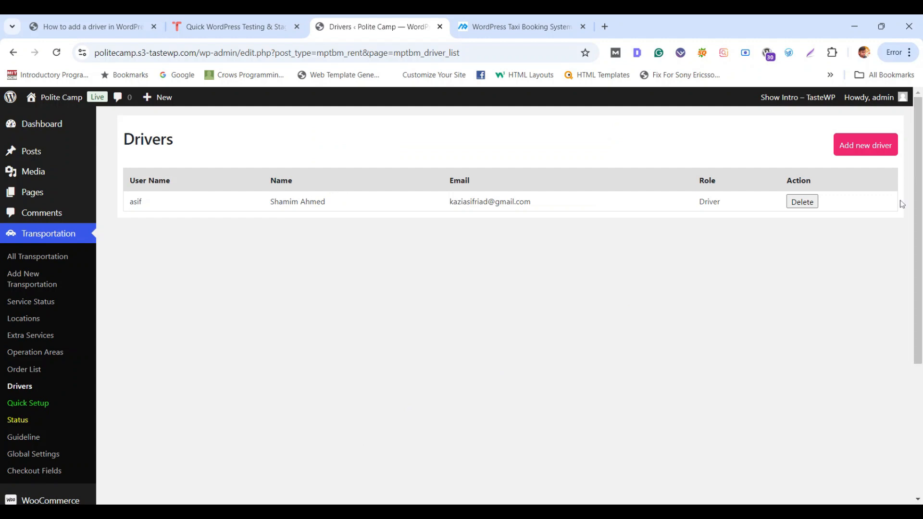
pyautogui.moveTo(866, 154)
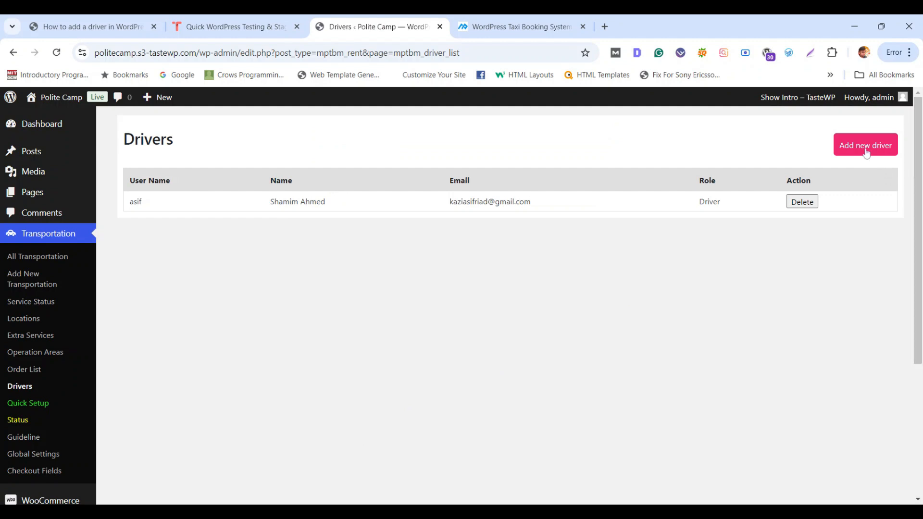
pyautogui.click(865, 146)
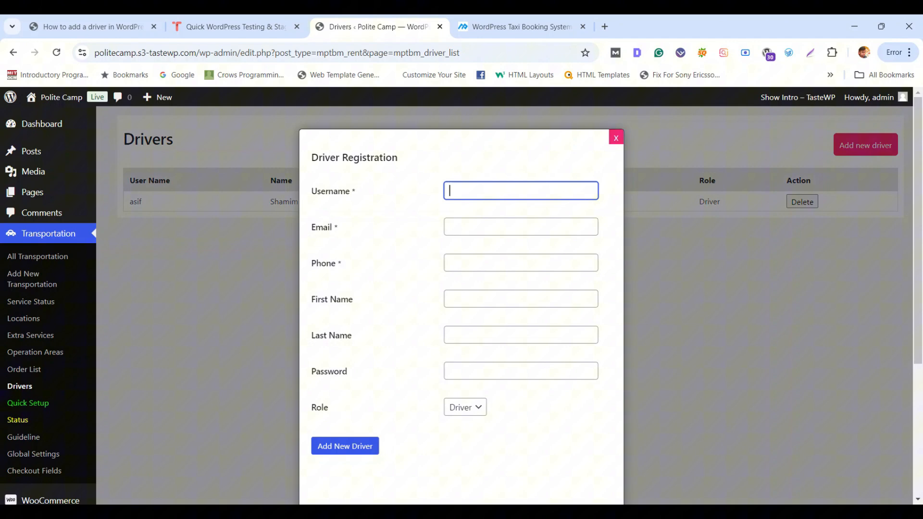
pyautogui.write('R')
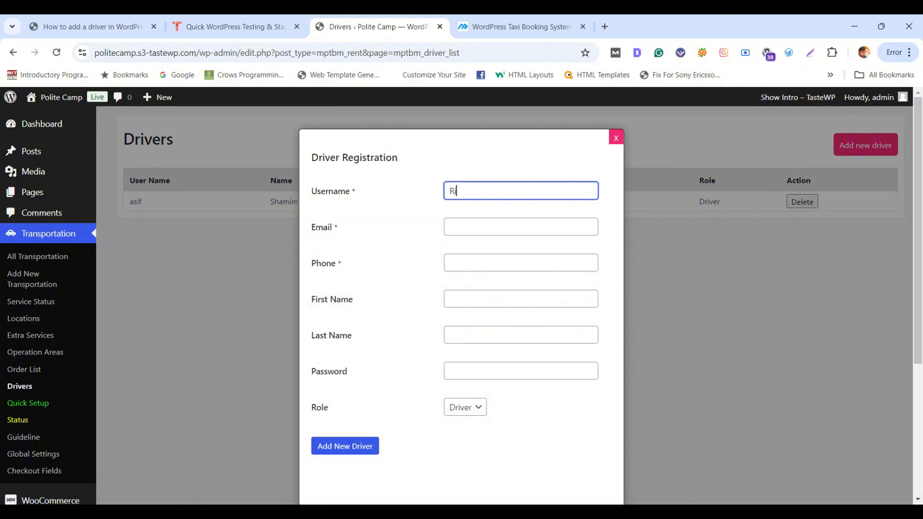
pyautogui.write('iad')
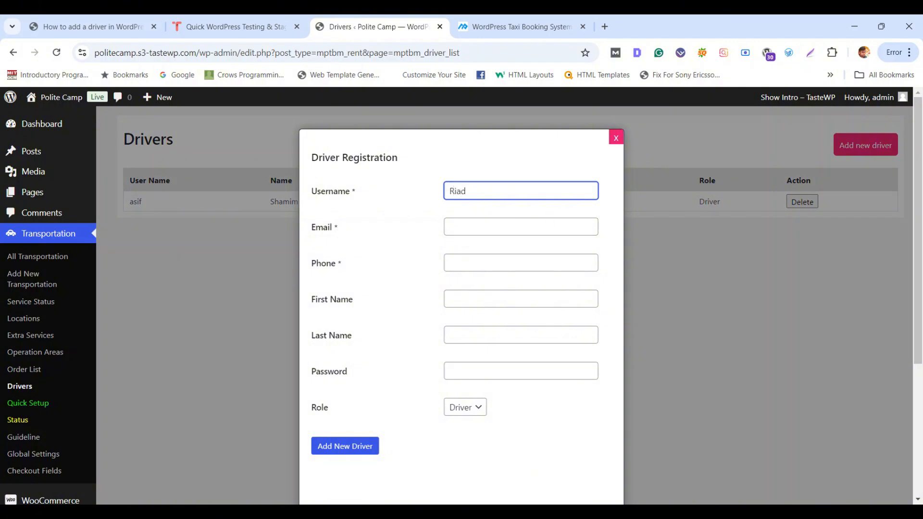
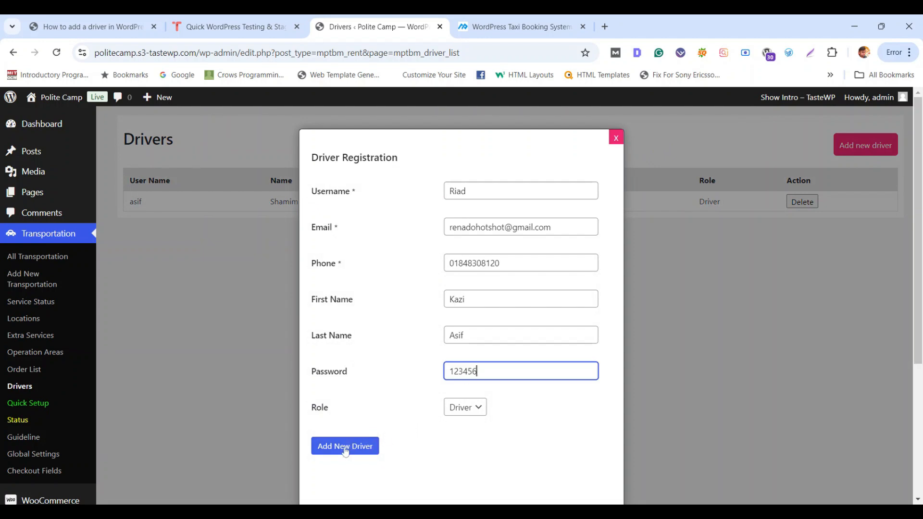
pyautogui.click(344, 445)
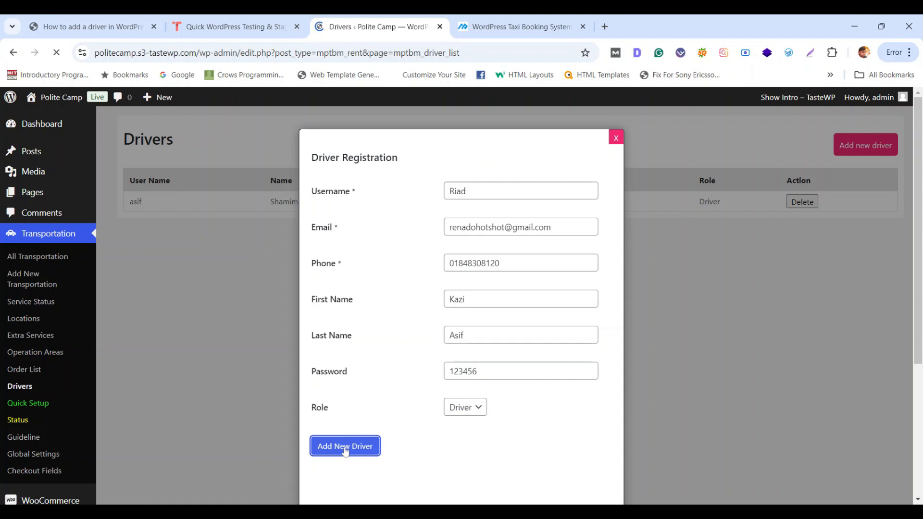
pyautogui.click(345, 446)
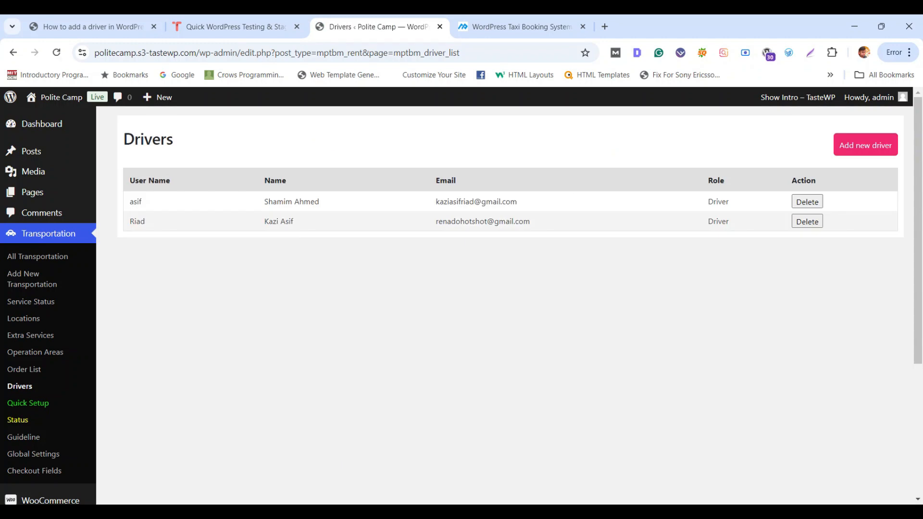
pyautogui.moveTo(260, 349)
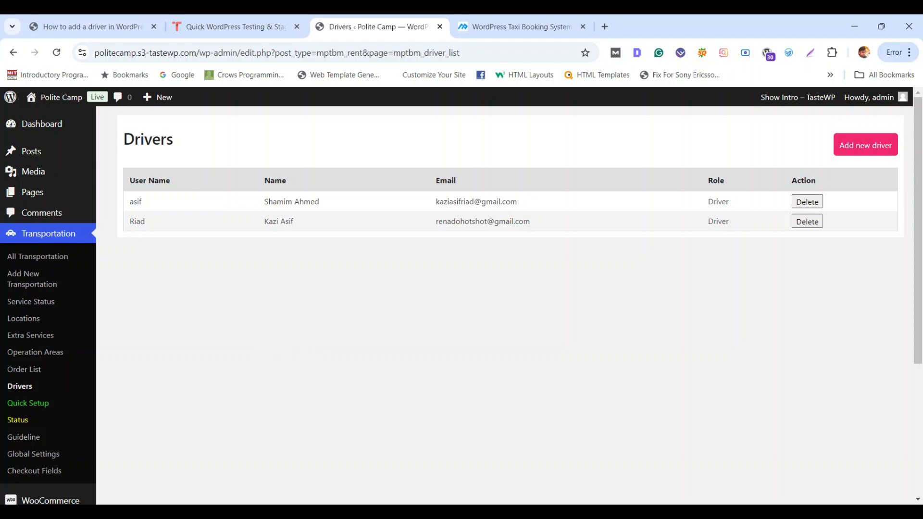
pyautogui.moveTo(35, 352)
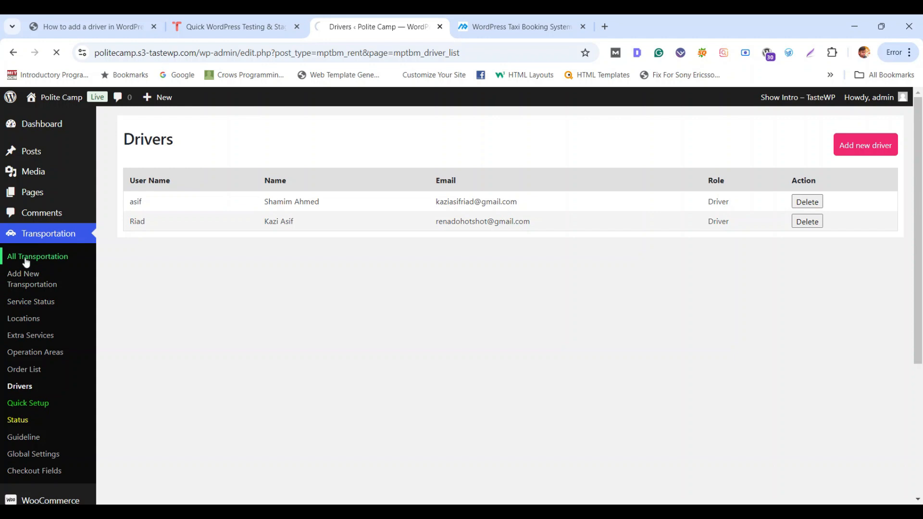
# Edit the BMW 5 Series vehicle, view its Driver settings and update it.
pyautogui.click(37, 256)
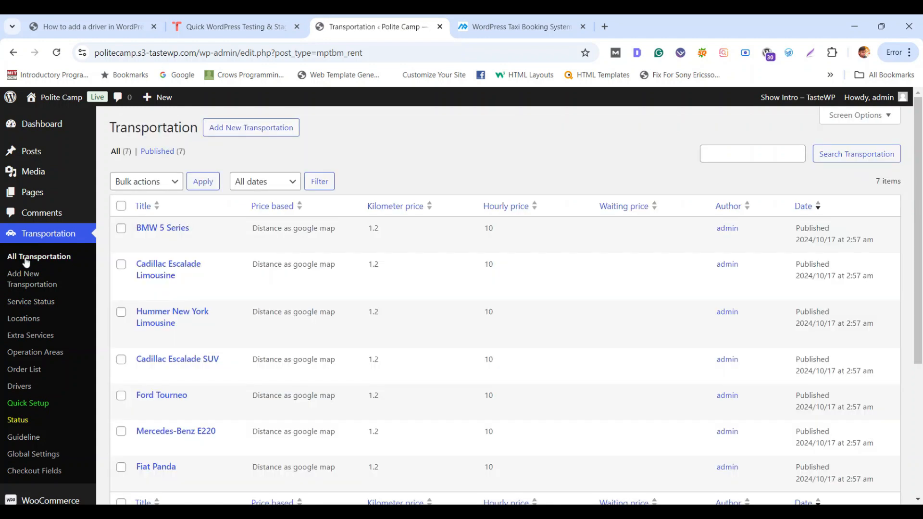
pyautogui.moveTo(161, 228)
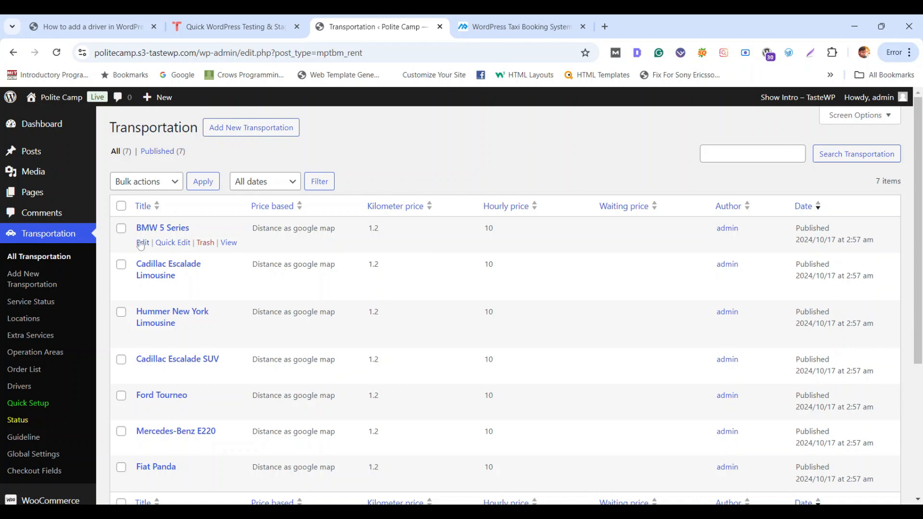
pyautogui.click(143, 242)
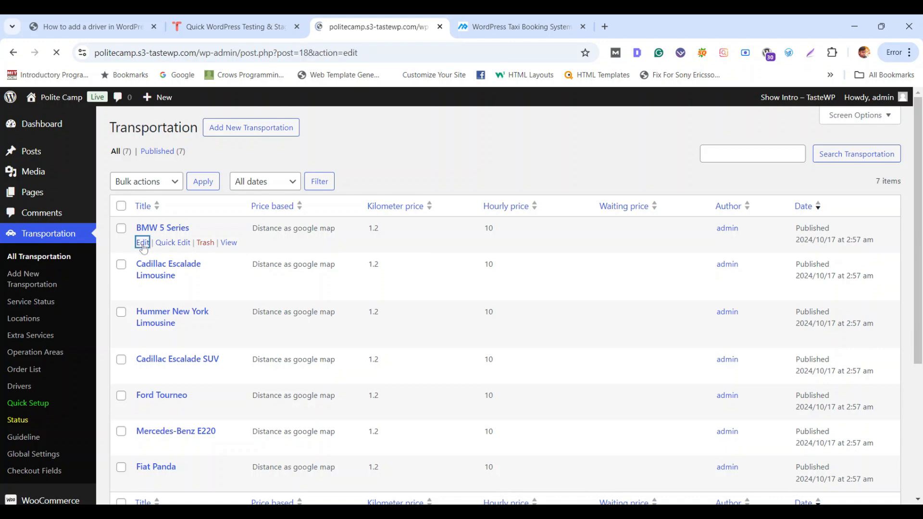
pyautogui.click(142, 242)
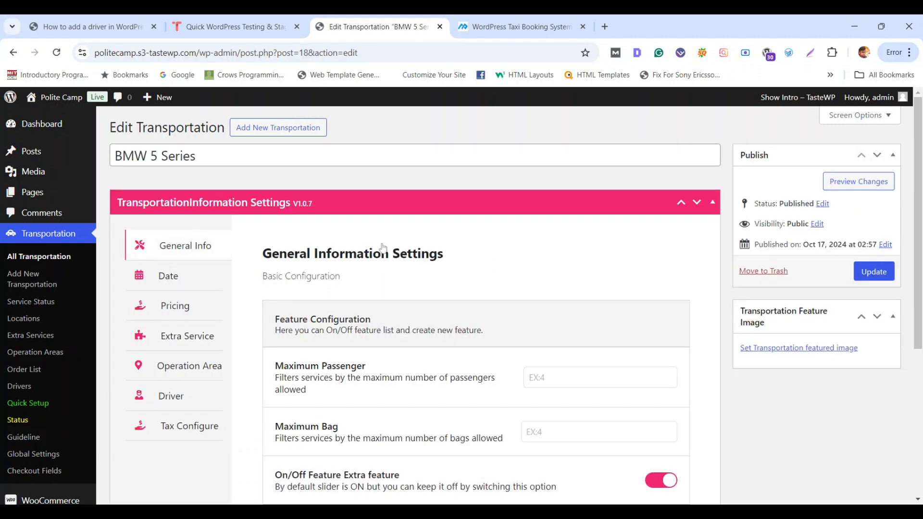
pyautogui.scroll(-3)
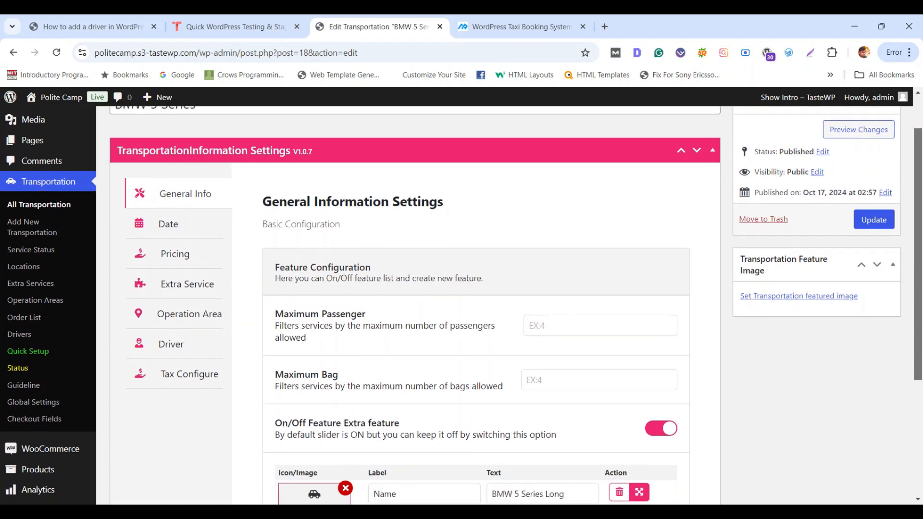
pyautogui.scroll(-3)
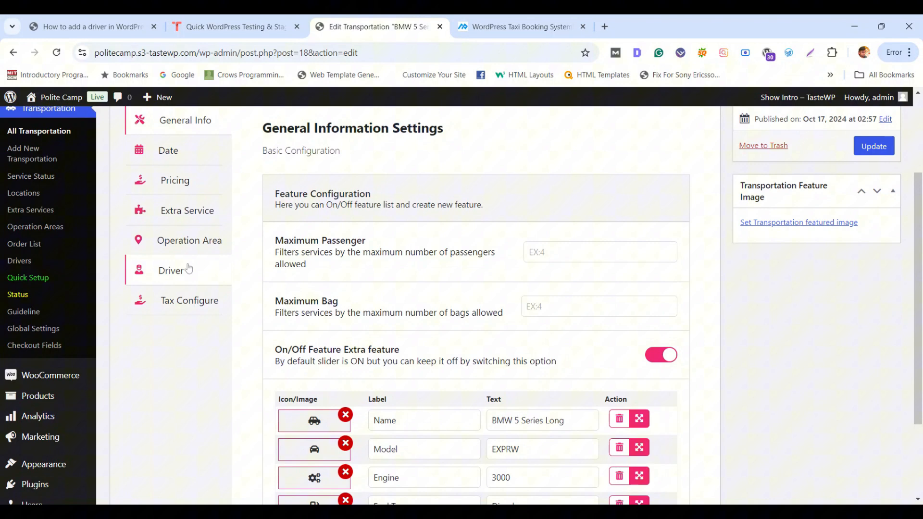
pyautogui.click(172, 270)
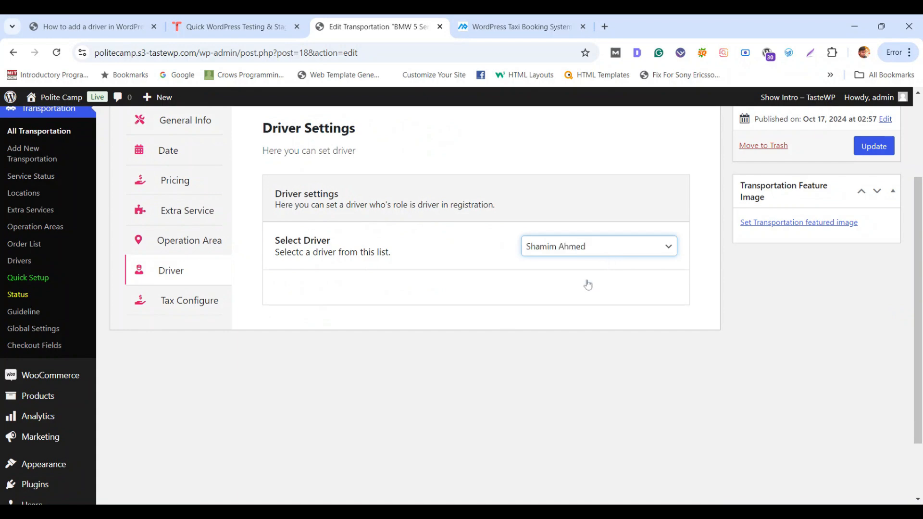
pyautogui.moveTo(591, 281)
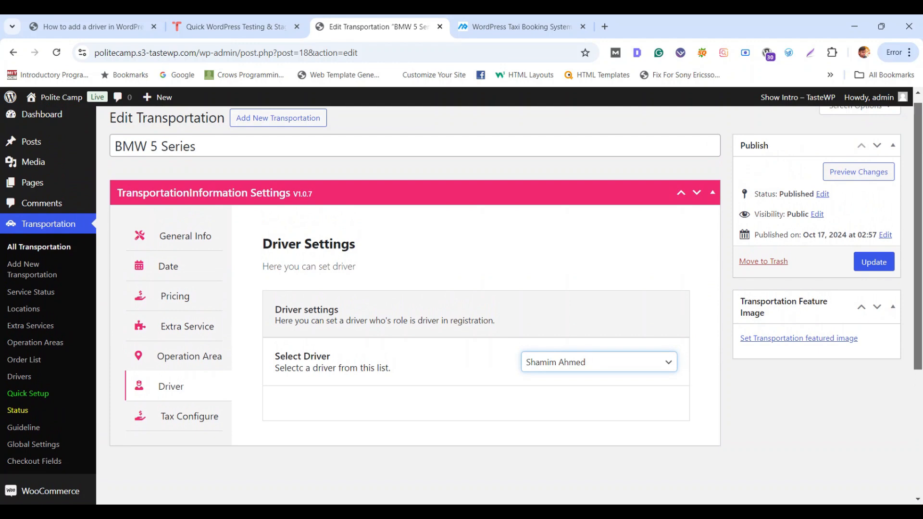
pyautogui.click(874, 261)
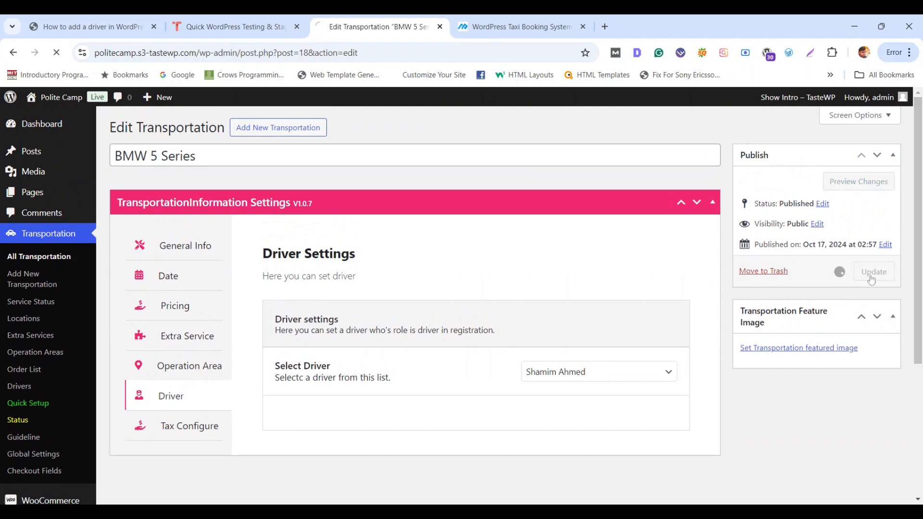
pyautogui.click(872, 271)
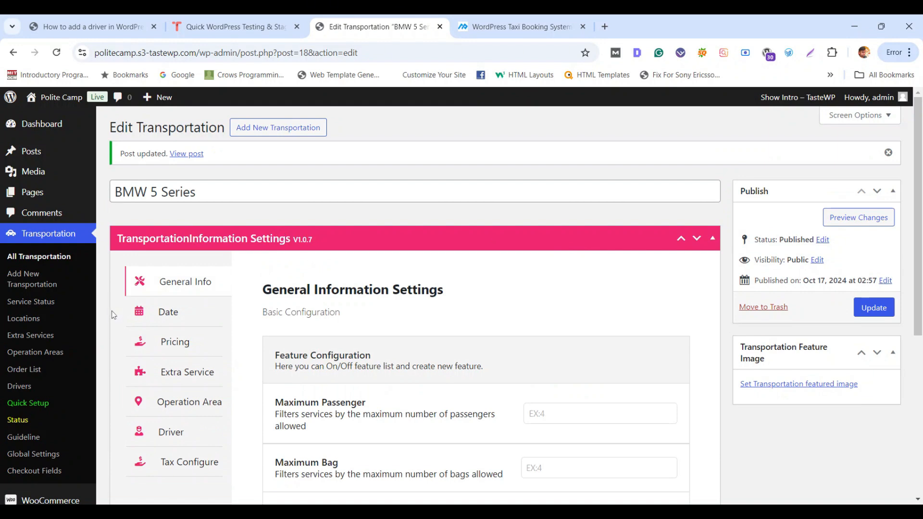
pyautogui.moveTo(98, 308)
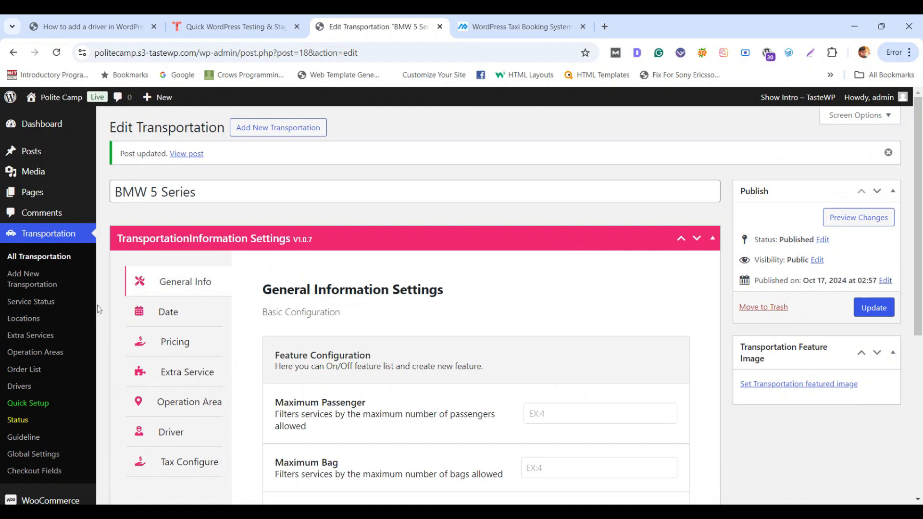
pyautogui.click(38, 256)
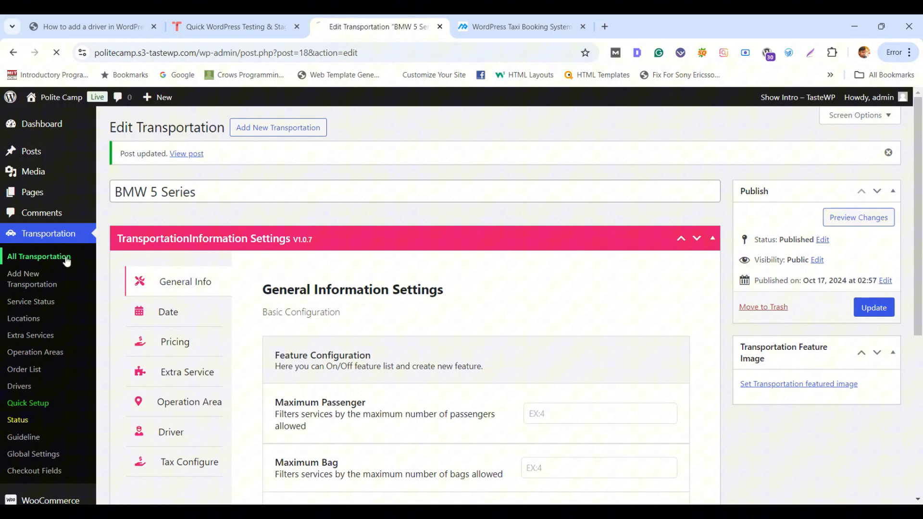
pyautogui.click(39, 256)
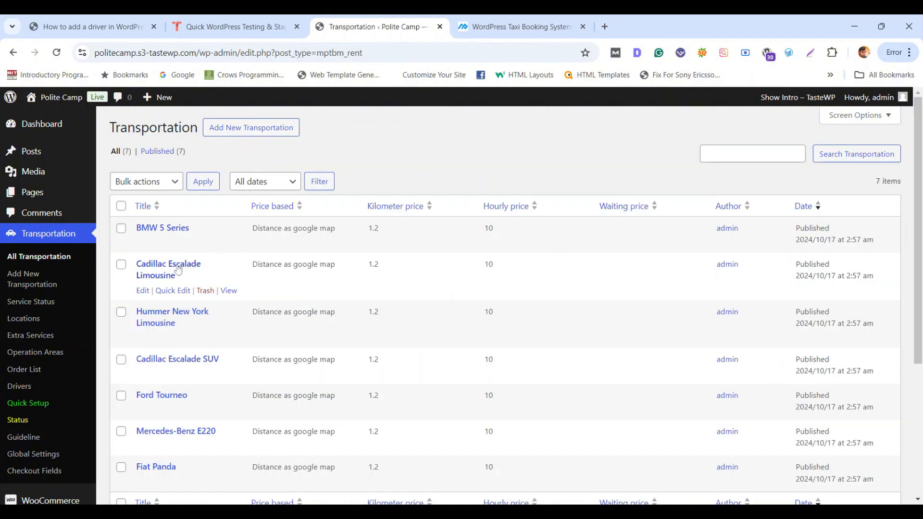
pyautogui.click(167, 264)
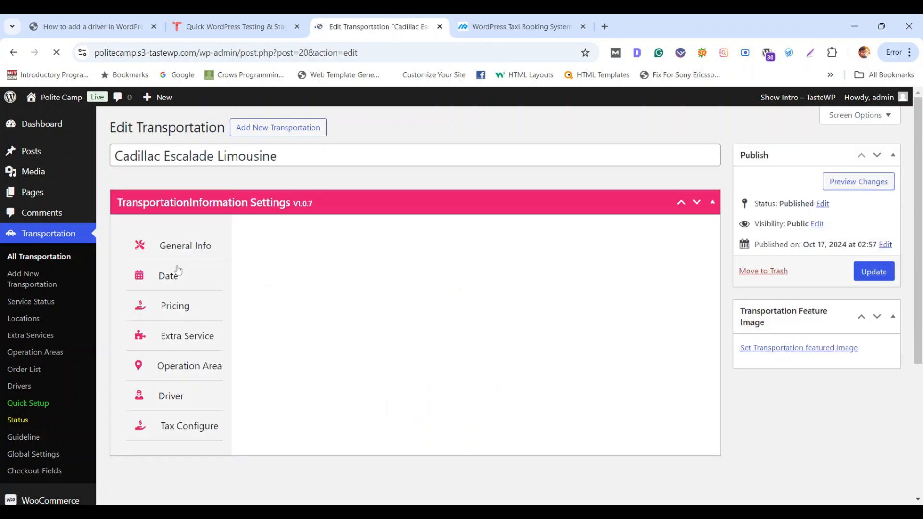
pyautogui.click(185, 246)
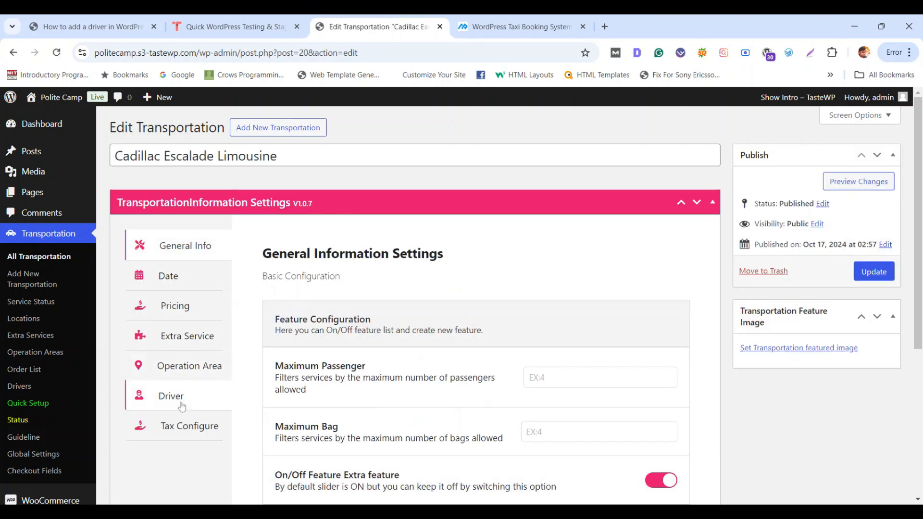
pyautogui.click(172, 395)
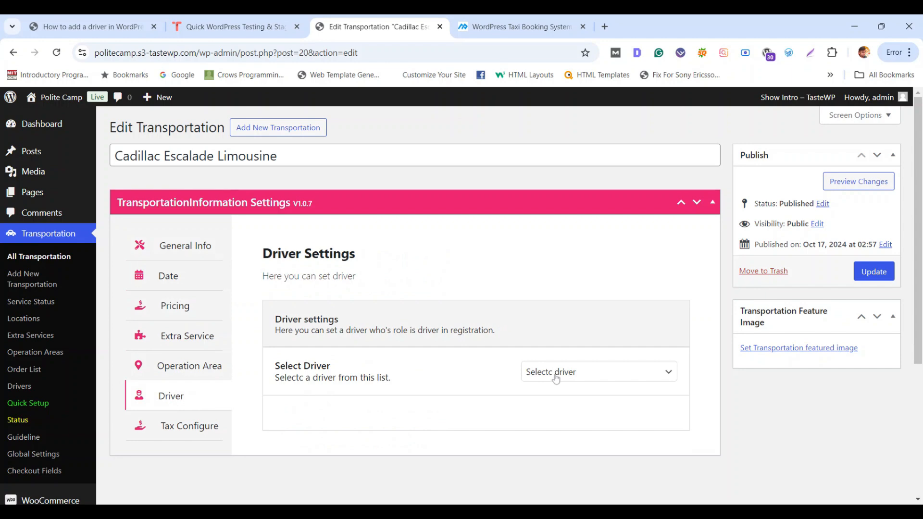
pyautogui.click(597, 371)
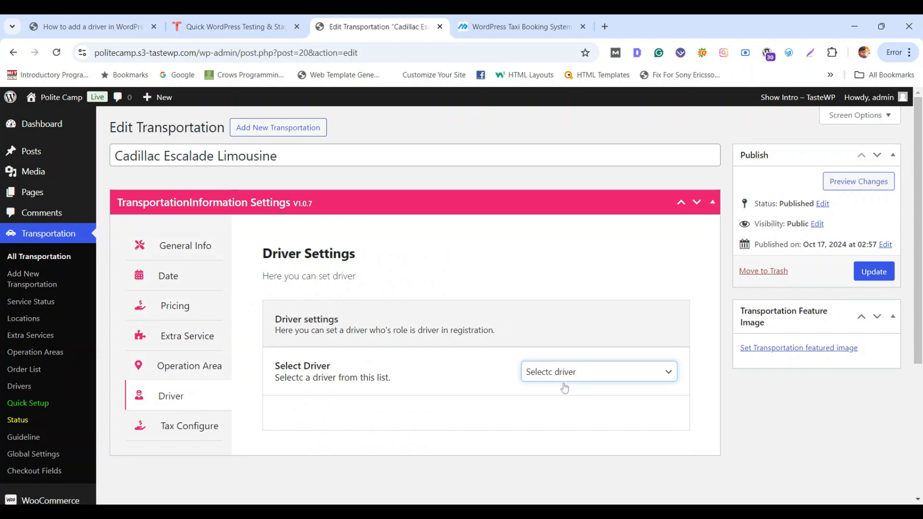
pyautogui.click(597, 371)
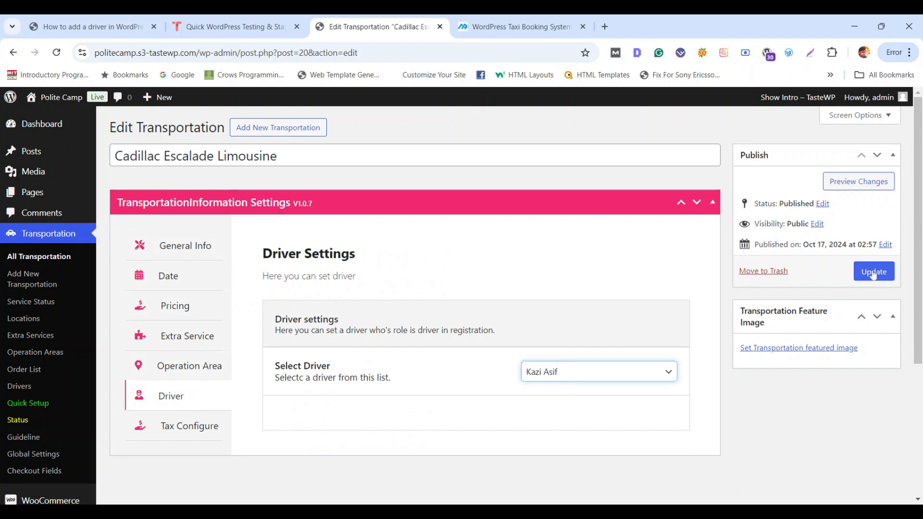
pyautogui.click(873, 272)
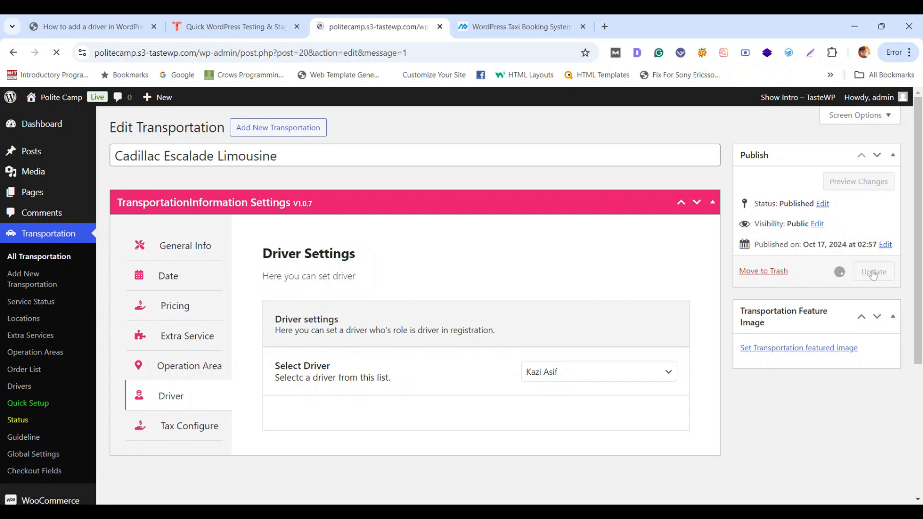
pyautogui.click(873, 271)
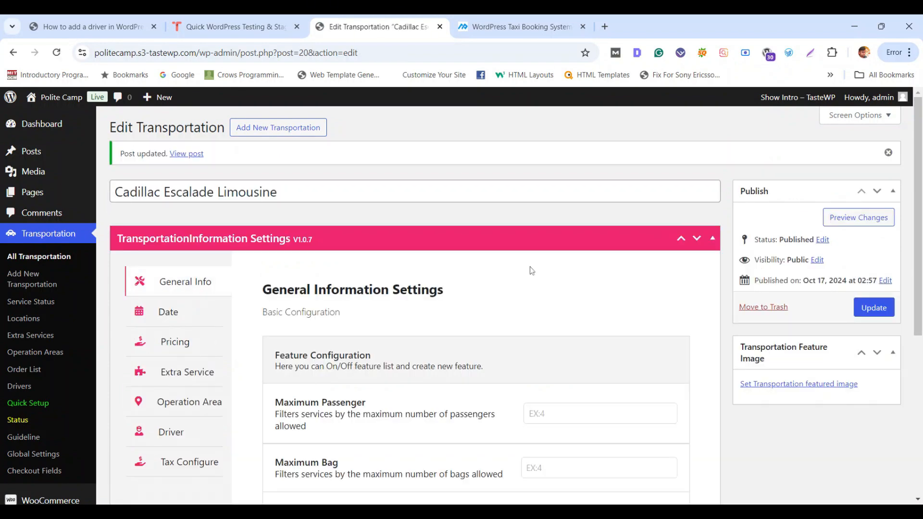
pyautogui.click(38, 256)
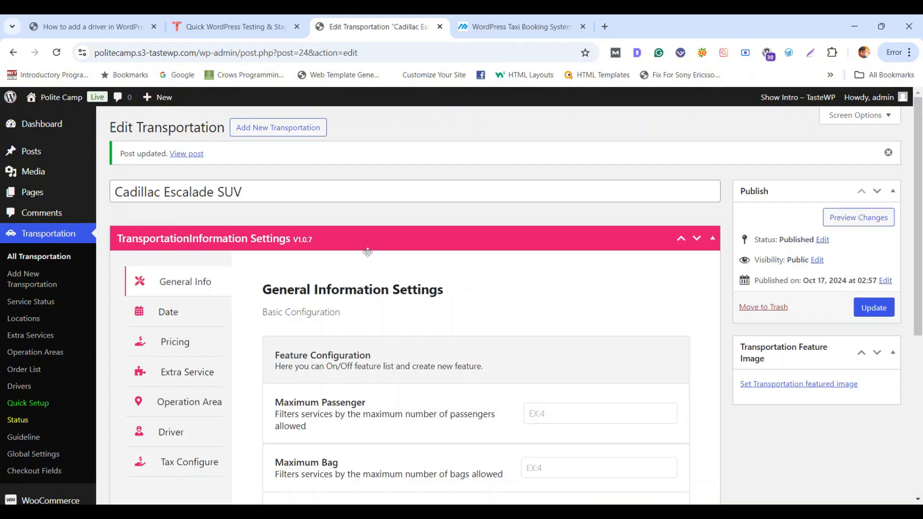
# Review FluentSMTP settings listing the default Sendinblue connection, then return to the dashboard.
pyautogui.scroll(-3)
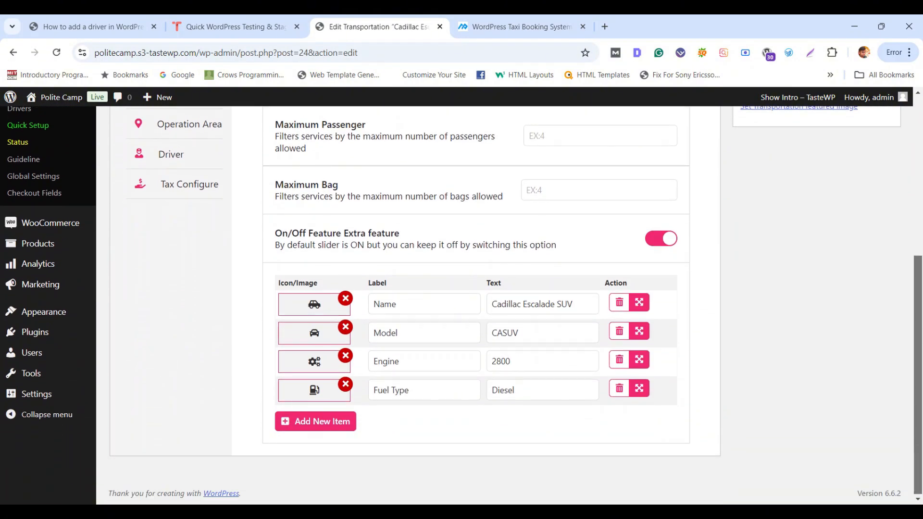
pyautogui.moveTo(207, 385)
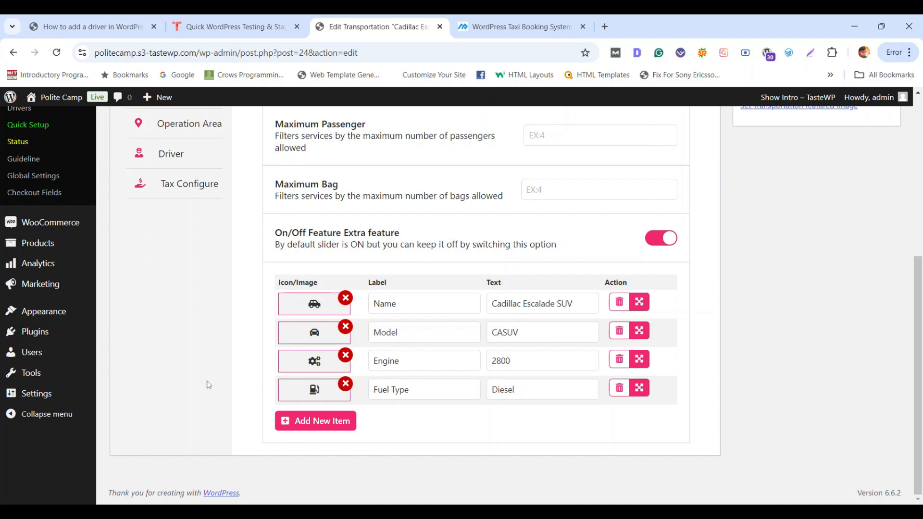
pyautogui.moveTo(35, 332)
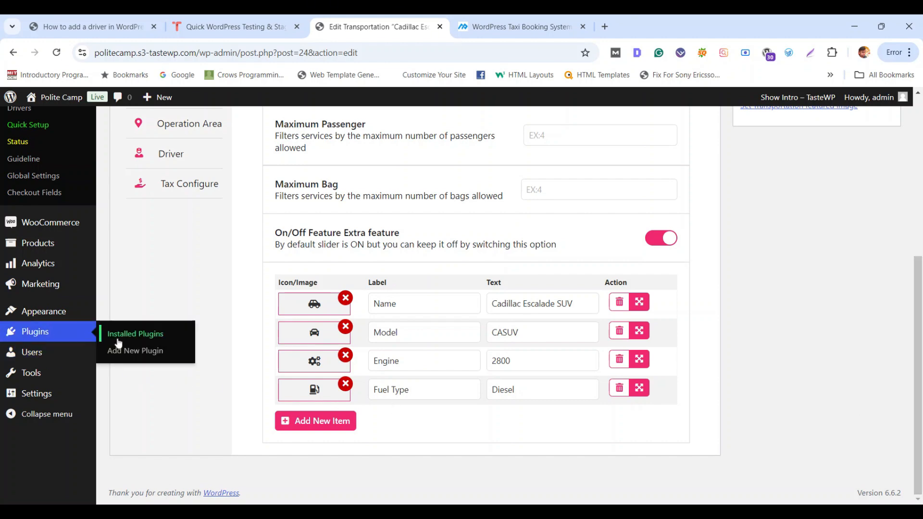
pyautogui.click(135, 333)
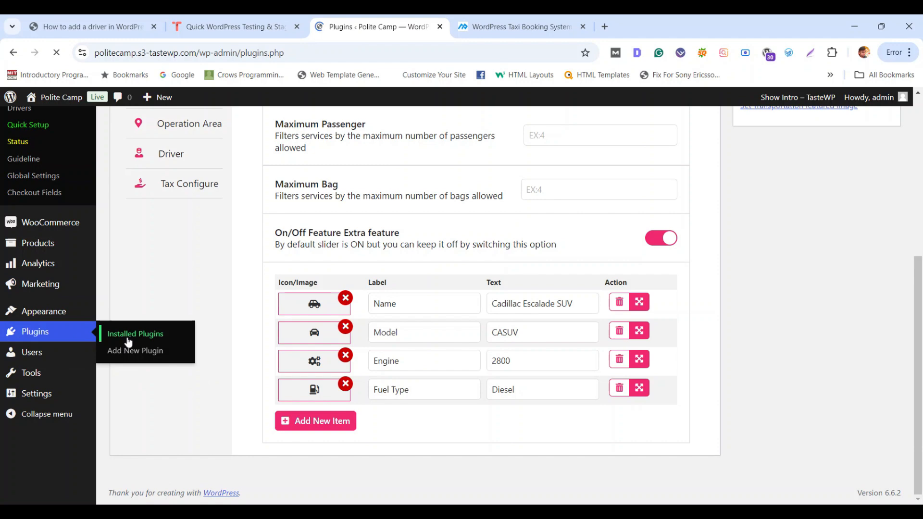
pyautogui.click(134, 334)
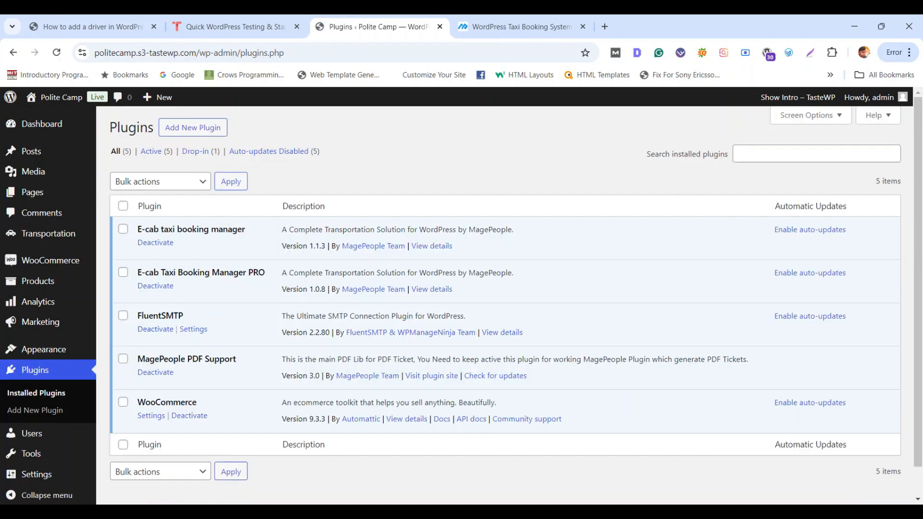
pyautogui.moveTo(193, 328)
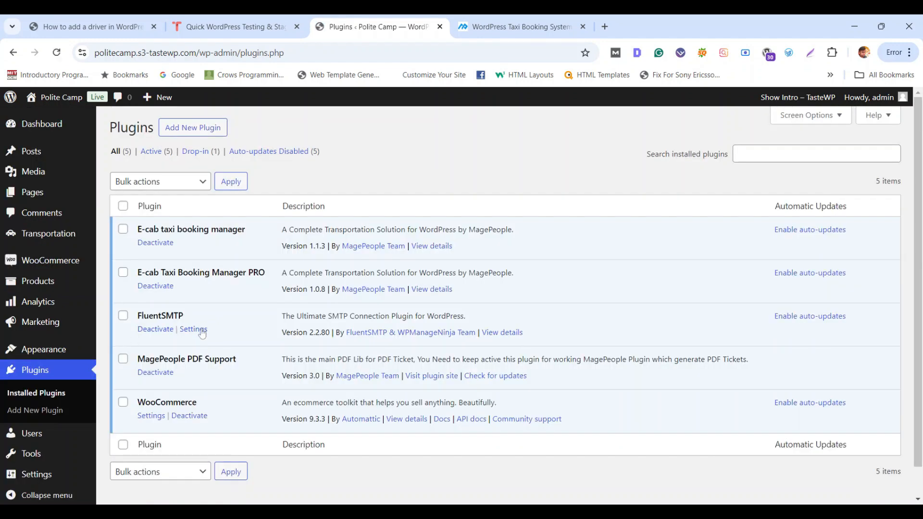
pyautogui.click(194, 329)
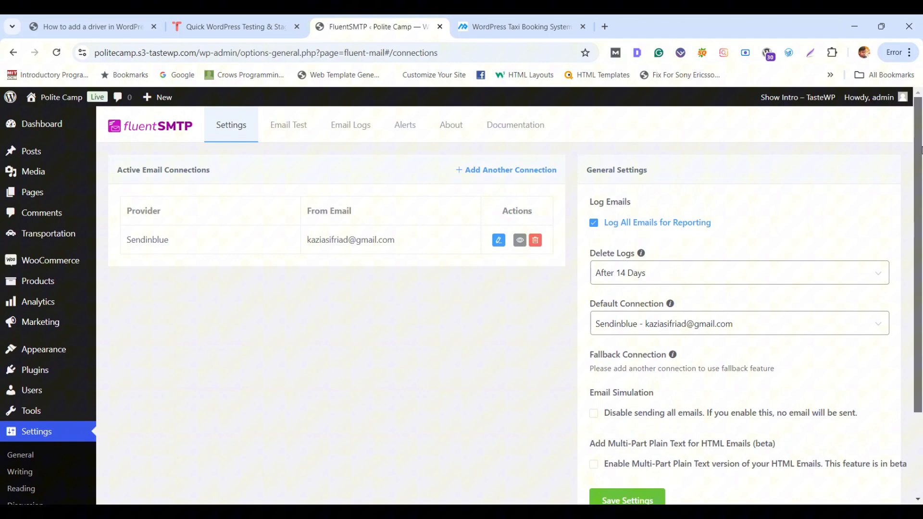
pyautogui.scroll(-3)
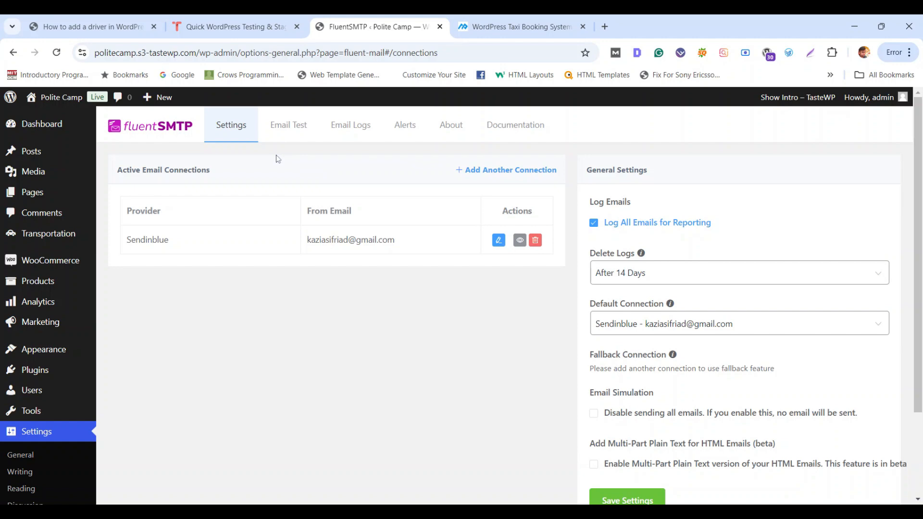
pyautogui.click(43, 124)
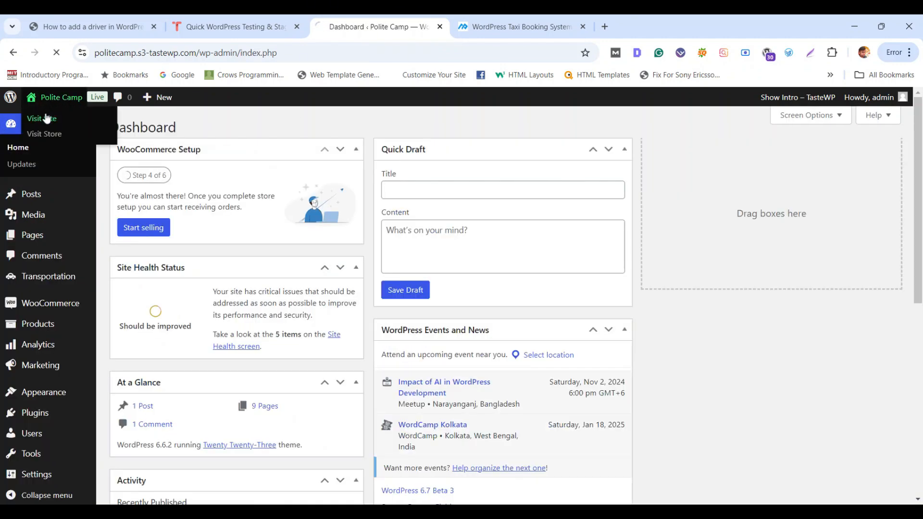
# Visit the site's Transport Booking page and scroll to the ride details form.
pyautogui.click(42, 118)
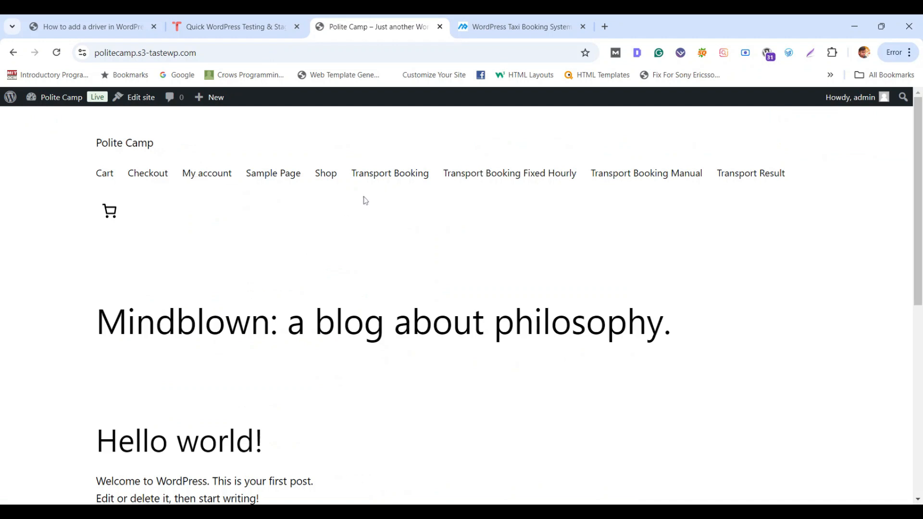
pyautogui.click(389, 173)
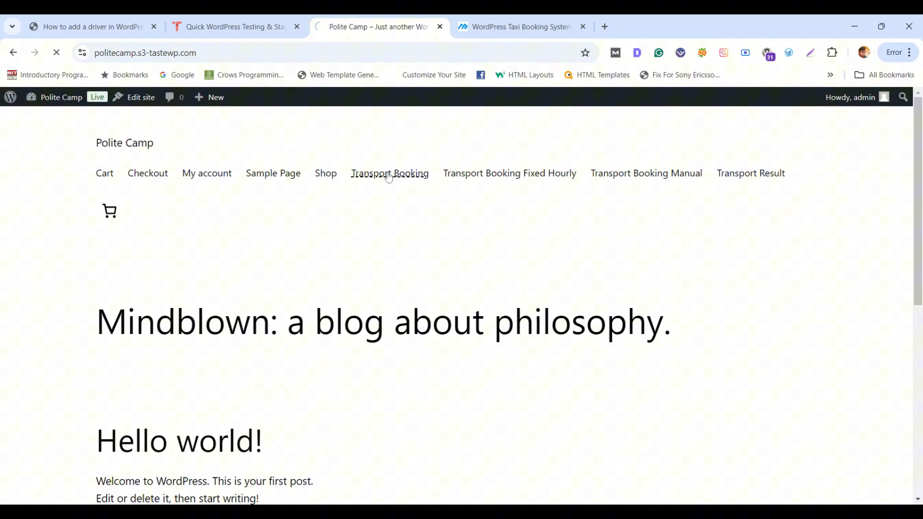
pyautogui.click(390, 173)
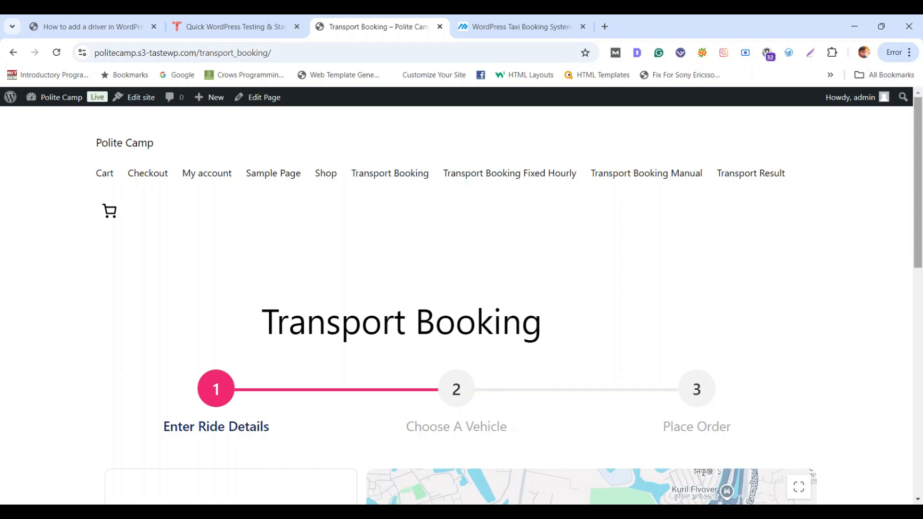
pyautogui.scroll(-3)
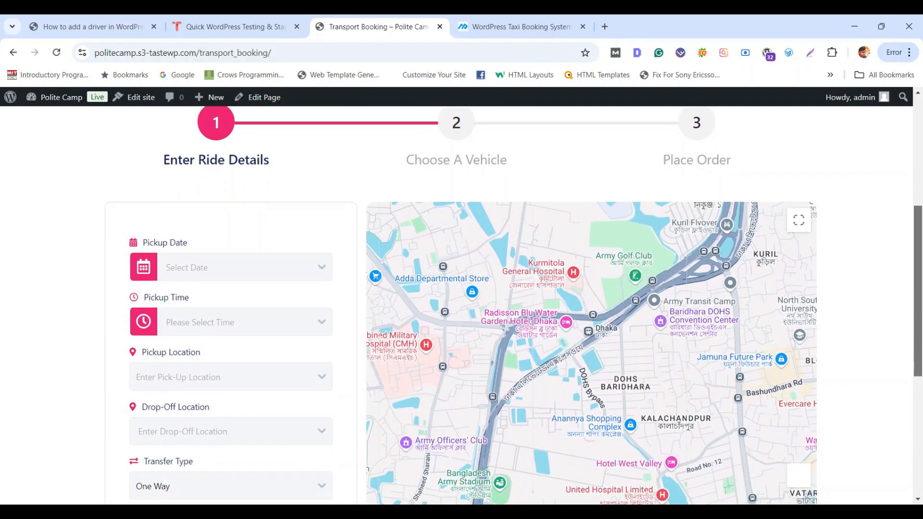
pyautogui.scroll(-3)
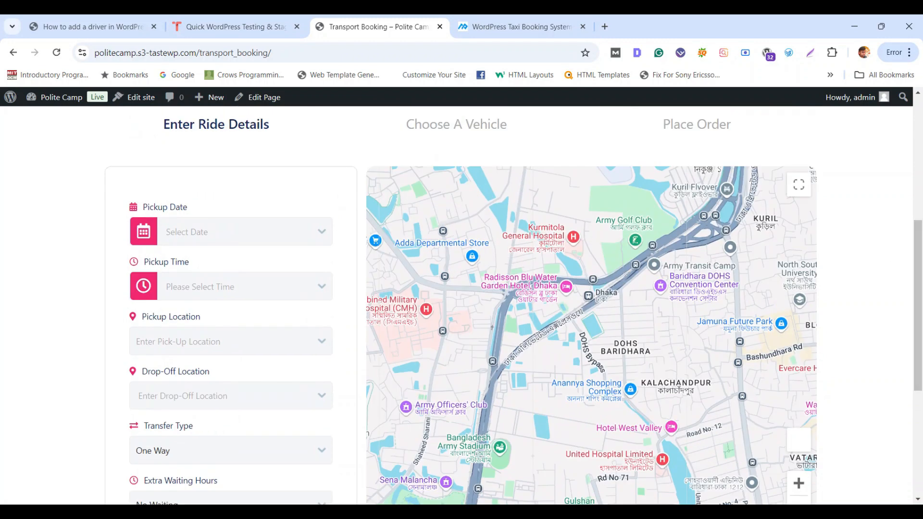
# Set the pickup to 17 October 2024 at 2:00 pm.
pyautogui.click(235, 232)
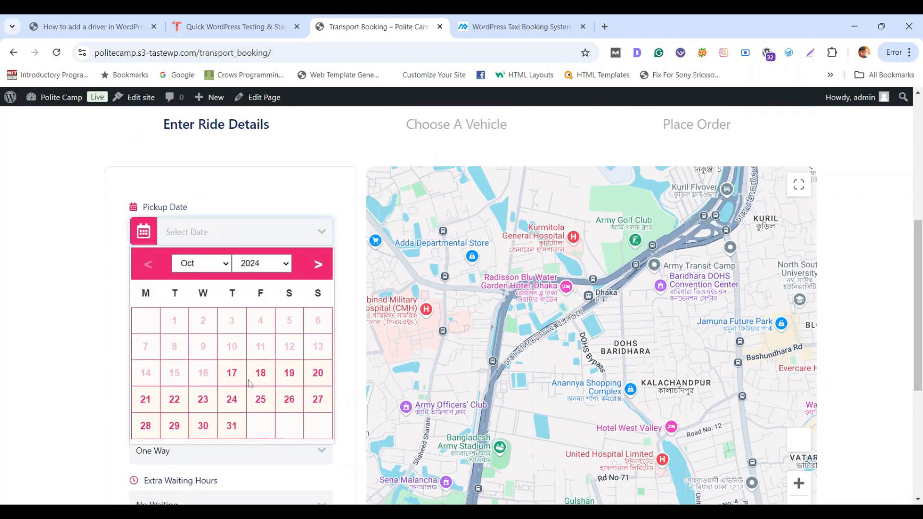
pyautogui.click(232, 373)
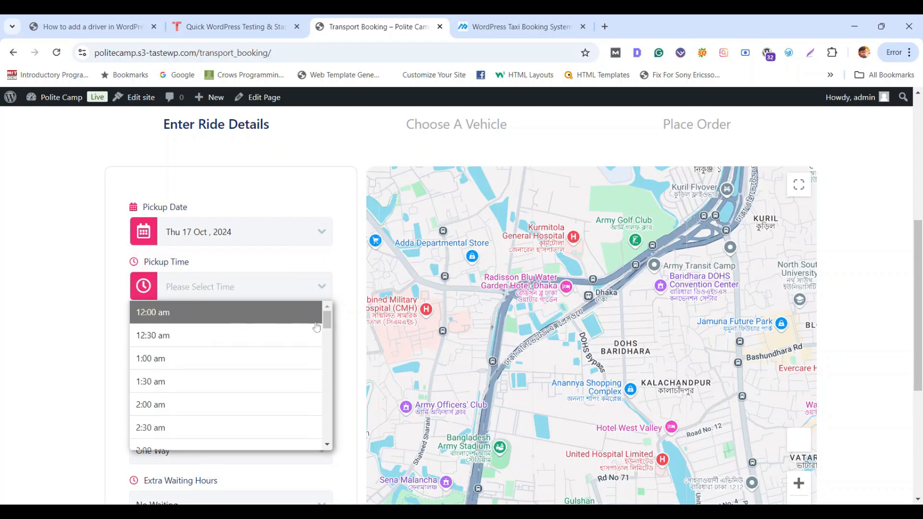
pyautogui.scroll(-3)
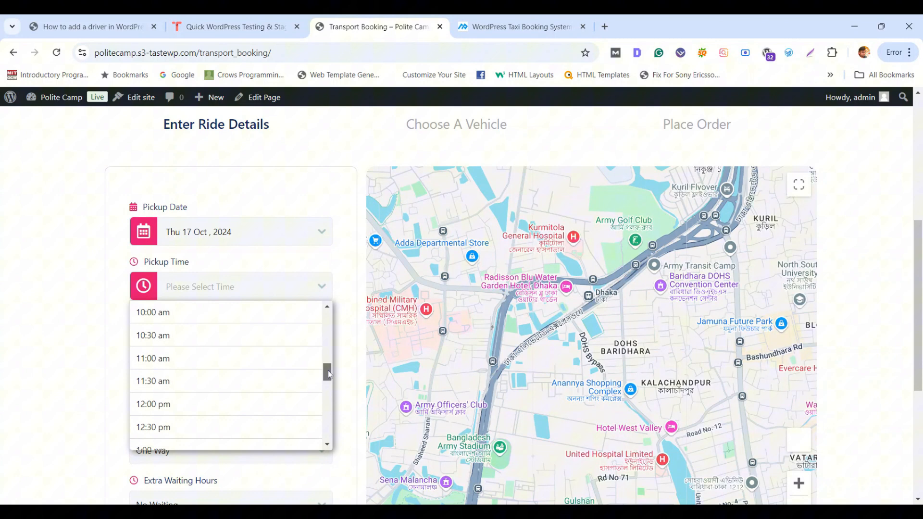
pyautogui.scroll(-3)
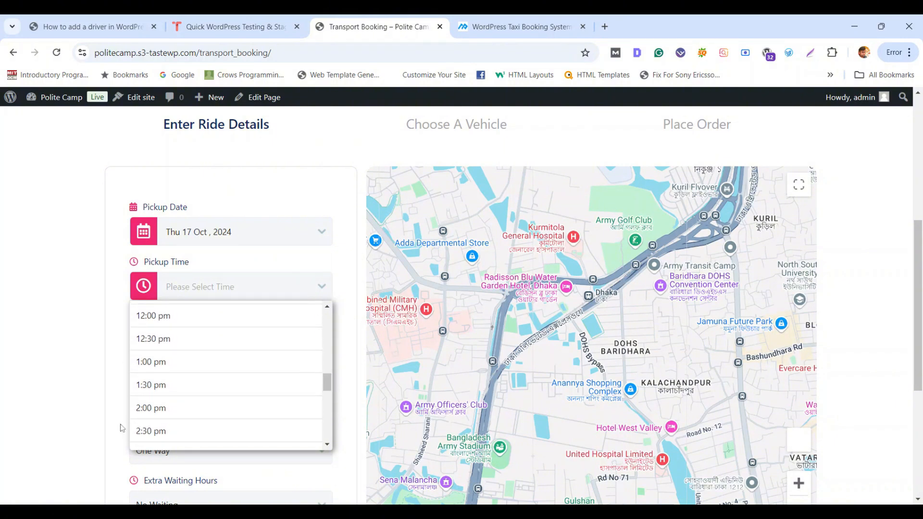
pyautogui.click(151, 408)
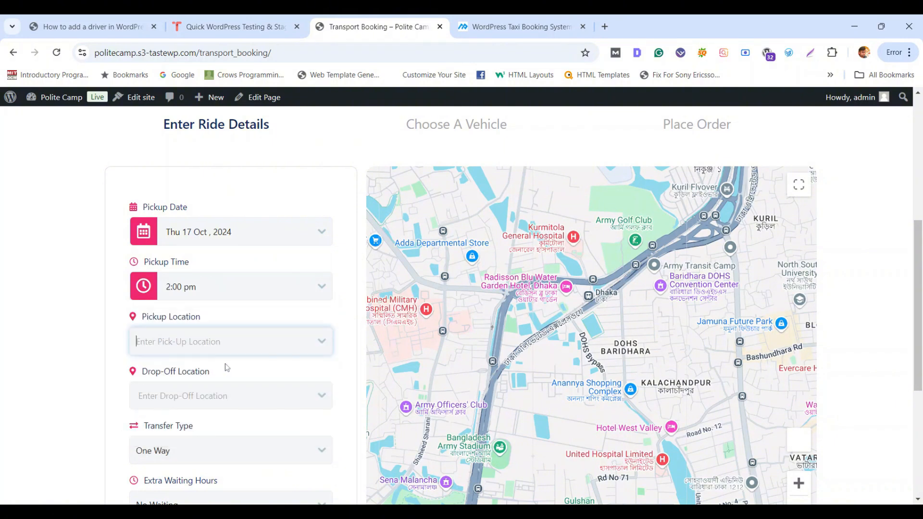
# Set pickup location Dhanmondi Lake and drop-off Mirpur-1, Dhaka, Bangladesh.
pyautogui.click(230, 341)
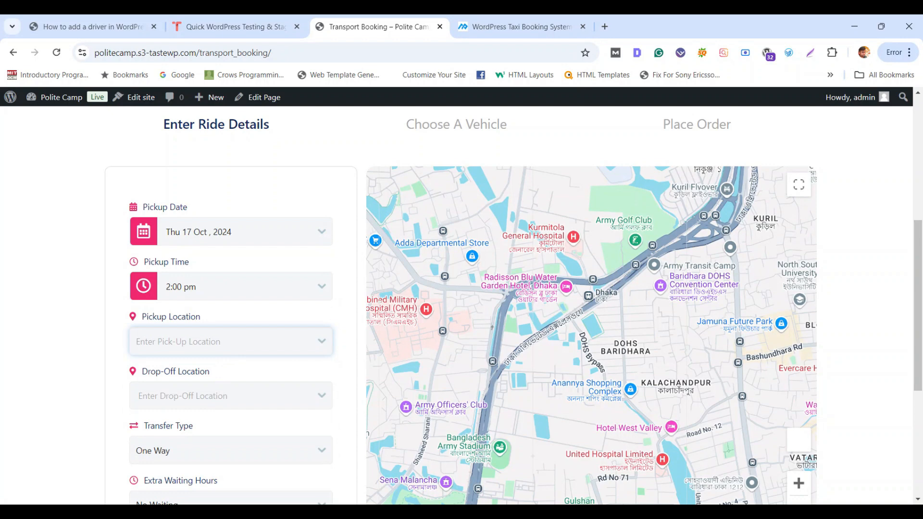
pyautogui.write('Dhanmondi')
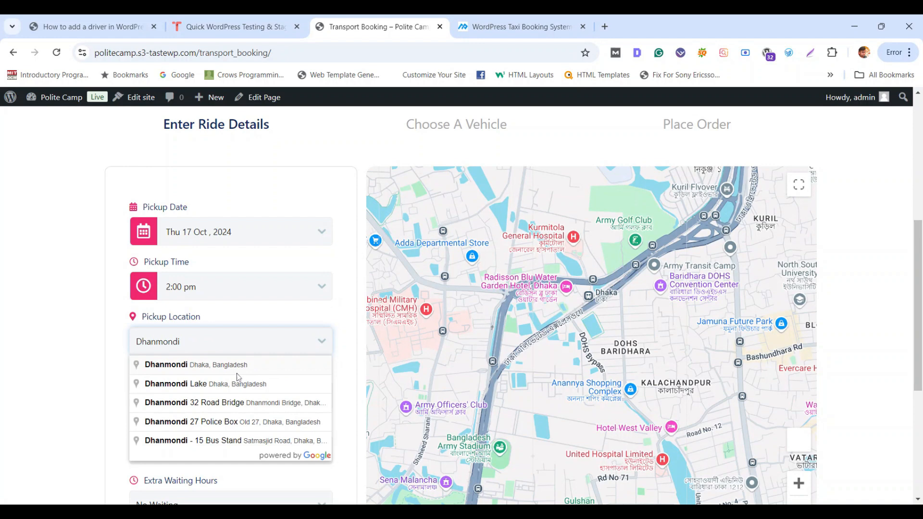
pyautogui.click(175, 383)
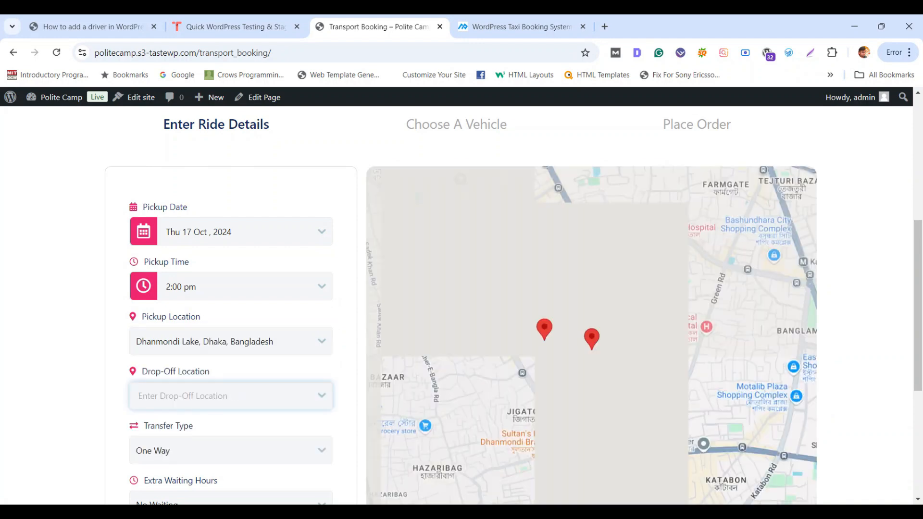
pyautogui.write('Mirpur')
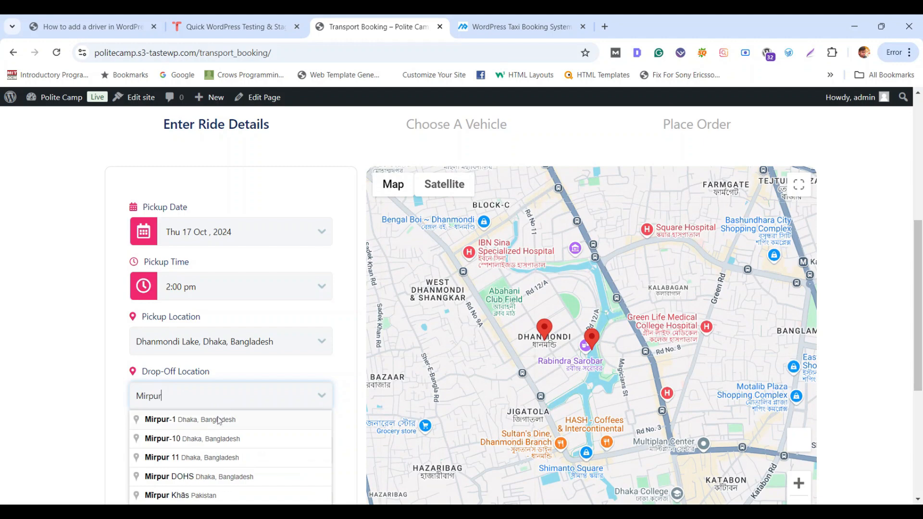
pyautogui.click(161, 419)
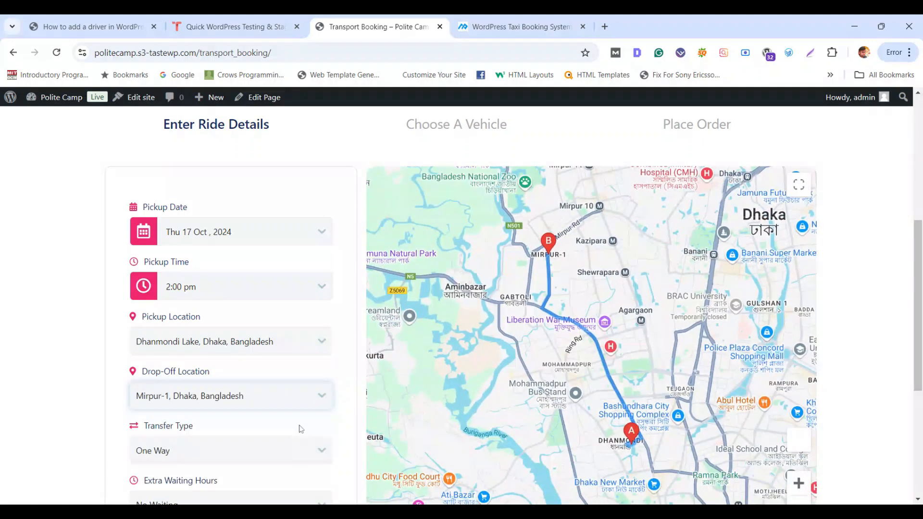
pyautogui.scroll(-3)
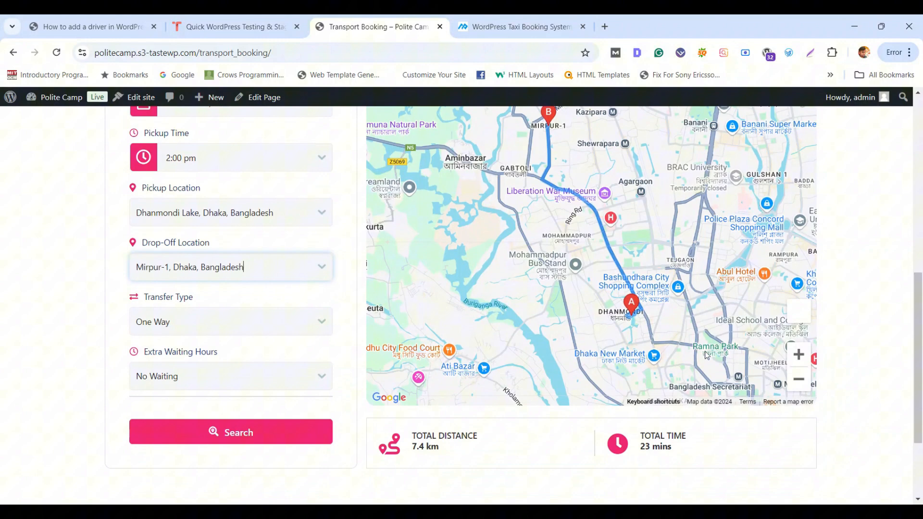
# Search available vehicles and select the Cadillac Escalade SUV for the ride.
pyautogui.click(230, 432)
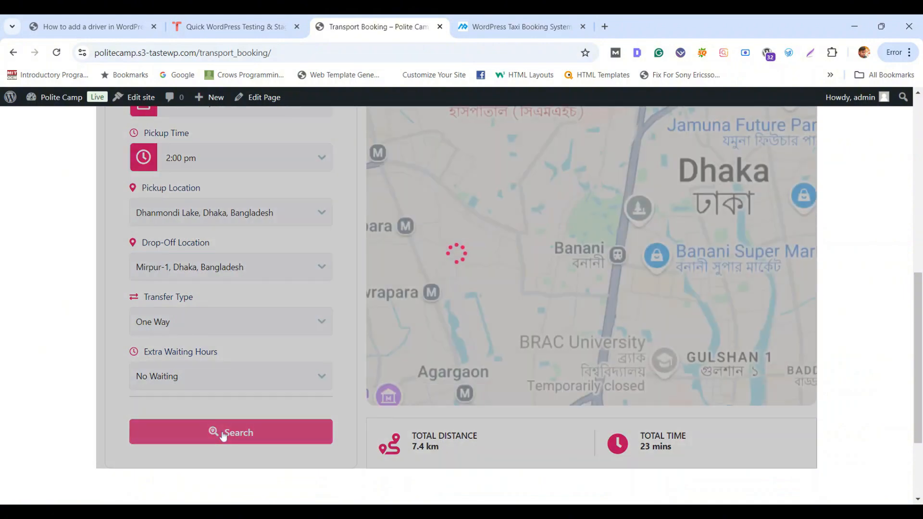
pyautogui.click(230, 431)
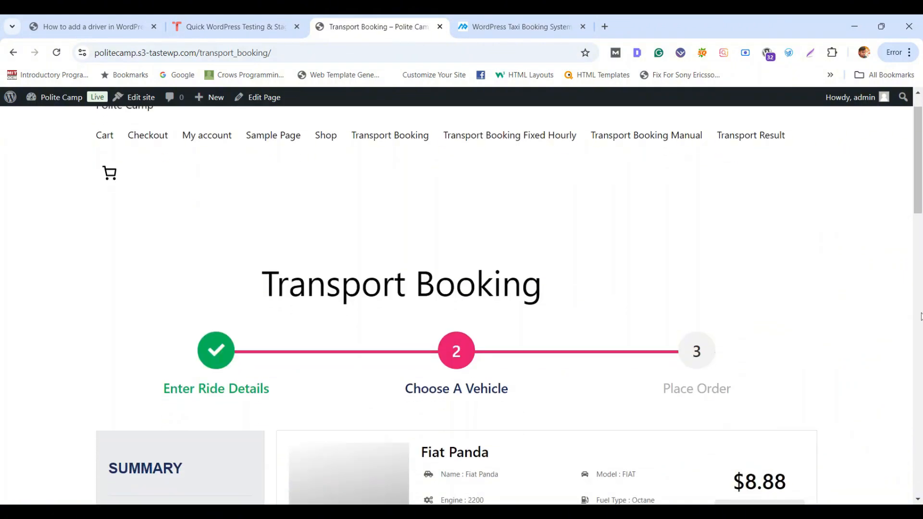
pyautogui.scroll(-3)
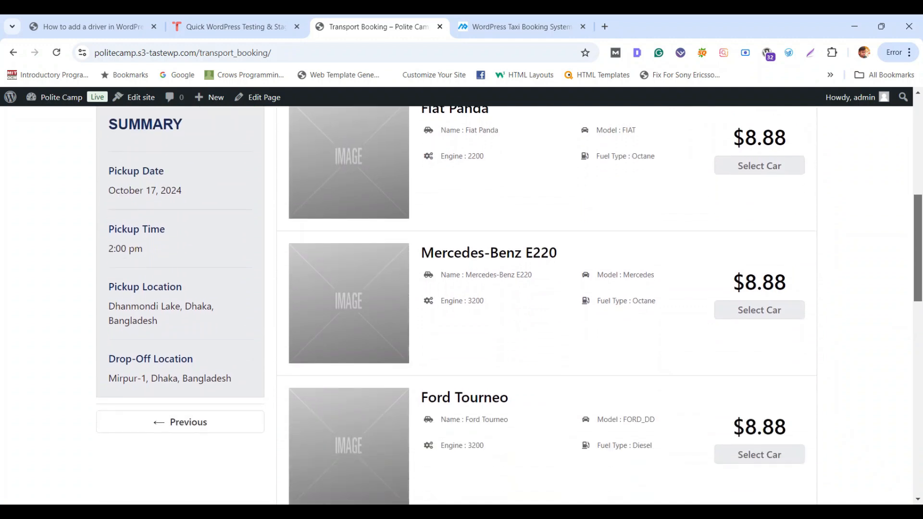
pyautogui.scroll(-3)
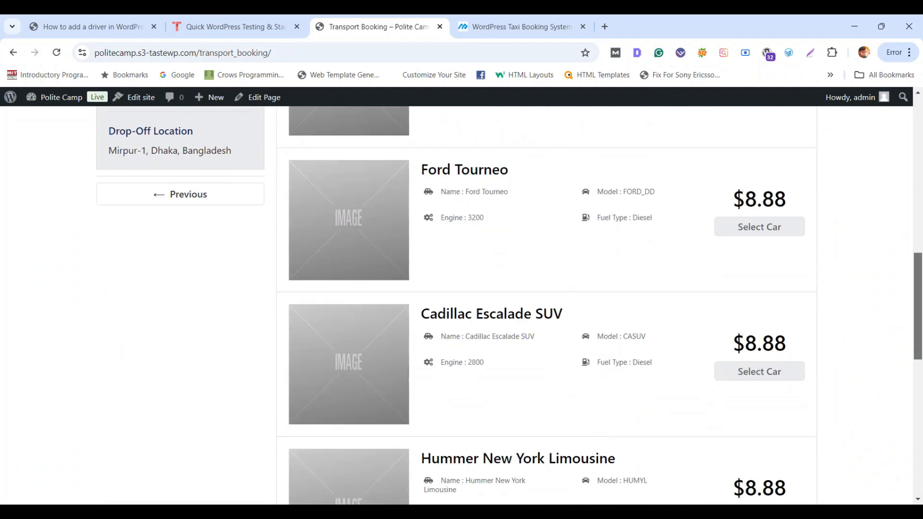
pyautogui.scroll(-3)
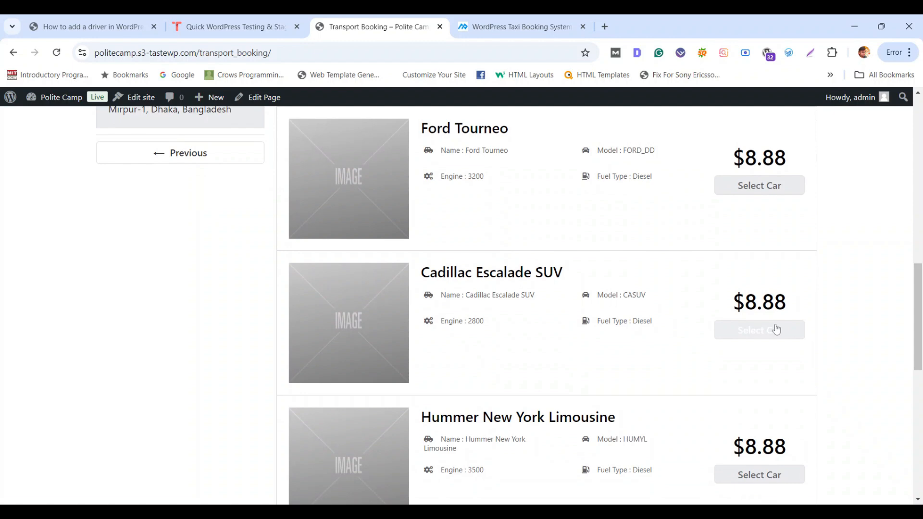
pyautogui.click(758, 329)
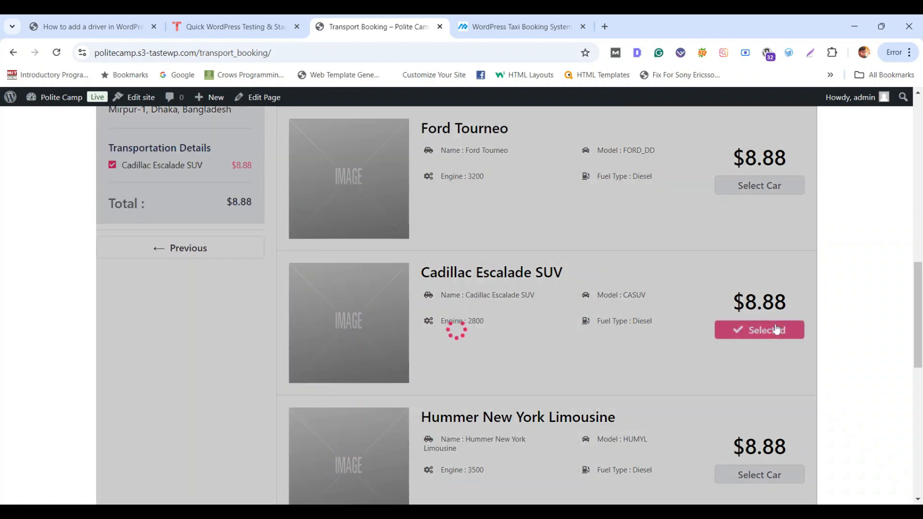
pyautogui.click(759, 330)
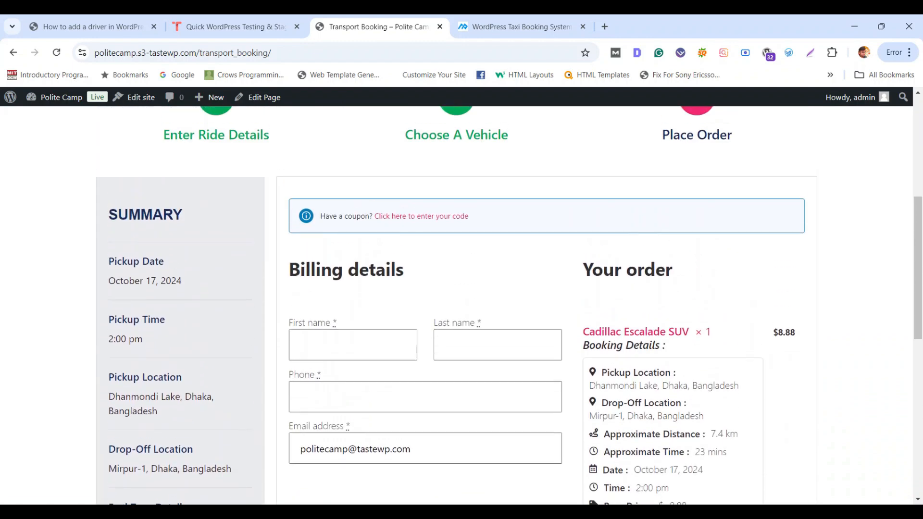
# Fill billing details with first name Shamim and place the cash-on-delivery order.
pyautogui.scroll(-3)
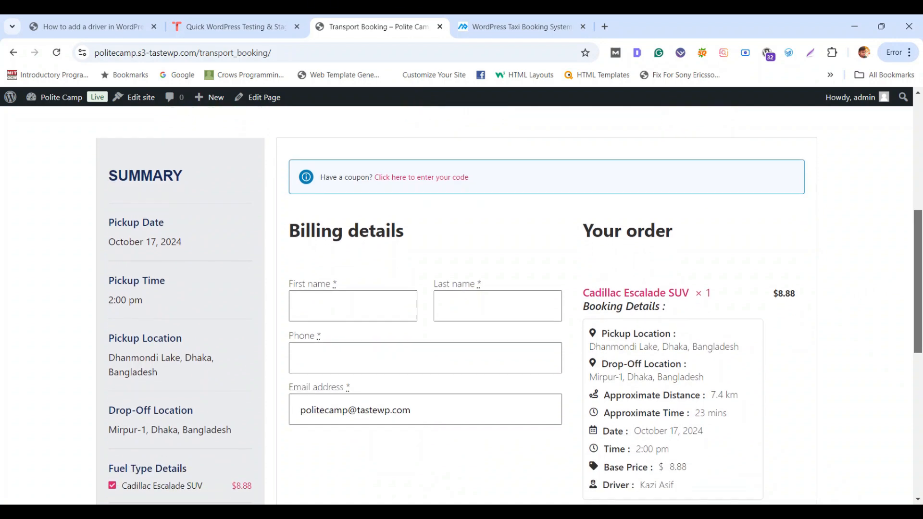
pyautogui.scroll(-3)
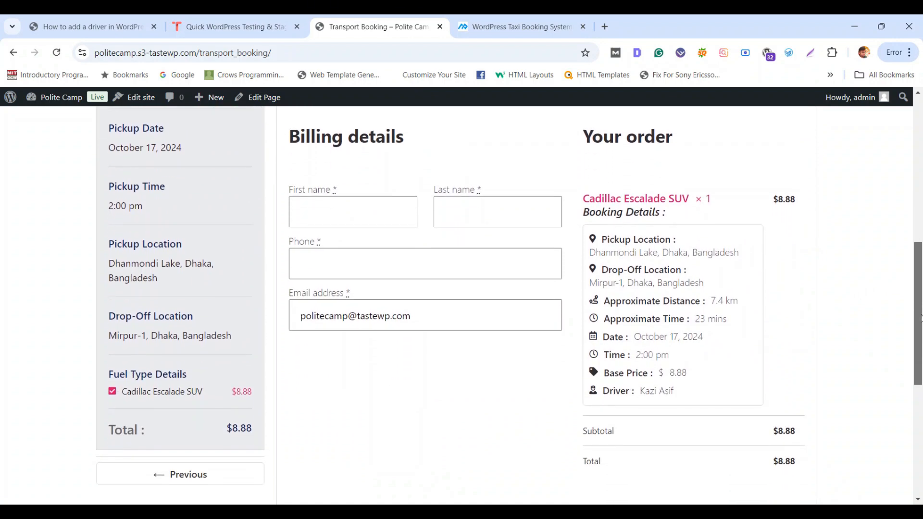
pyautogui.scroll(-3)
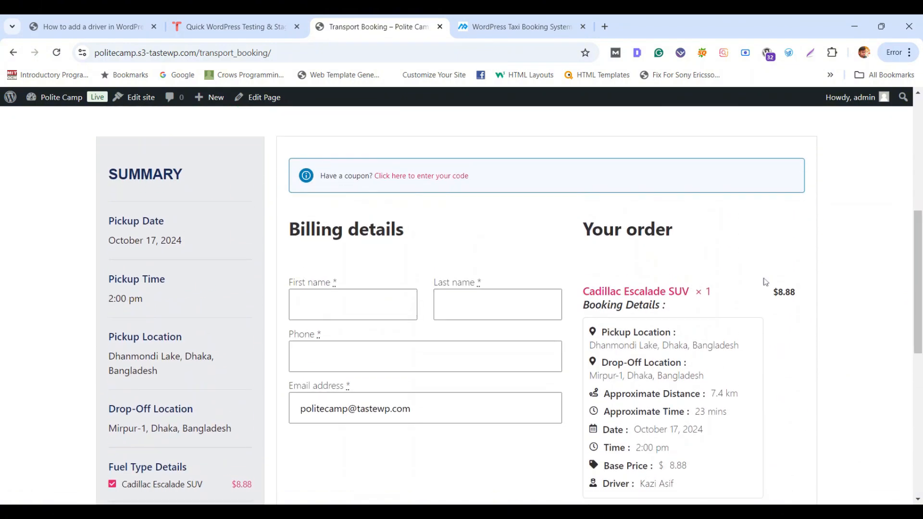
pyautogui.write('Shamim')
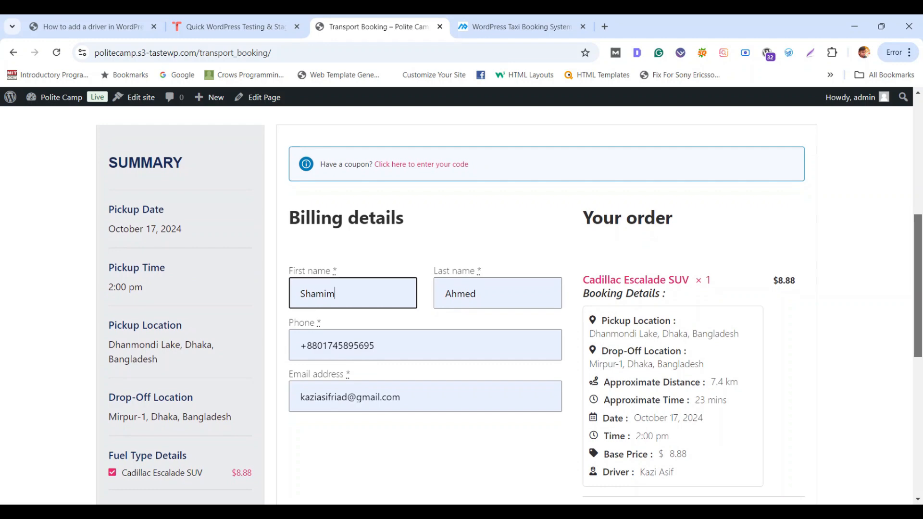
pyautogui.scroll(-3)
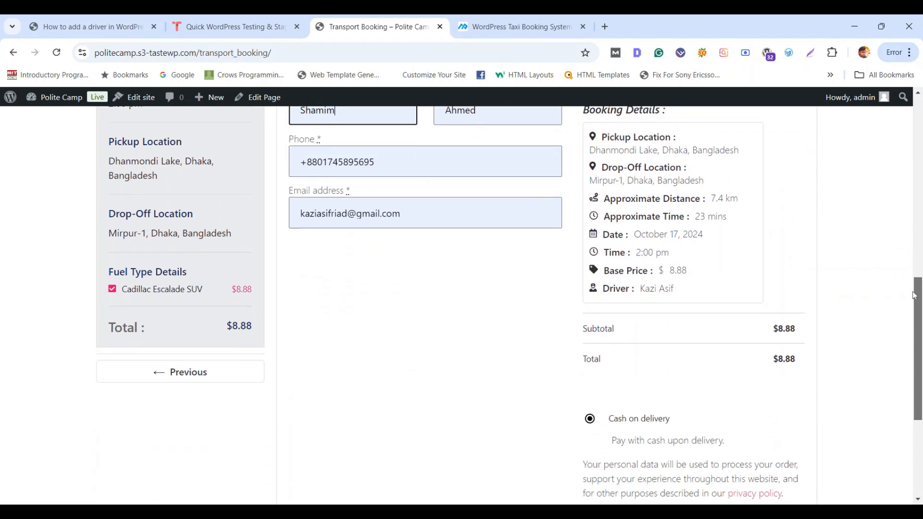
pyautogui.scroll(-3)
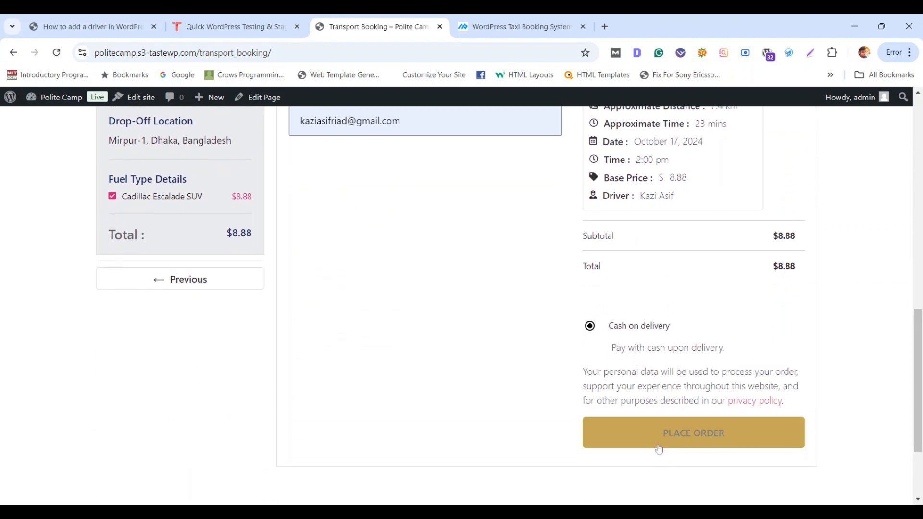
pyautogui.click(693, 433)
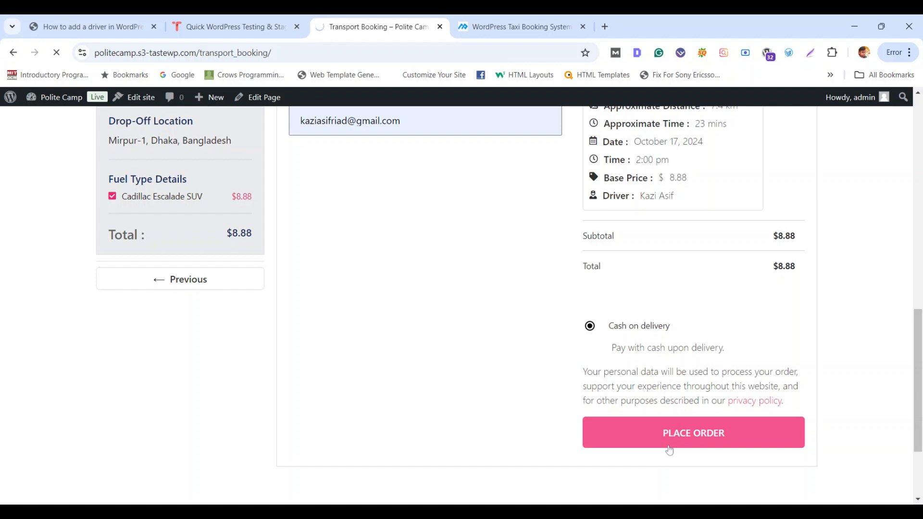
pyautogui.click(693, 433)
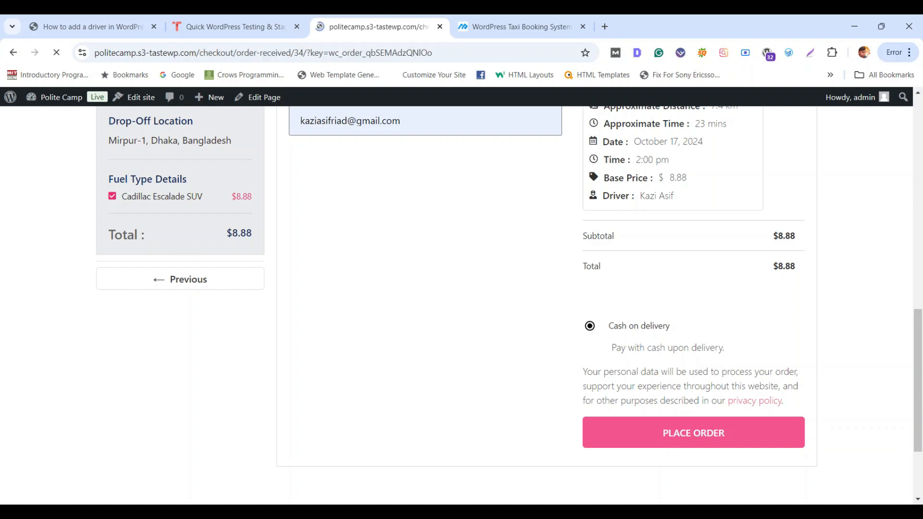
# Download the order #34 ticket PDF from the confirmation page and open it.
pyautogui.click(693, 432)
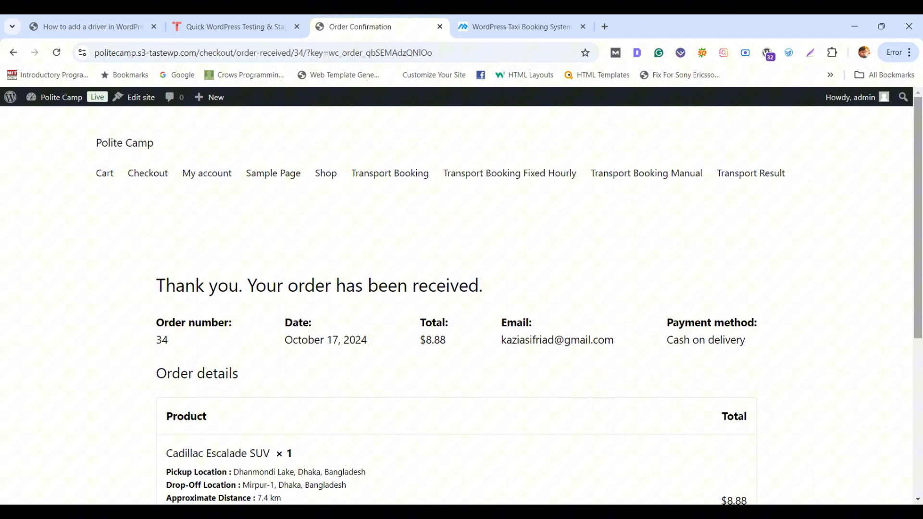
pyautogui.scroll(-3)
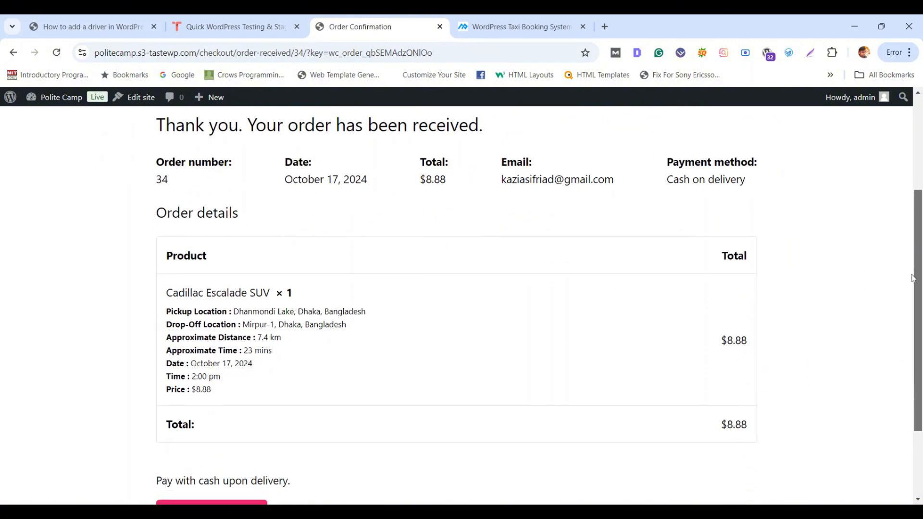
pyautogui.scroll(-3)
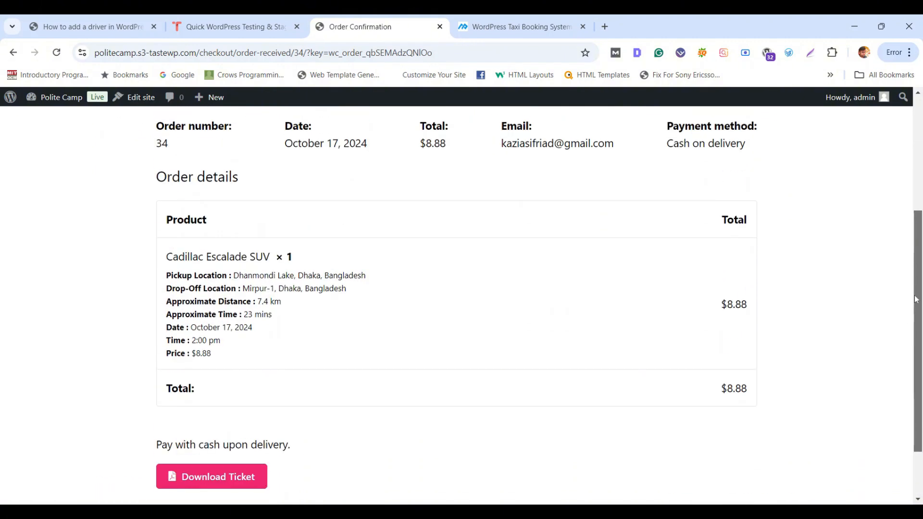
pyautogui.scroll(-3)
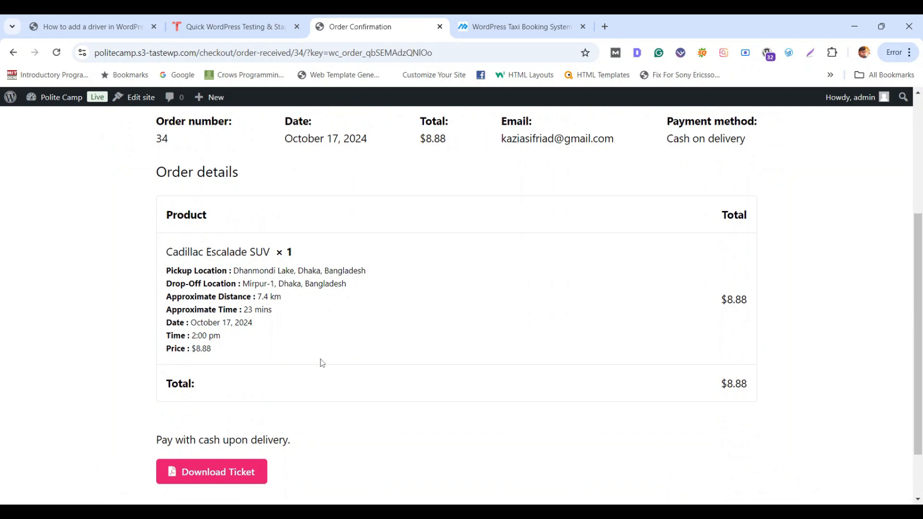
pyautogui.click(210, 471)
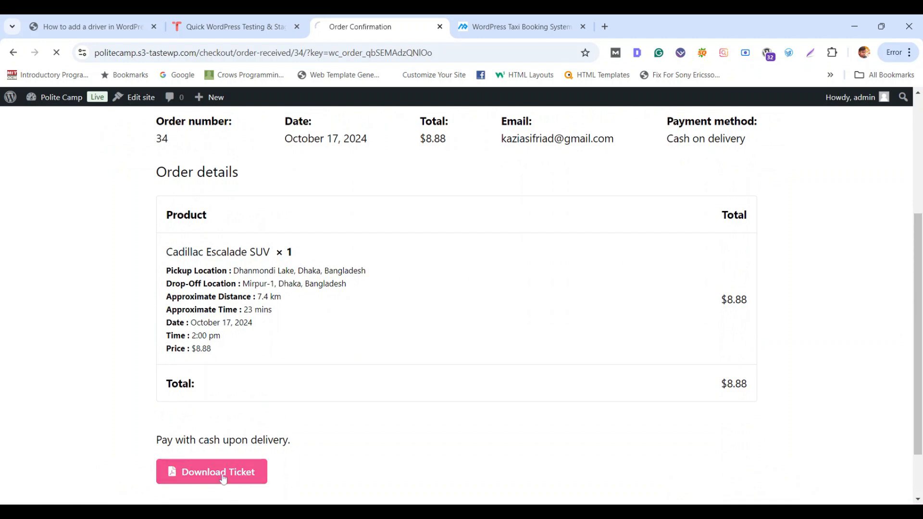
pyautogui.click(211, 471)
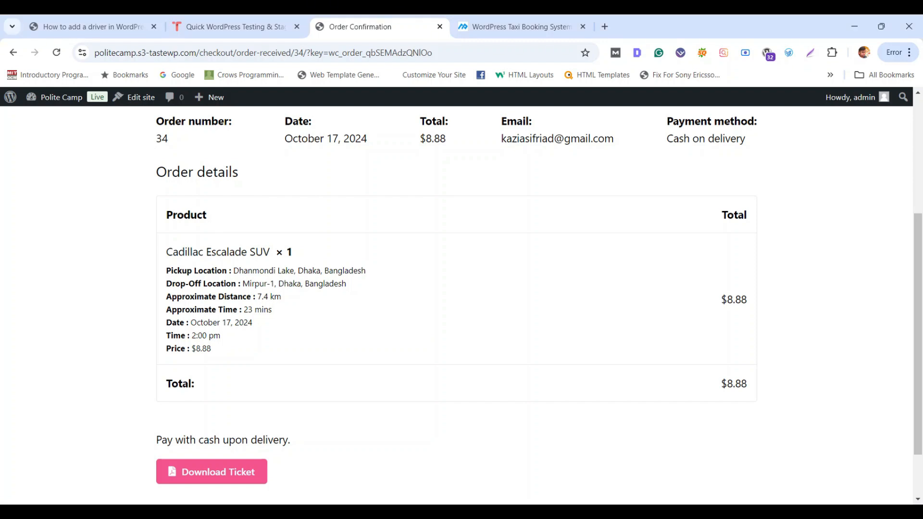
pyautogui.click(210, 471)
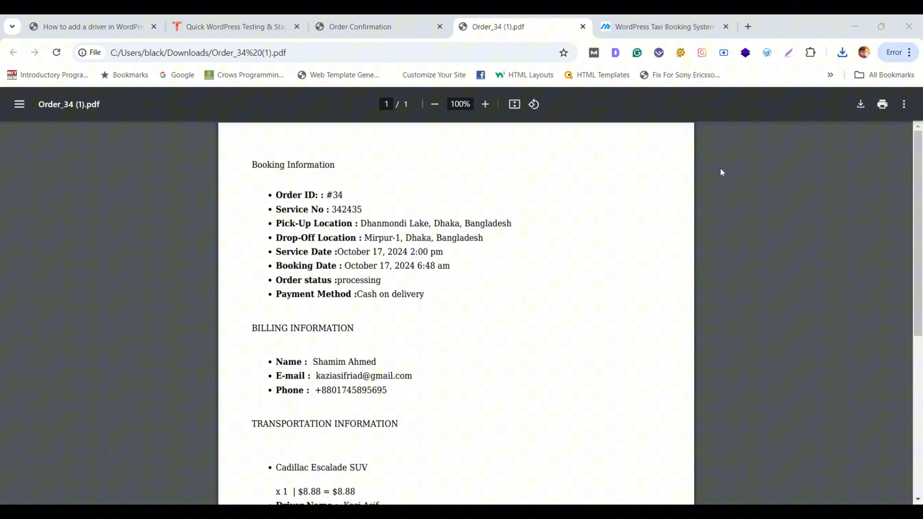
pyautogui.moveTo(910, 360)
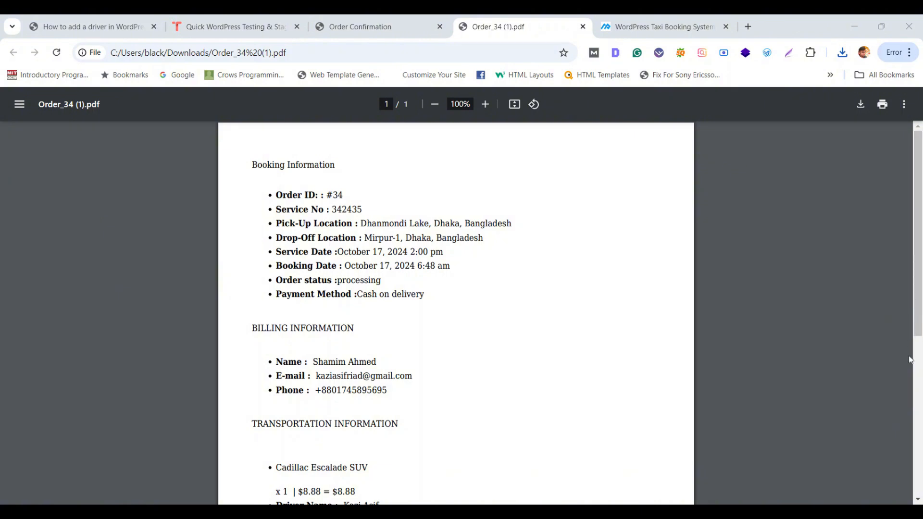
# Review the ticket's driver name, email and phone through to the $8.88 total, then return to the confirmation page.
pyautogui.scroll(-3)
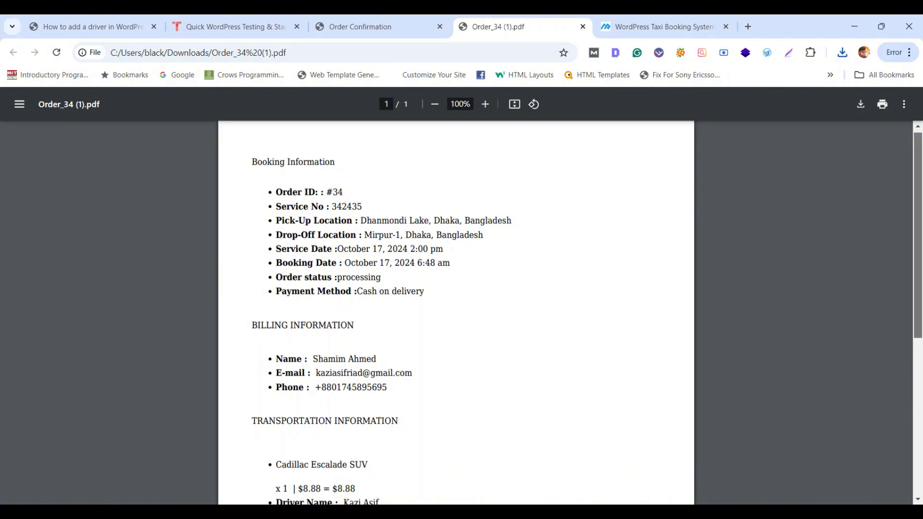
pyautogui.scroll(-3)
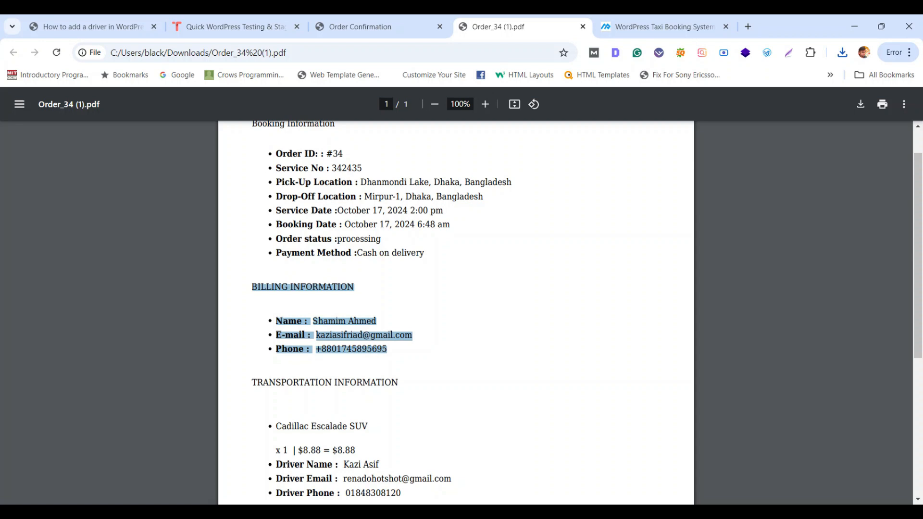
pyautogui.moveTo(512, 347)
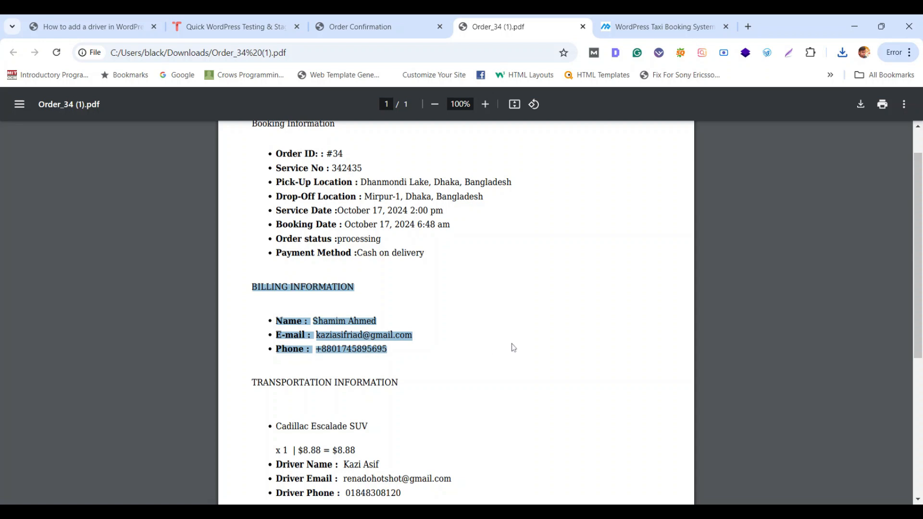
pyautogui.scroll(-3)
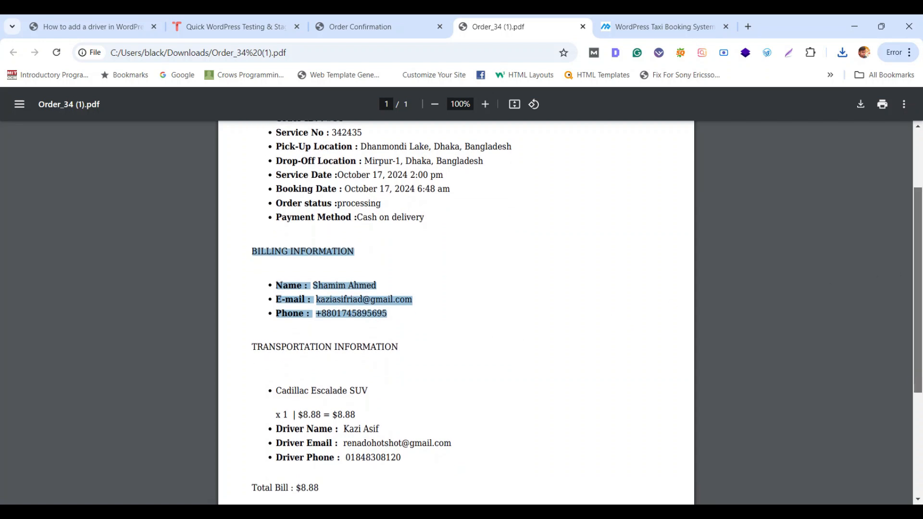
pyautogui.scroll(-3)
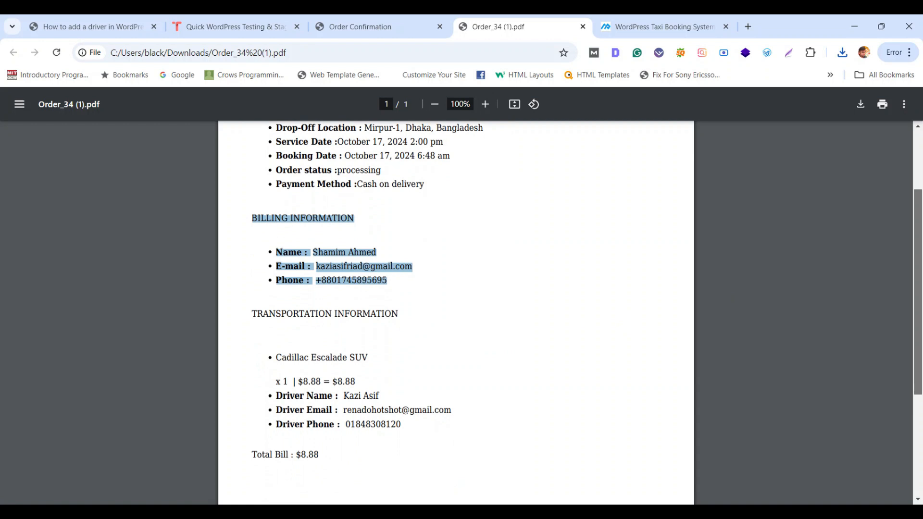
pyautogui.scroll(-3)
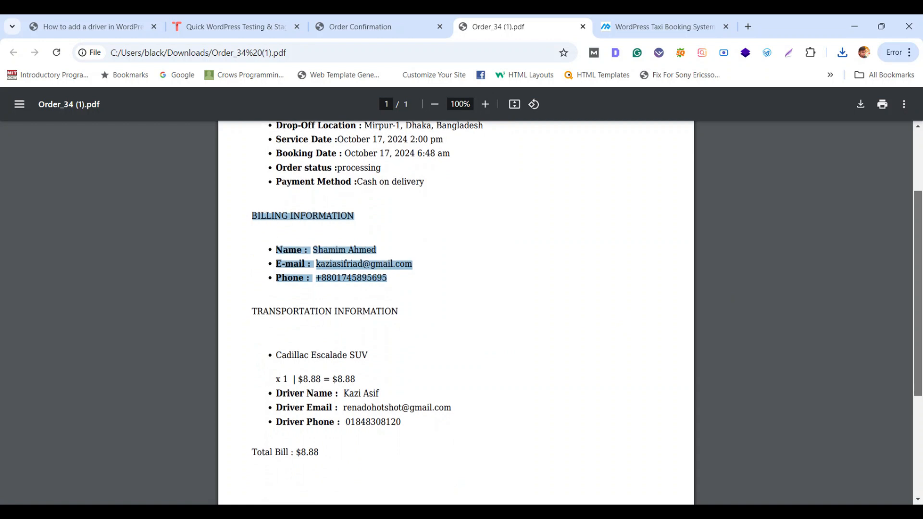
pyautogui.scroll(-3)
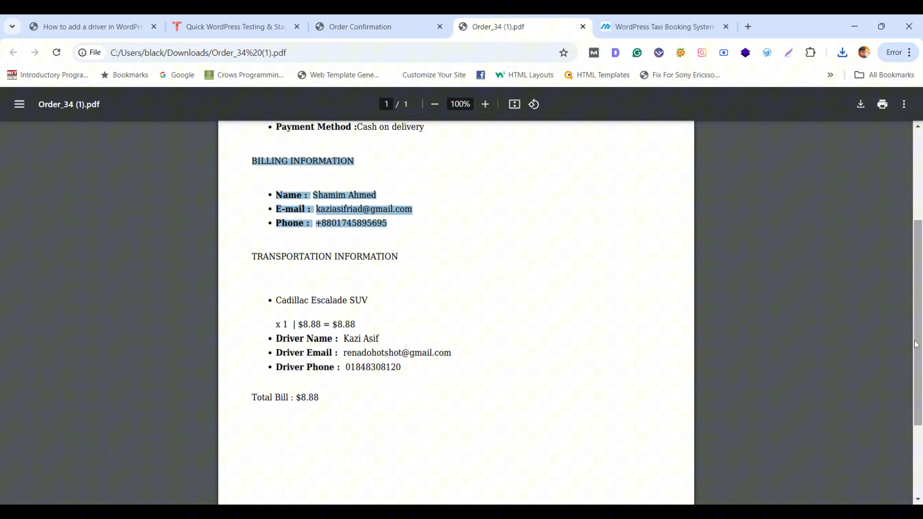
pyautogui.moveTo(265, 338)
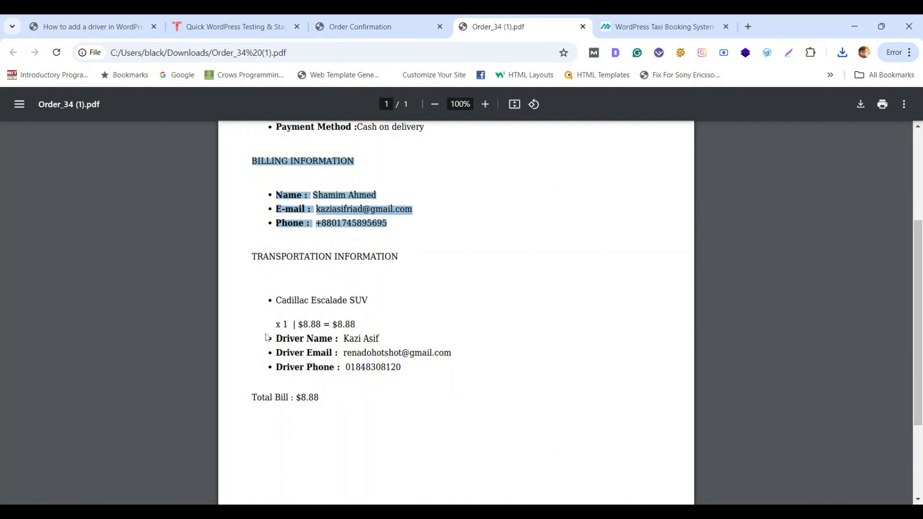
pyautogui.click(360, 27)
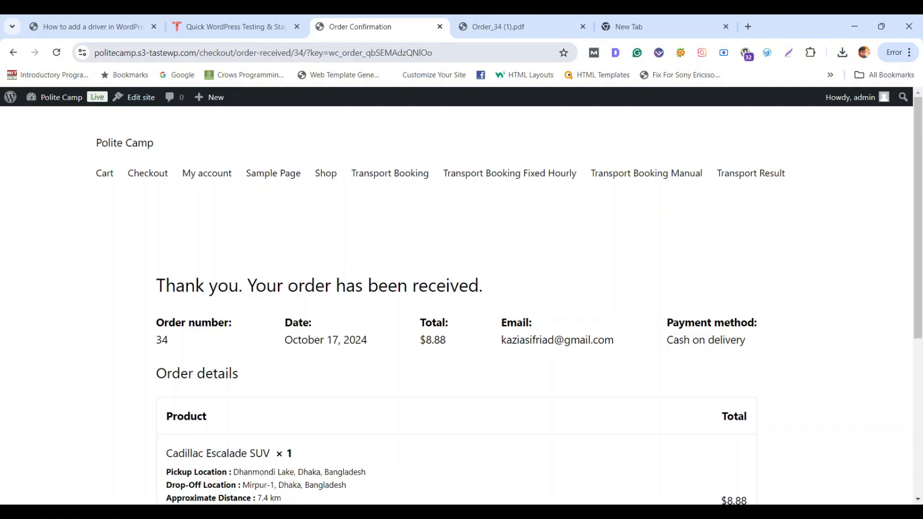
# Go to wp-admin in a new tab and log out of the admin account.
pyautogui.click(265, 52)
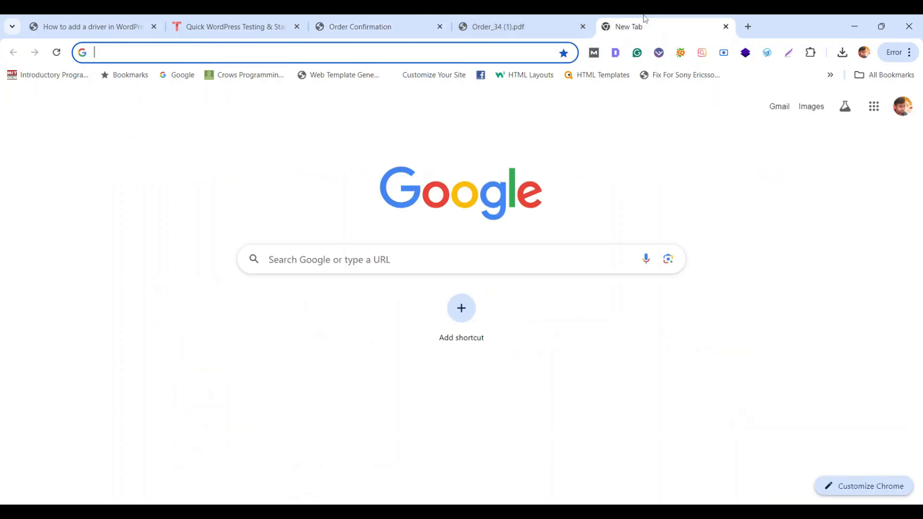
pyautogui.write('https://politecamp.s3-tastewp.com/w')
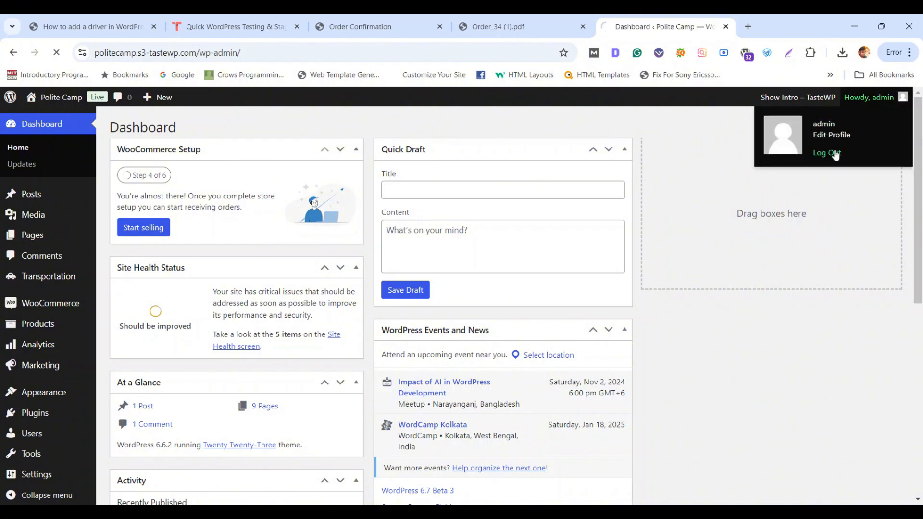
pyautogui.click(826, 152)
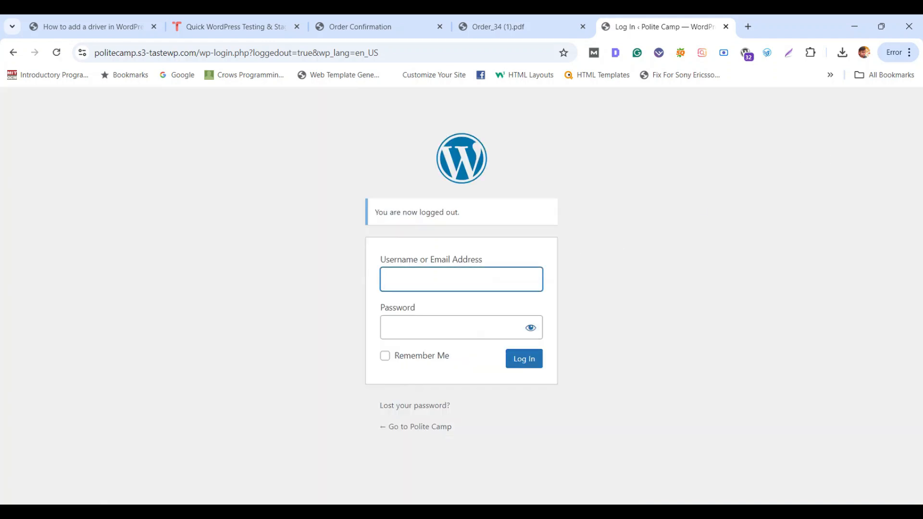
# Log in as the driver account with username 'ariad' and its password.
pyautogui.click(461, 279)
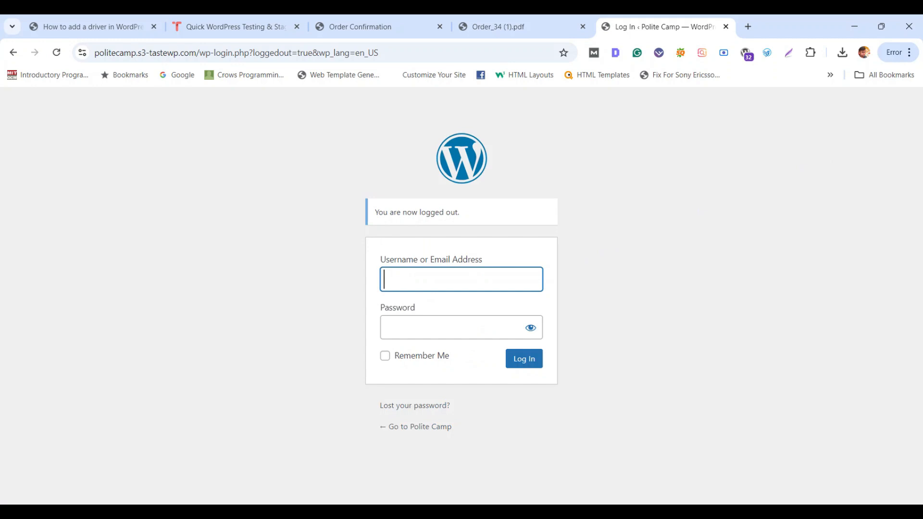
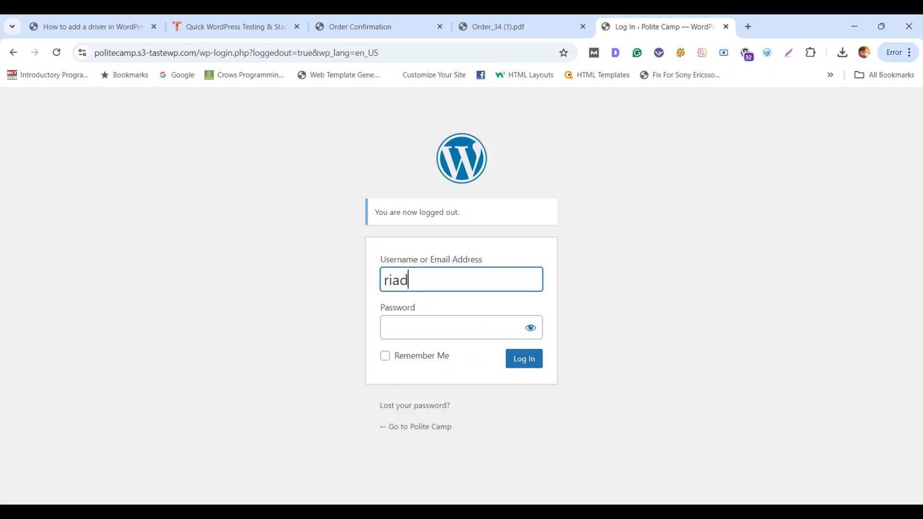
pyautogui.click(461, 327)
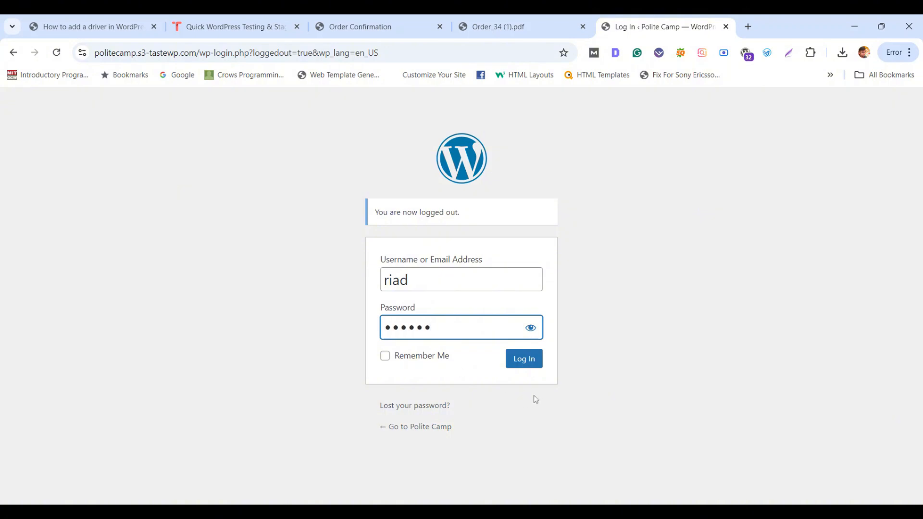
pyautogui.click(523, 358)
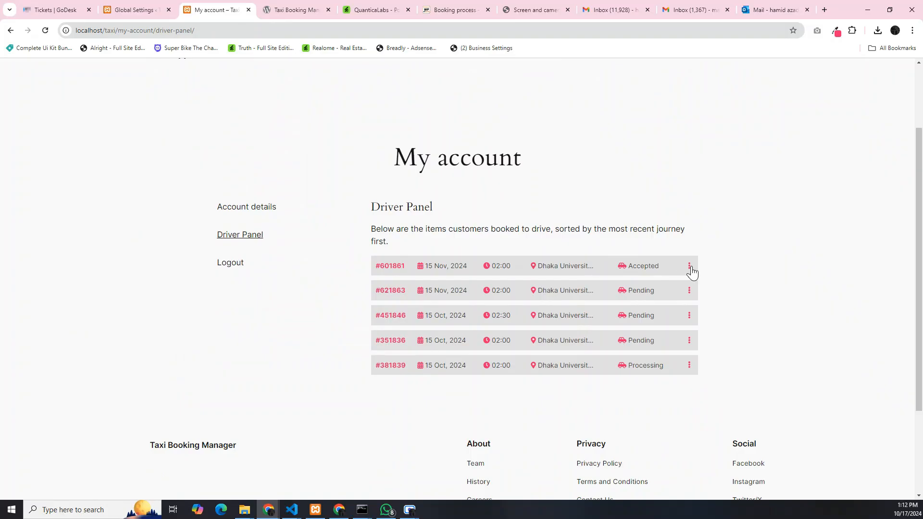
# Mark booking #601861 as Completed in the Driver Panel and update it.
pyautogui.click(690, 266)
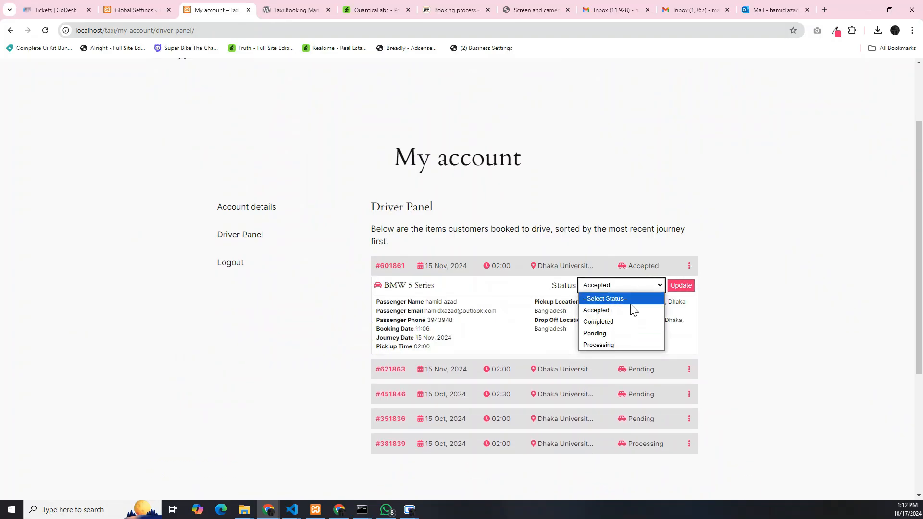
pyautogui.click(597, 321)
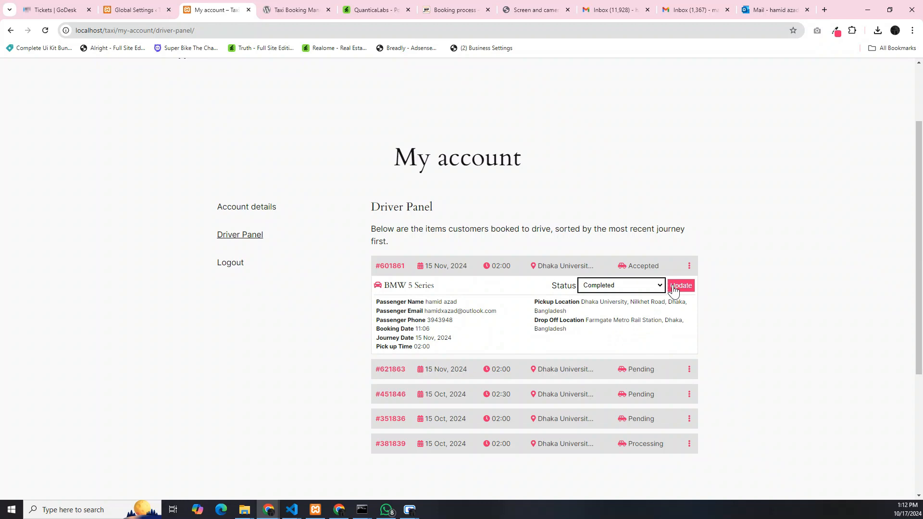
pyautogui.moveTo(585, 292)
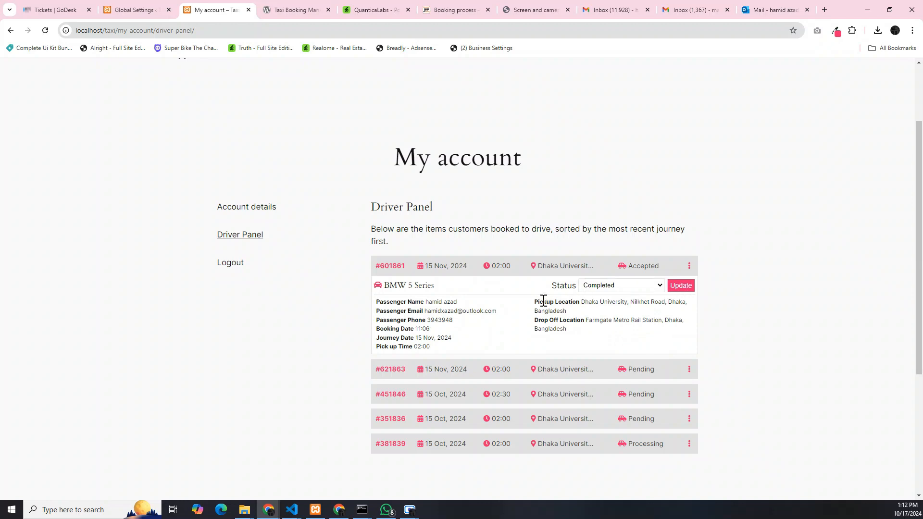
pyautogui.click(680, 285)
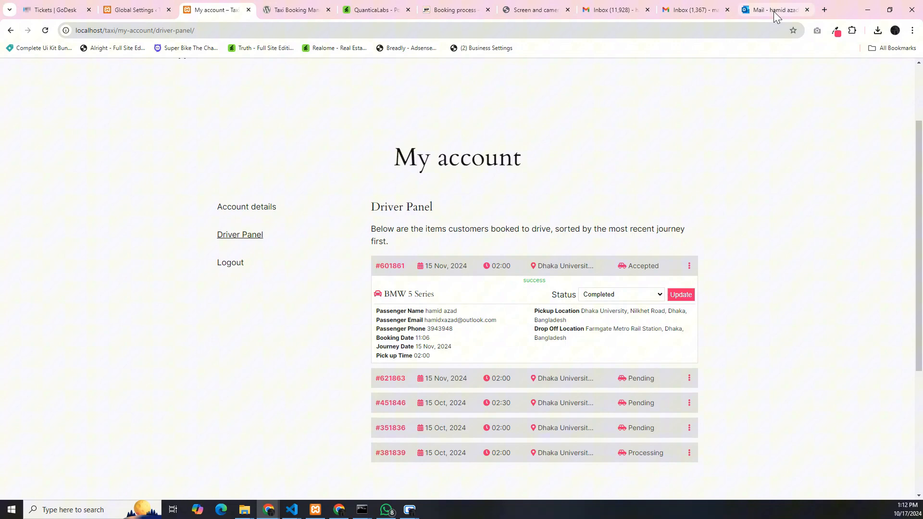
pyautogui.click(771, 9)
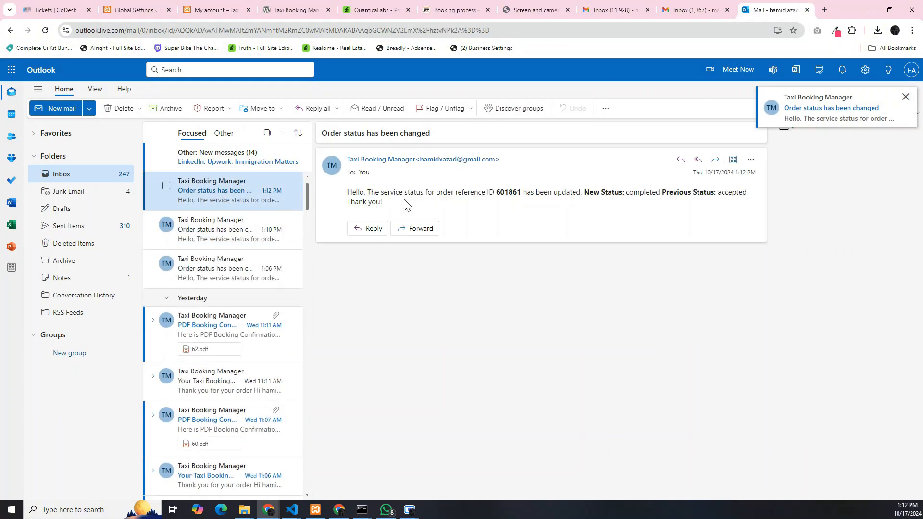
# Highlight the email text stating order 601861 changed from accepted to completed.
pyautogui.moveTo(348, 192); pyautogui.dragTo(381, 201)
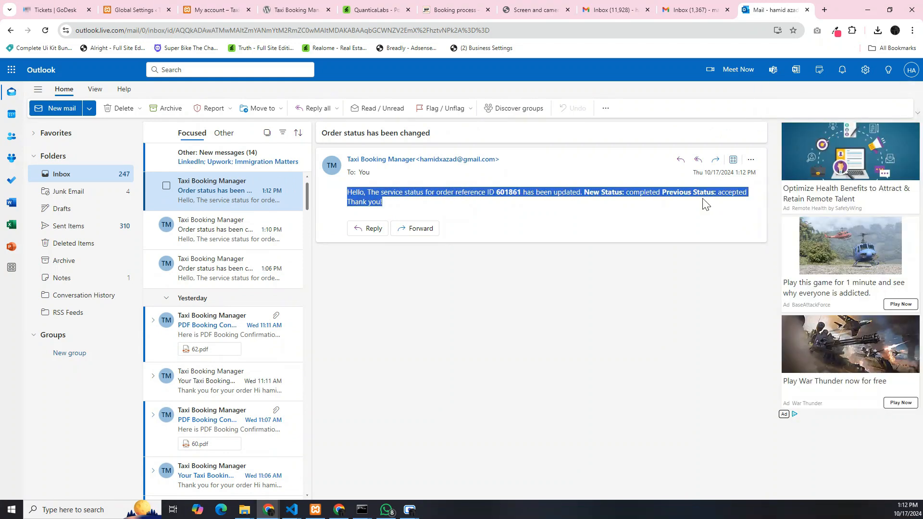
pyautogui.moveTo(432, 123)
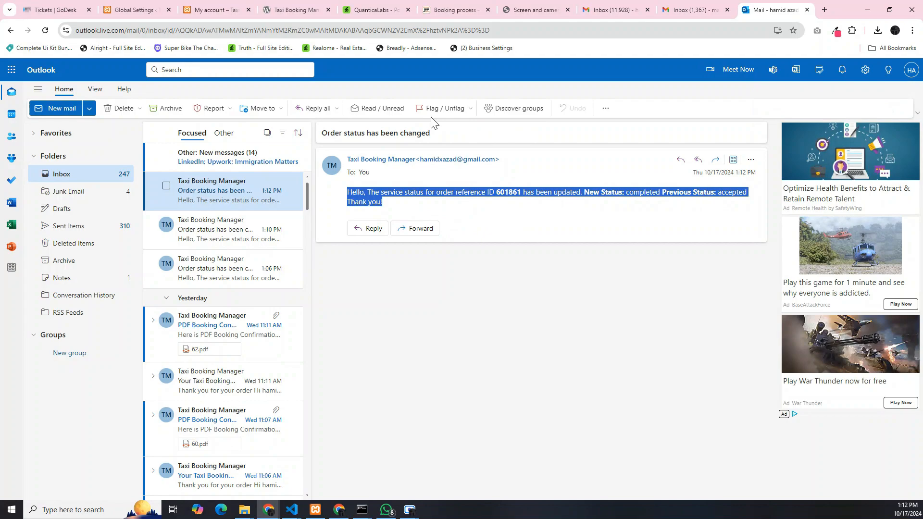